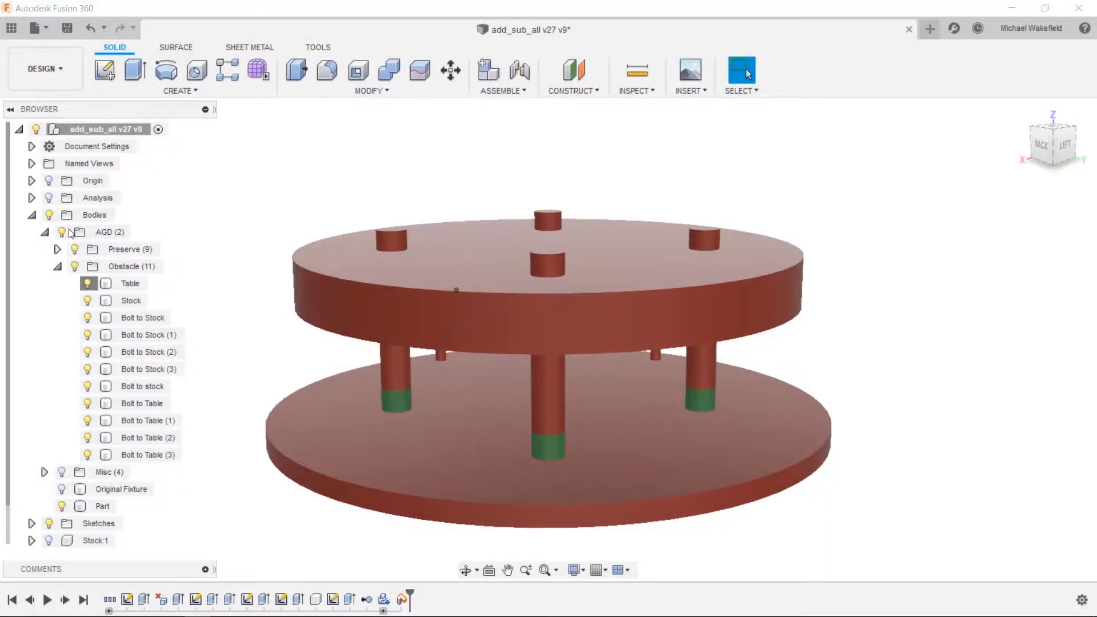
Hide and re-show the Table body, then bring up the workspace list
left_click(87, 284)
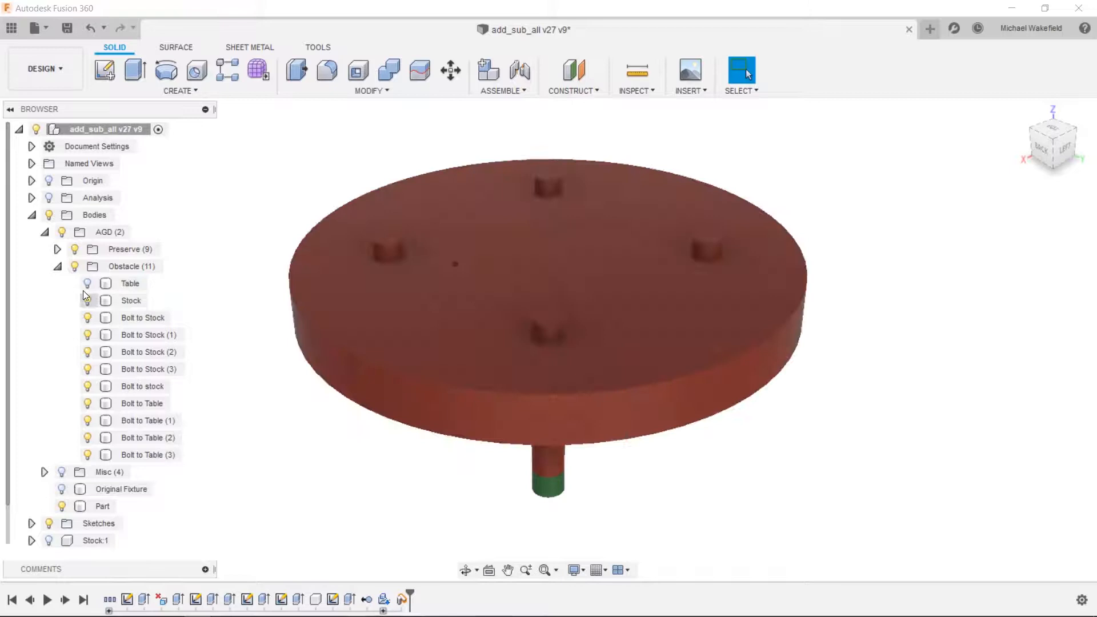
left_click(62, 506)
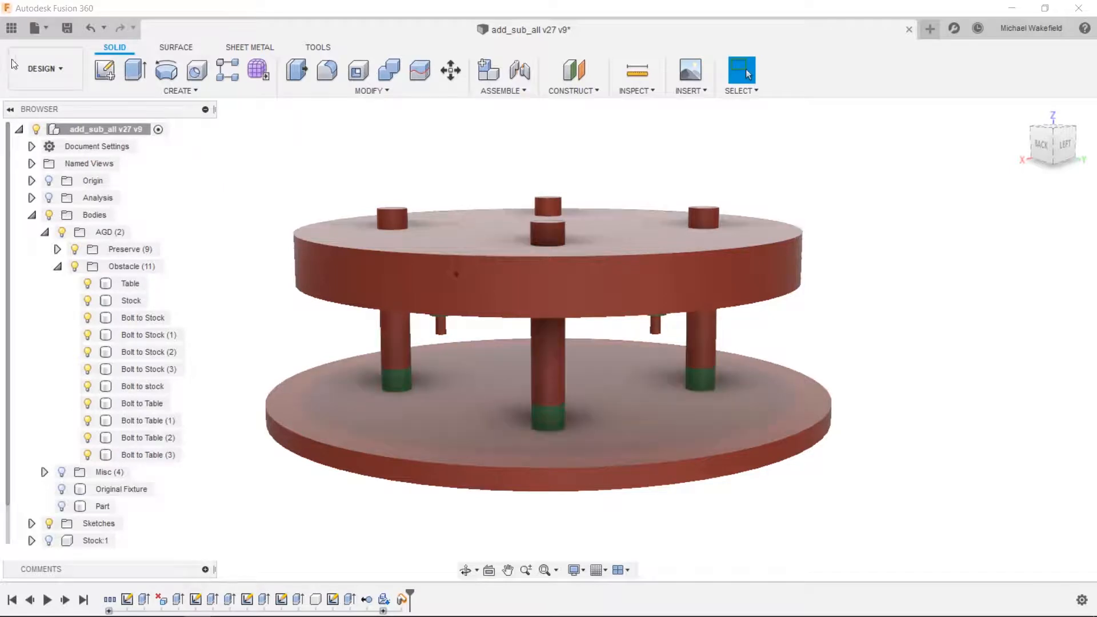
left_click(44, 68)
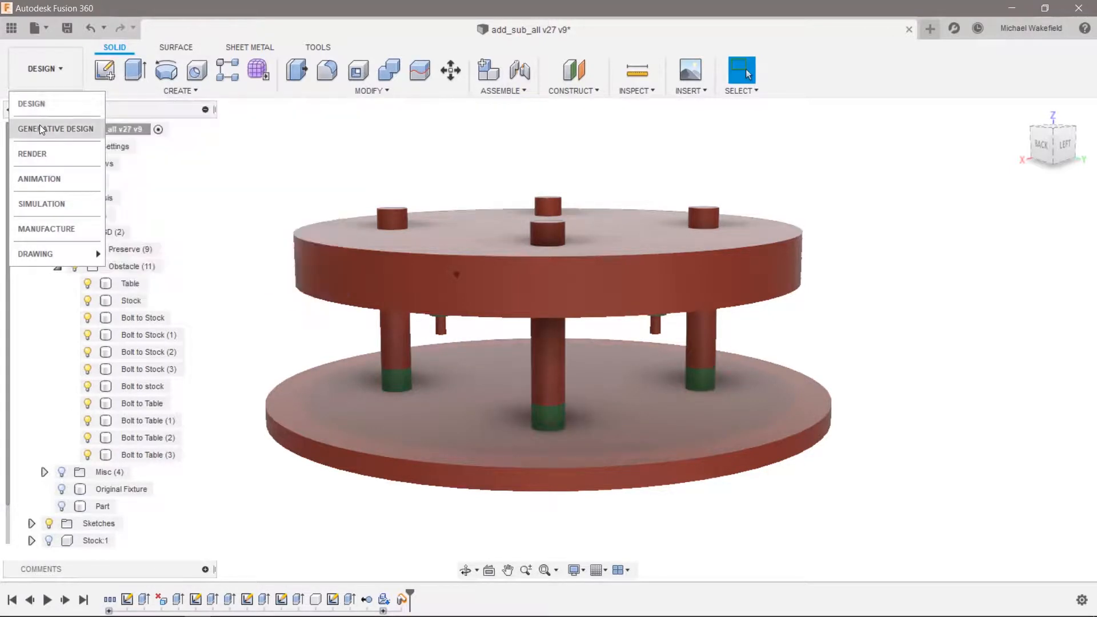
Switch to Generative Design and assign the plates and bolts (11 bodies) as obstacle geometry
left_click(56, 129)
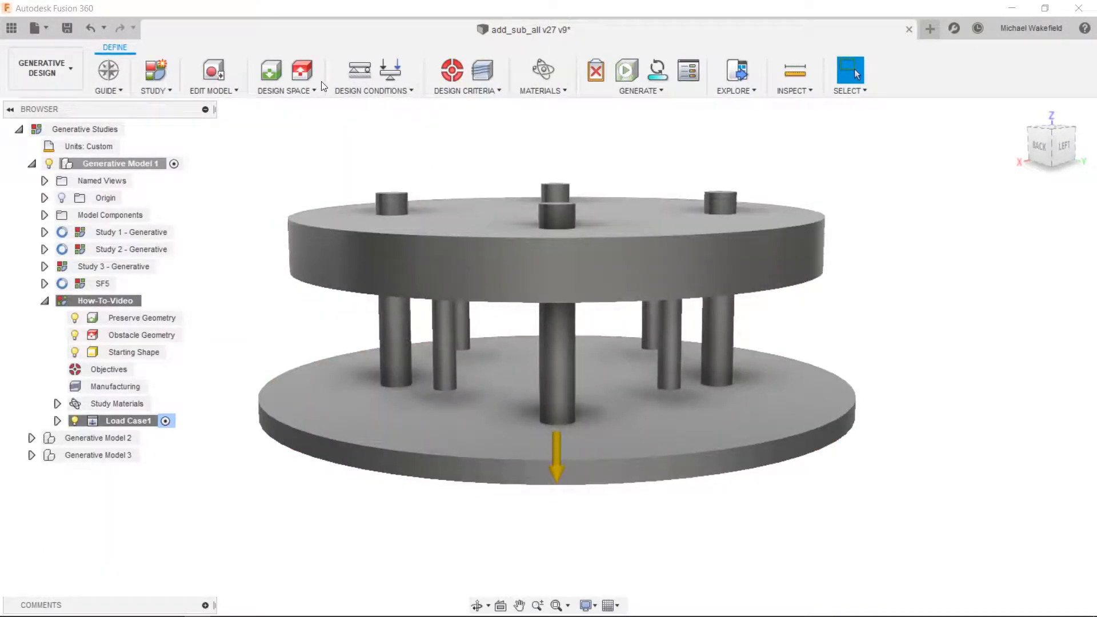
left_click(301, 70)
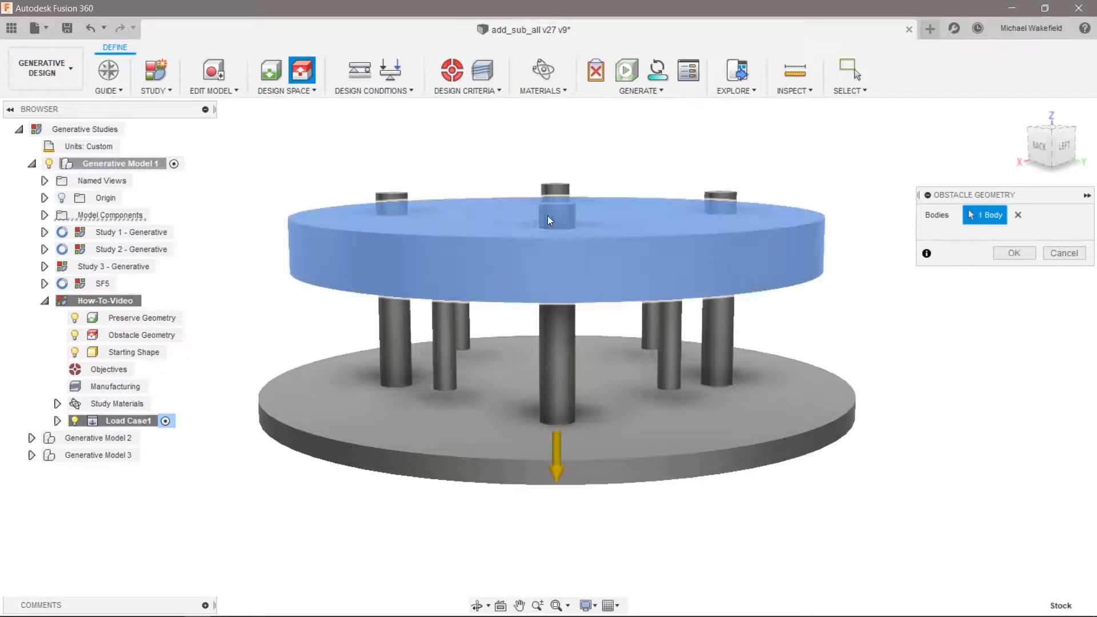
left_click(552, 433)
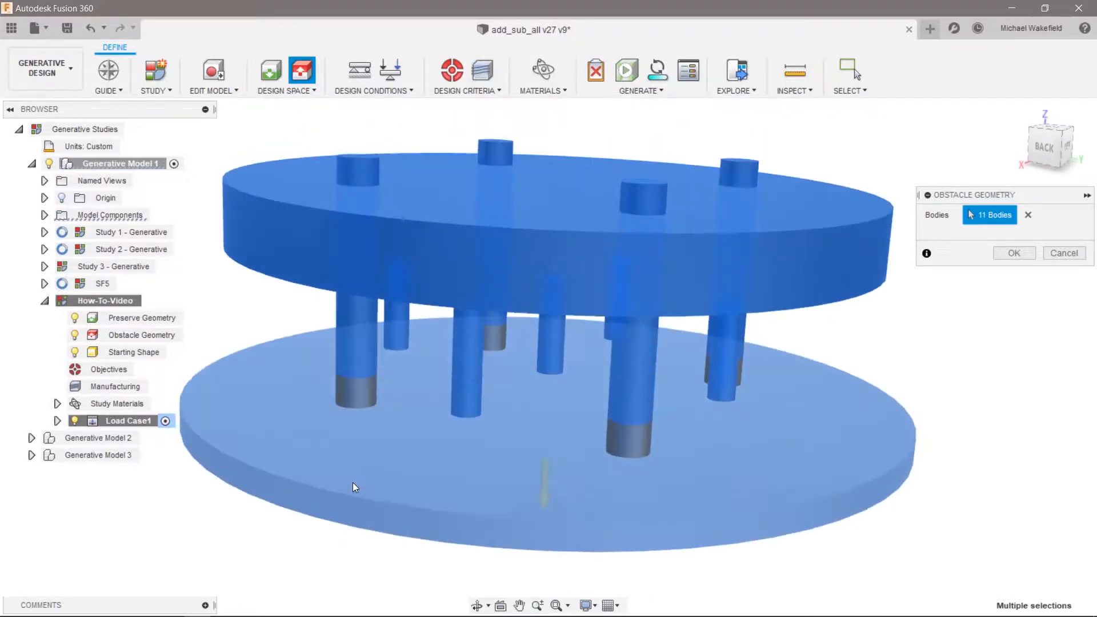
left_click_drag(352, 486, 801, 282)
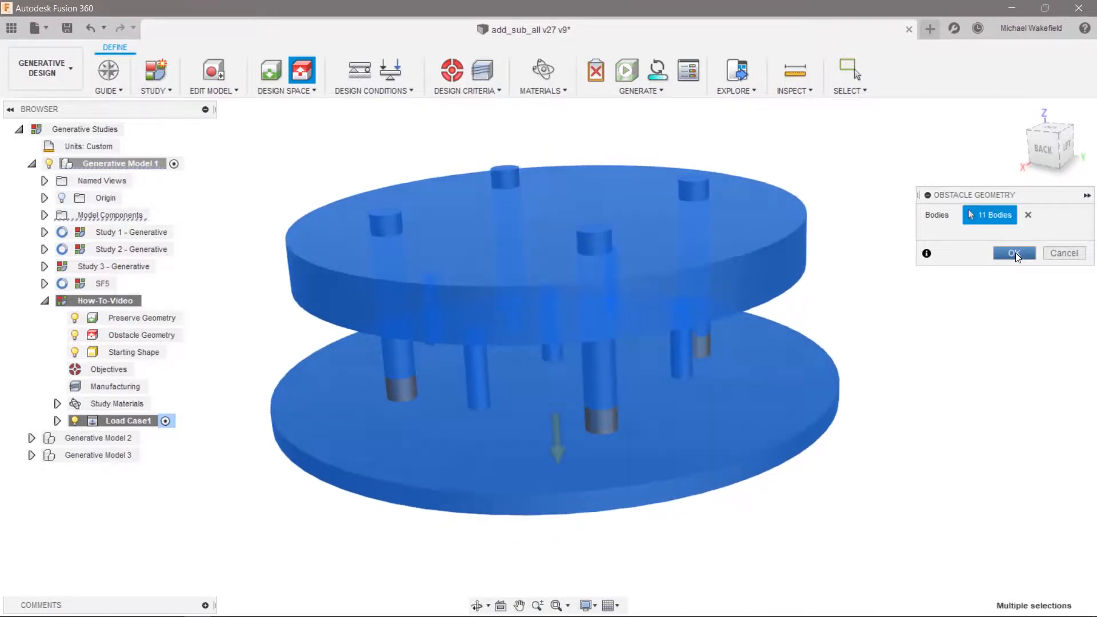
left_click(1012, 253)
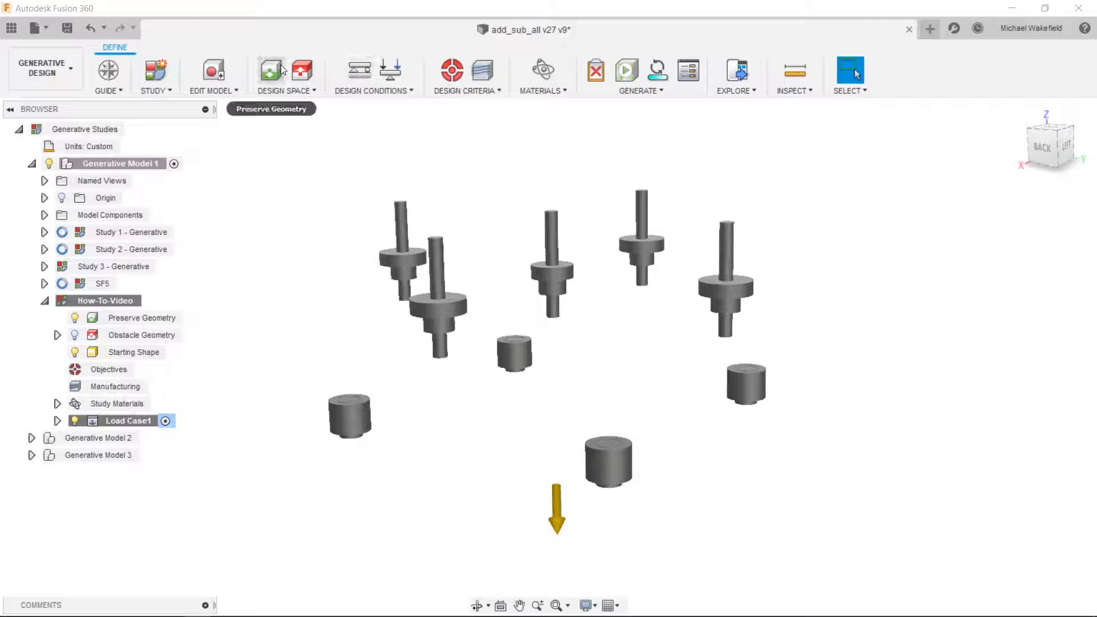
Assign the nine puck and collar bodies as preserve geometry
left_click(270, 70)
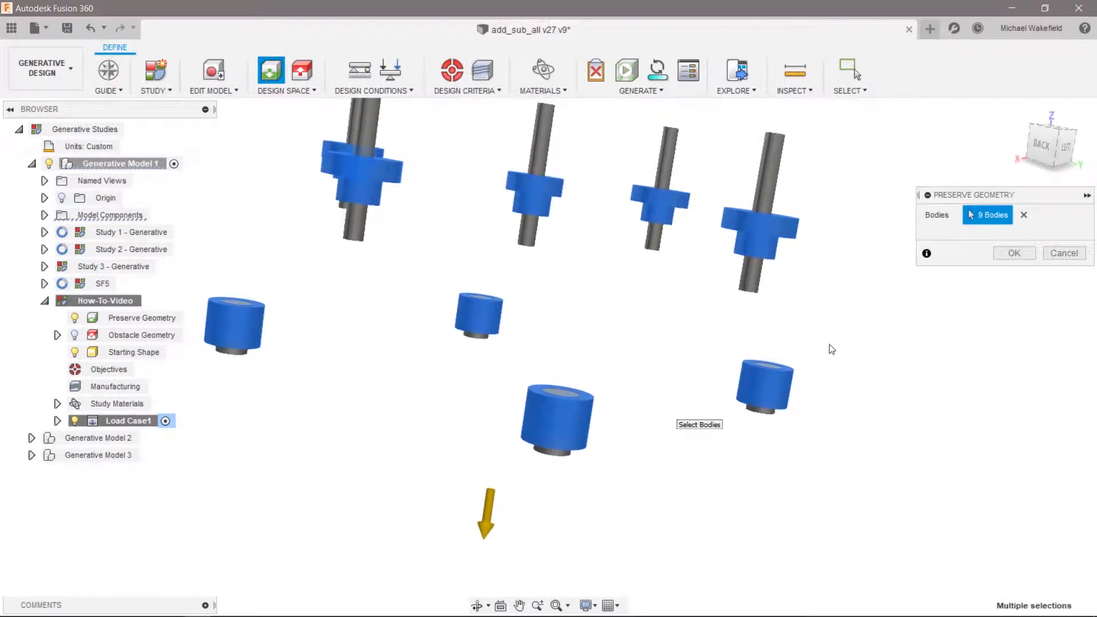
left_click(1013, 252)
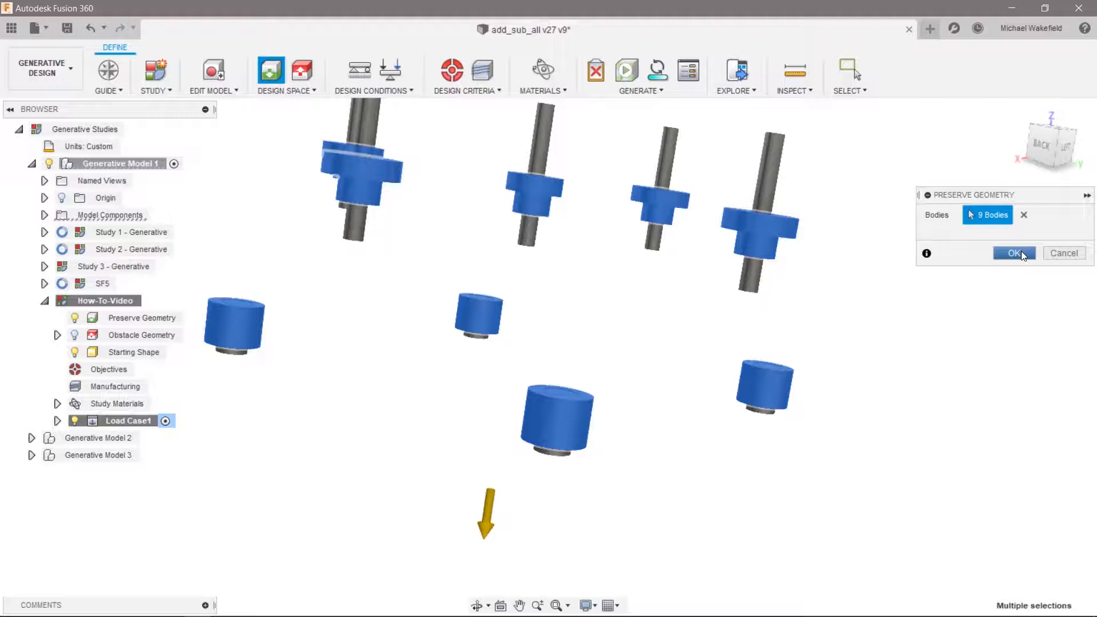
left_click(1013, 253)
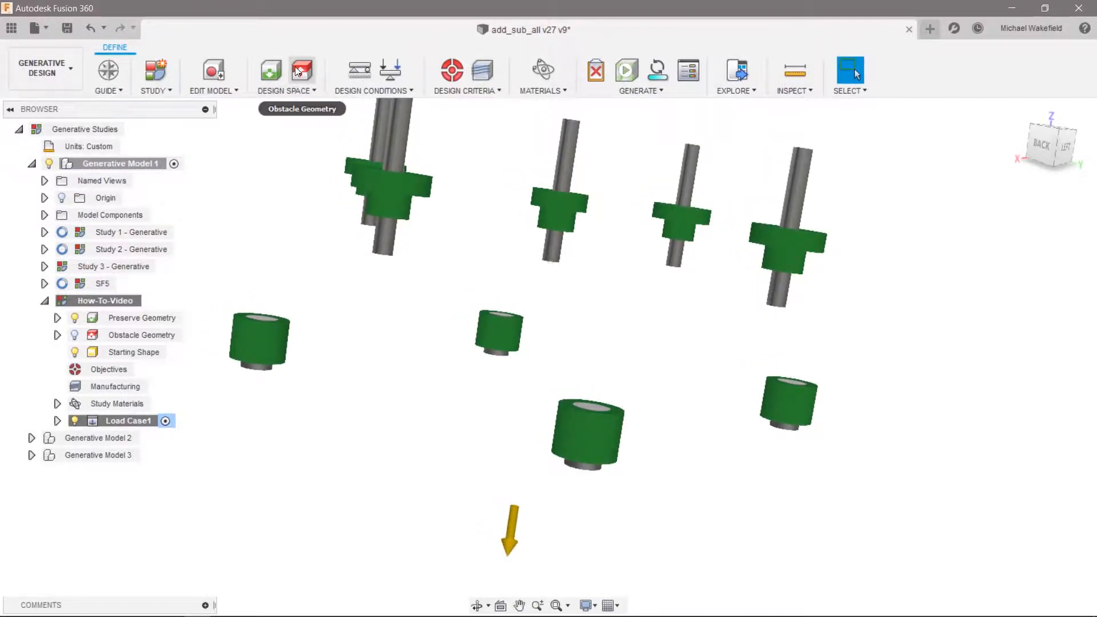
Adjust the bolt obstacle bodies and turn on the red starting shape's visibility
left_click(301, 72)
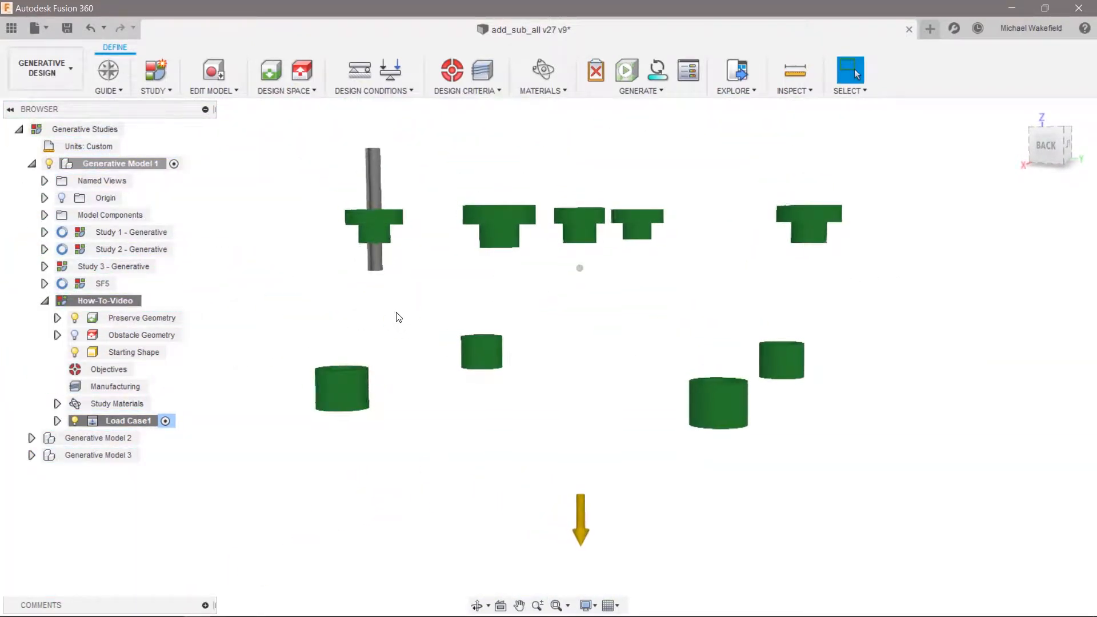
left_click(140, 334)
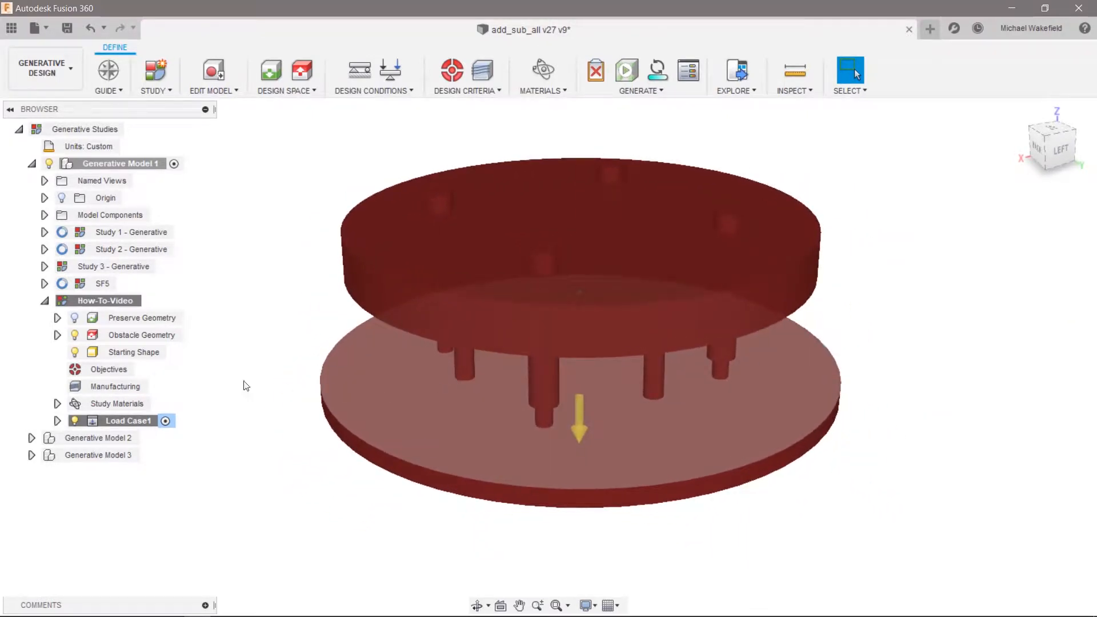
Add a Fixed structural constraint on the lower puck bore faces
left_click(141, 317)
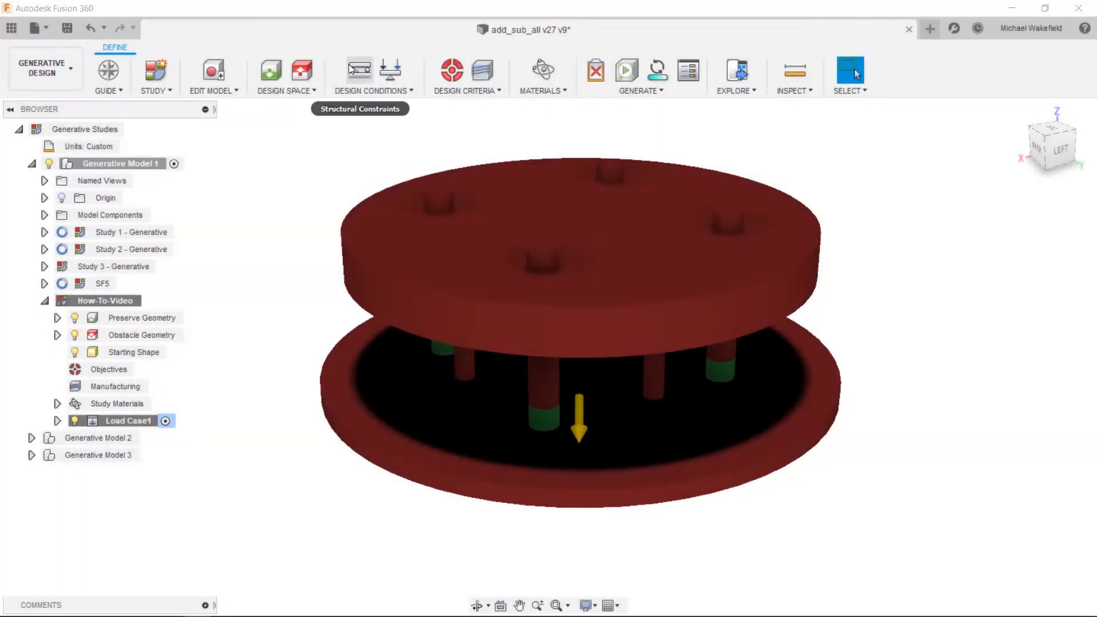
mouse_move(290, 57)
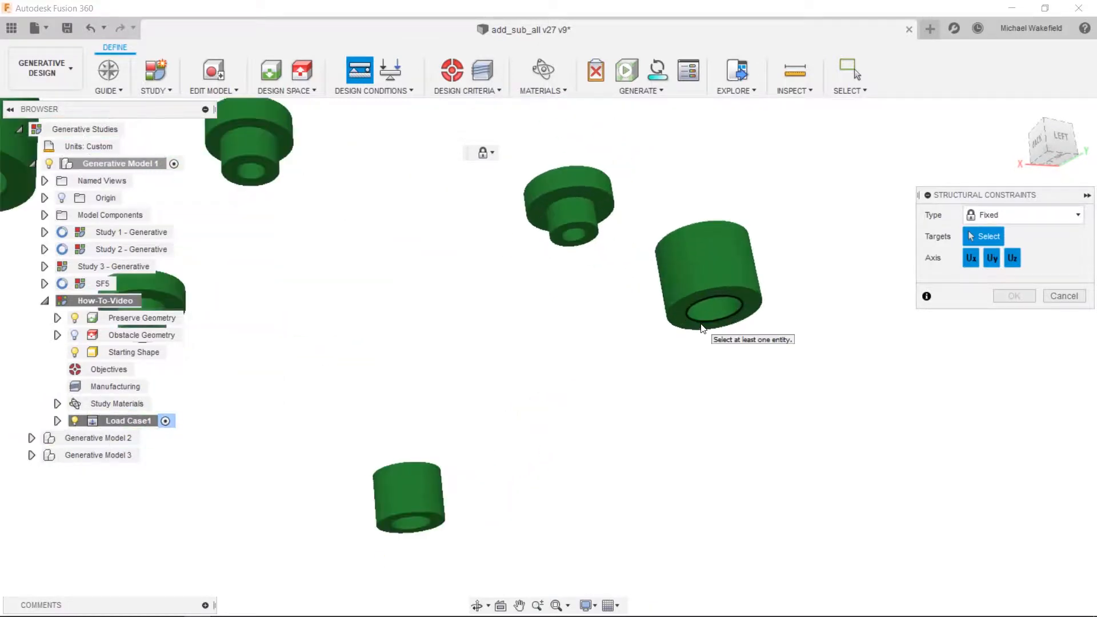
left_click(706, 318)
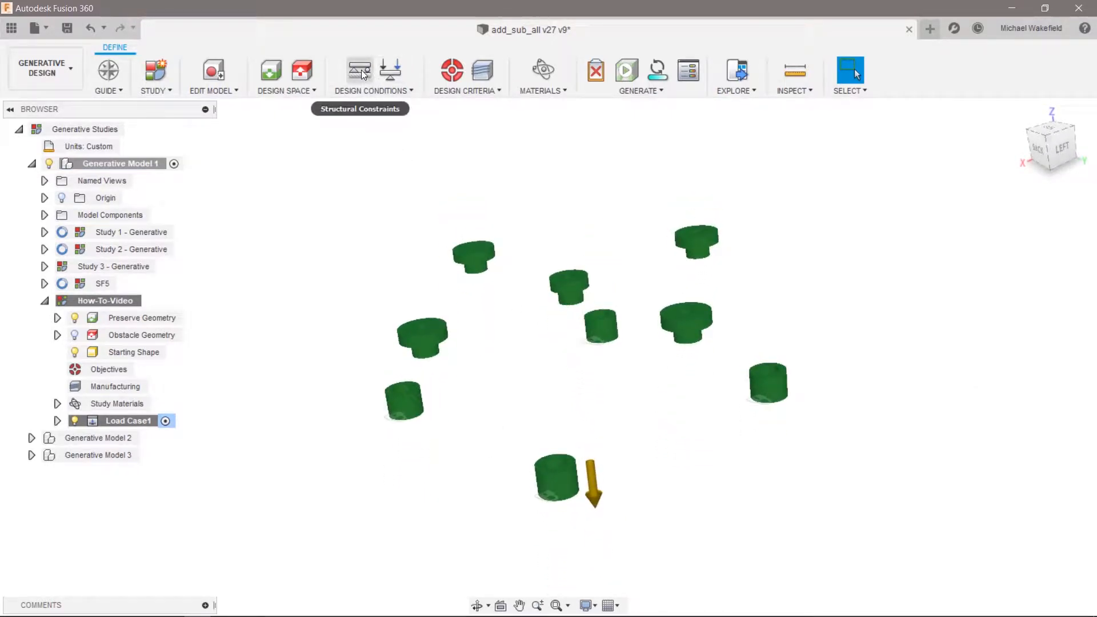
left_click(390, 70)
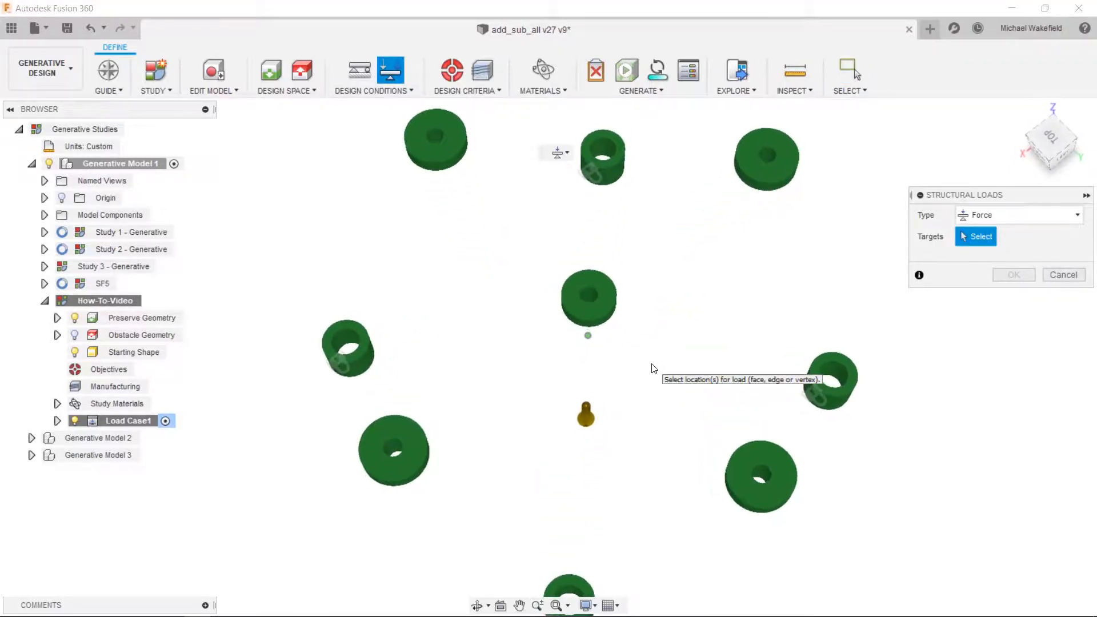
Apply a 10000 N sideways force to five puck faces
left_click(406, 448)
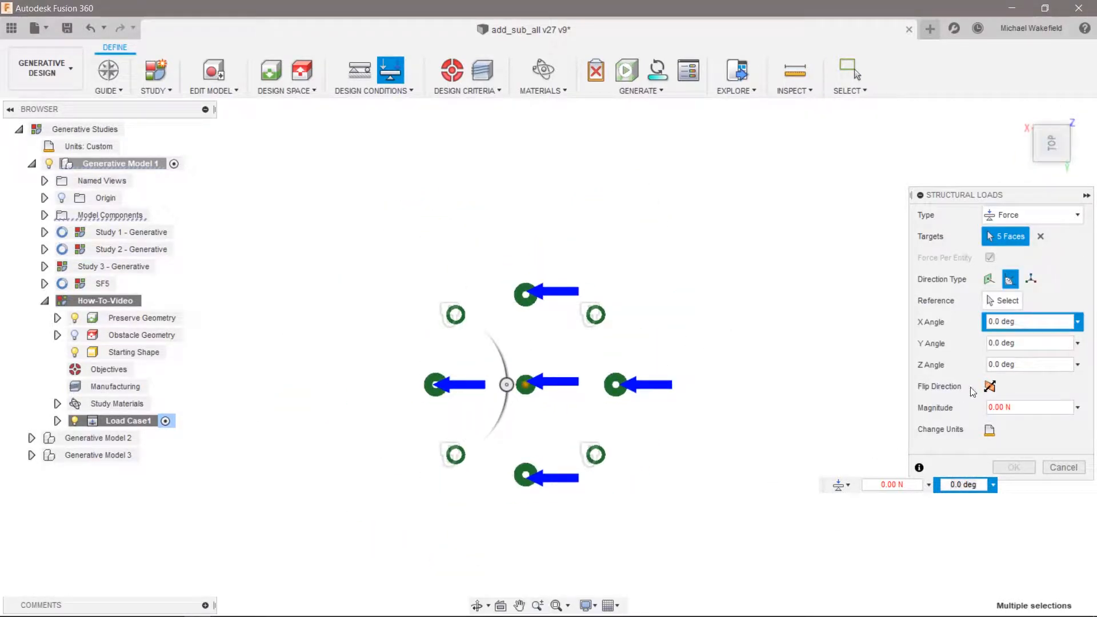
mouse_move(814, 390)
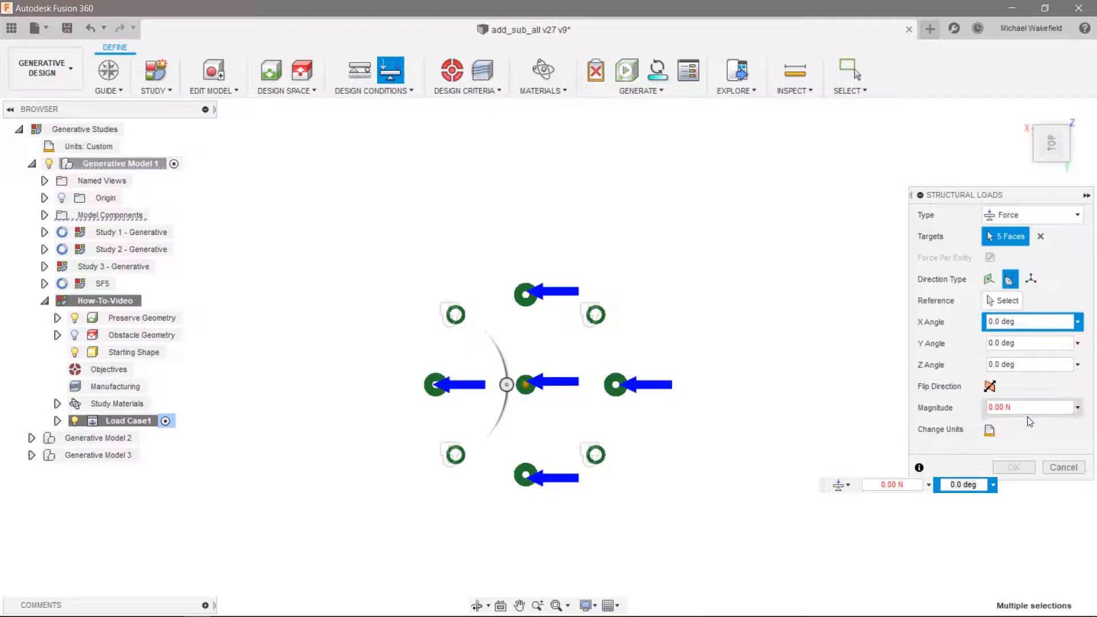
left_click(1028, 407)
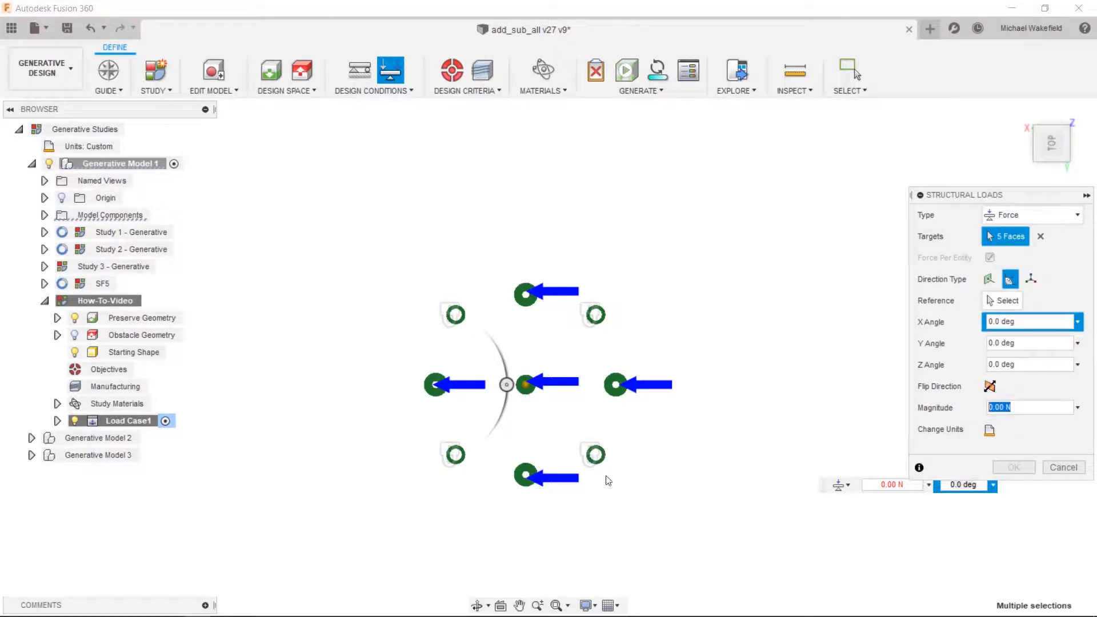
mouse_move(657, 496)
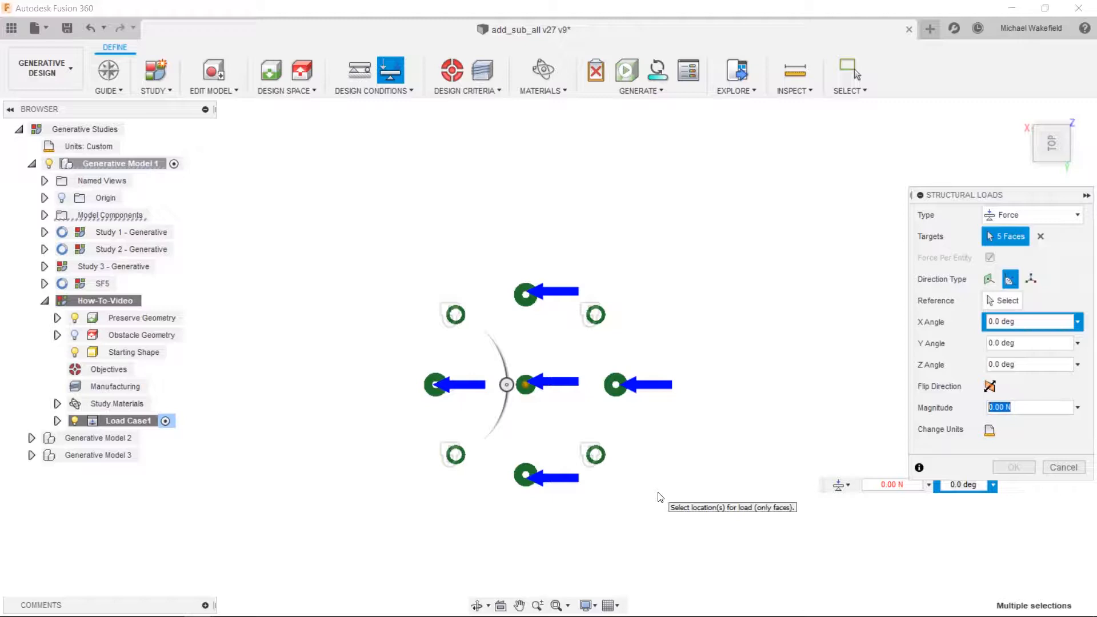
mouse_move(234, 267)
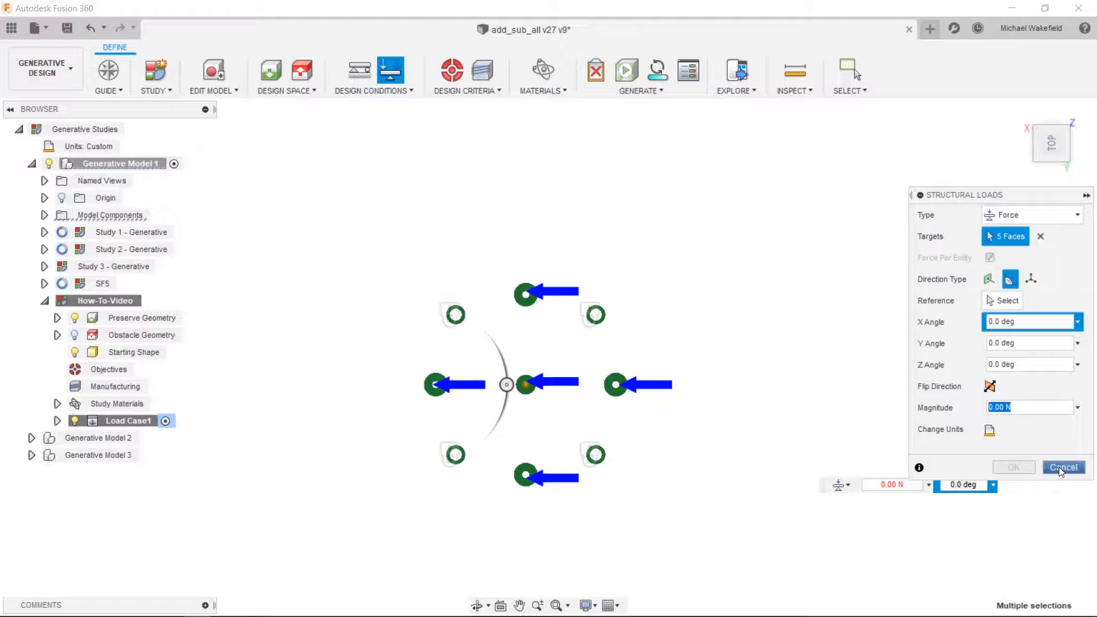
mouse_move(681, 442)
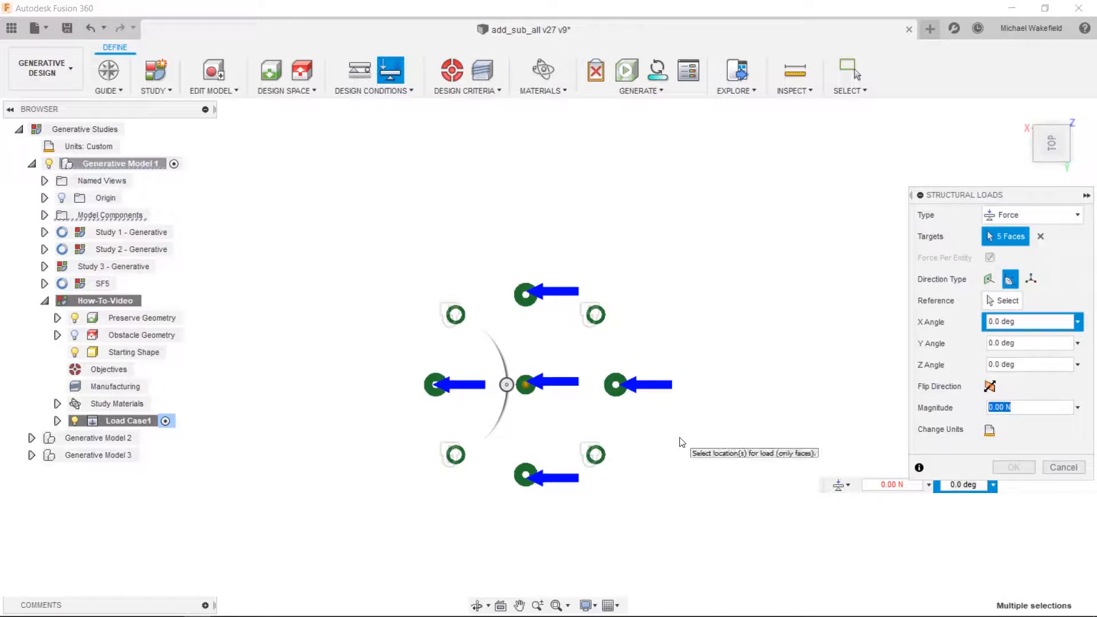
type("10000")
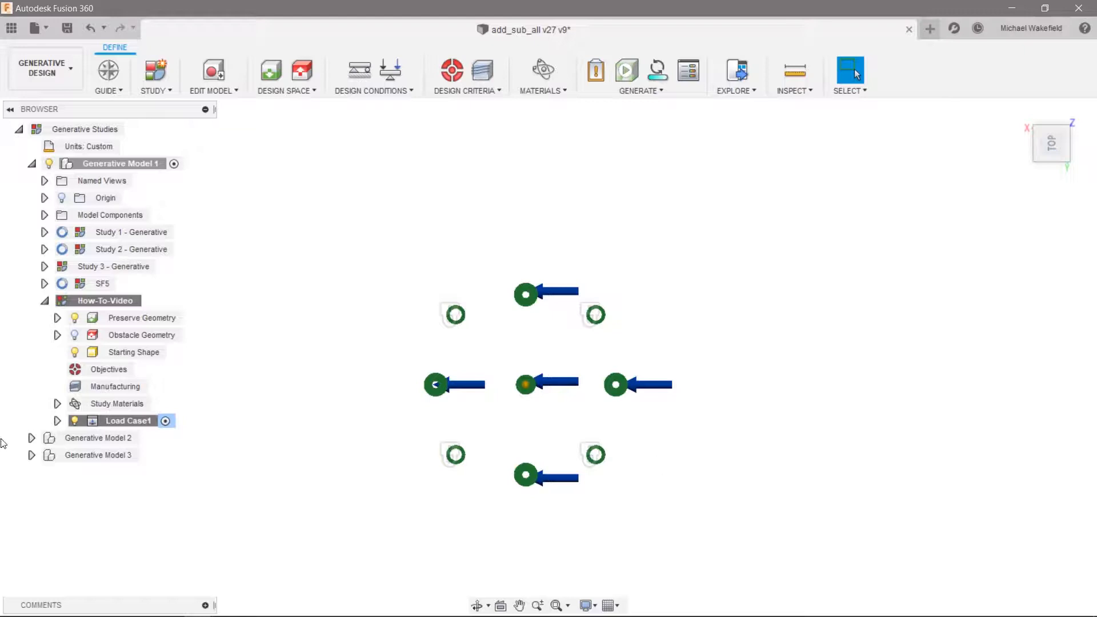
Create Load Case2 and expand its loads to reveal Gravity and Force2
left_click(57, 421)
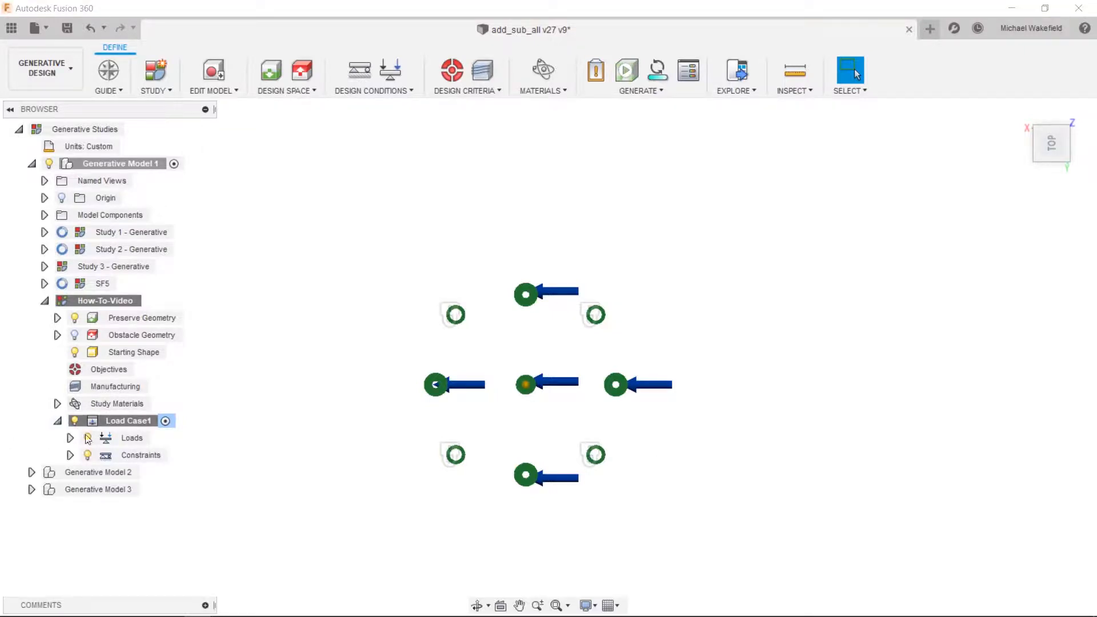
left_click(70, 437)
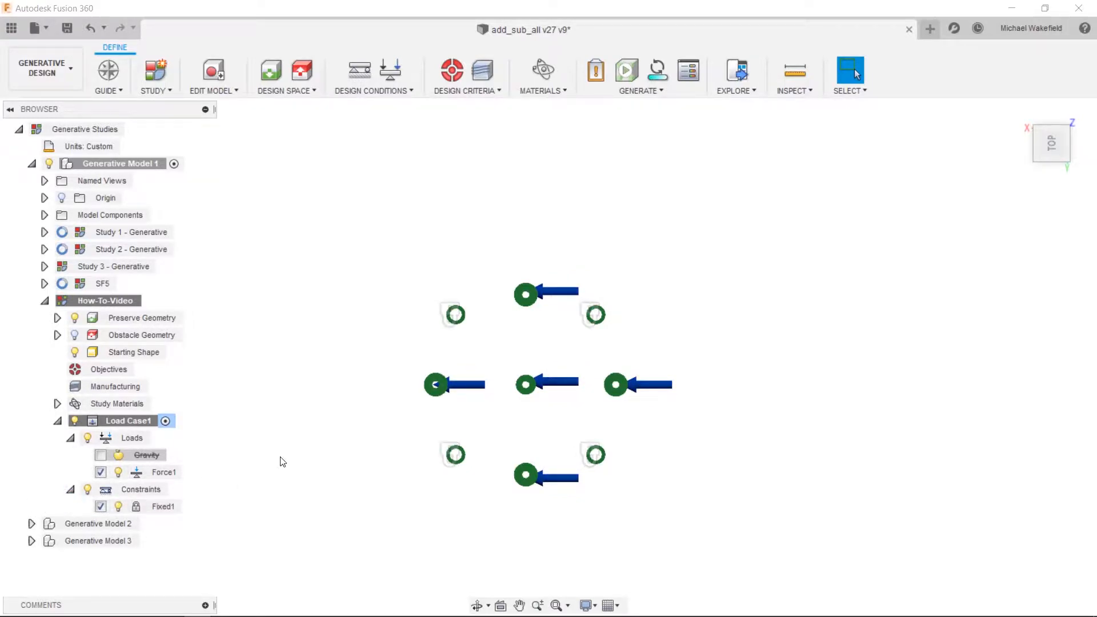
right_click(128, 420)
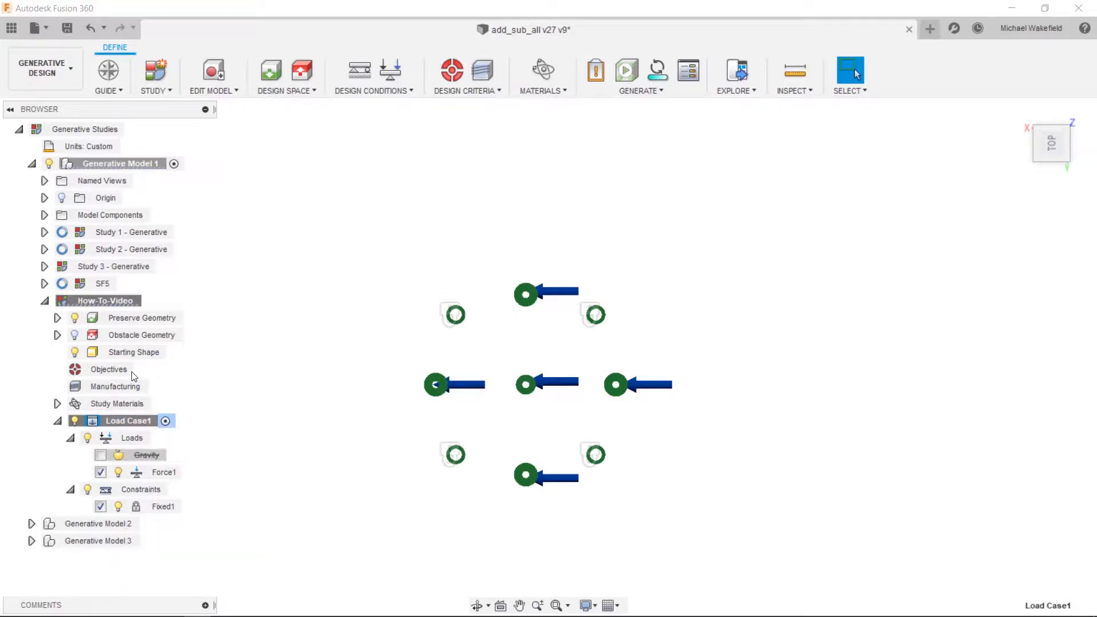
left_click(105, 523)
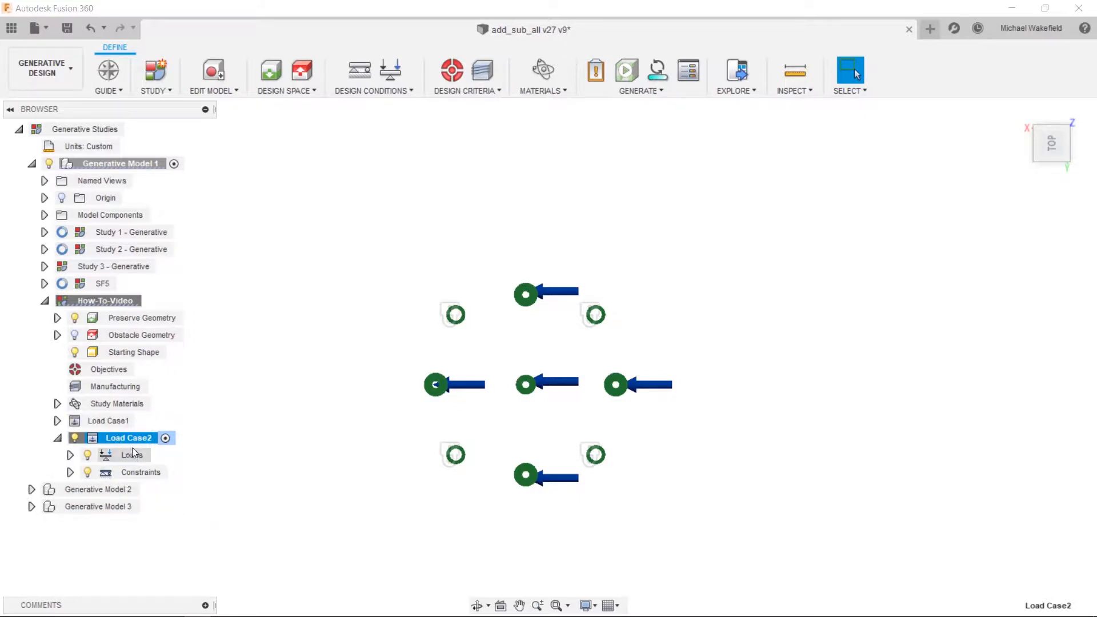
left_click(133, 455)
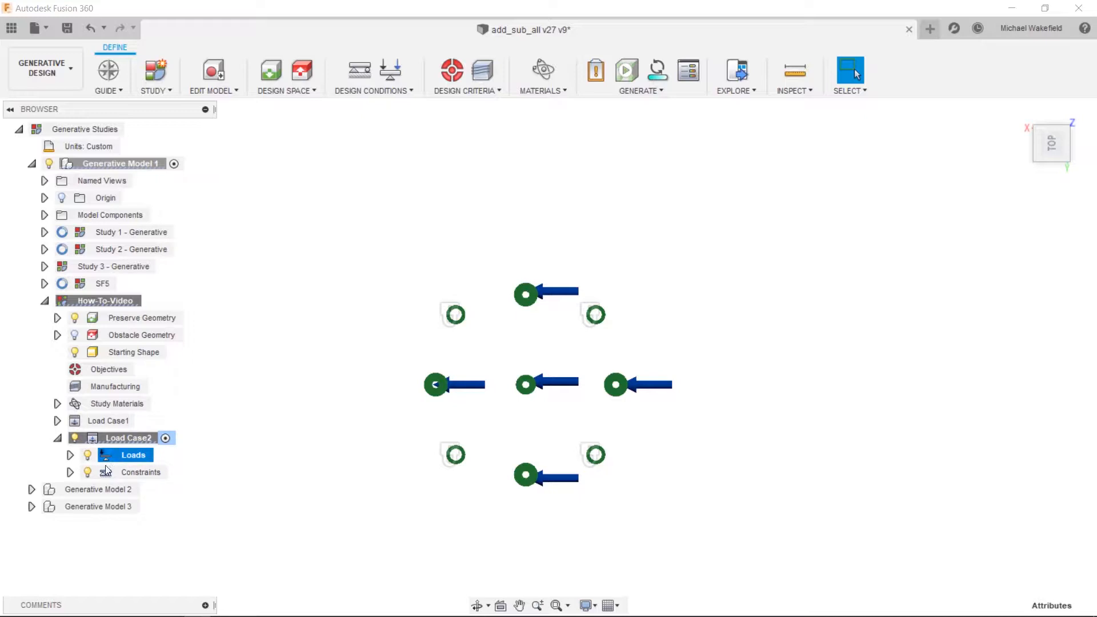
right_click(133, 454)
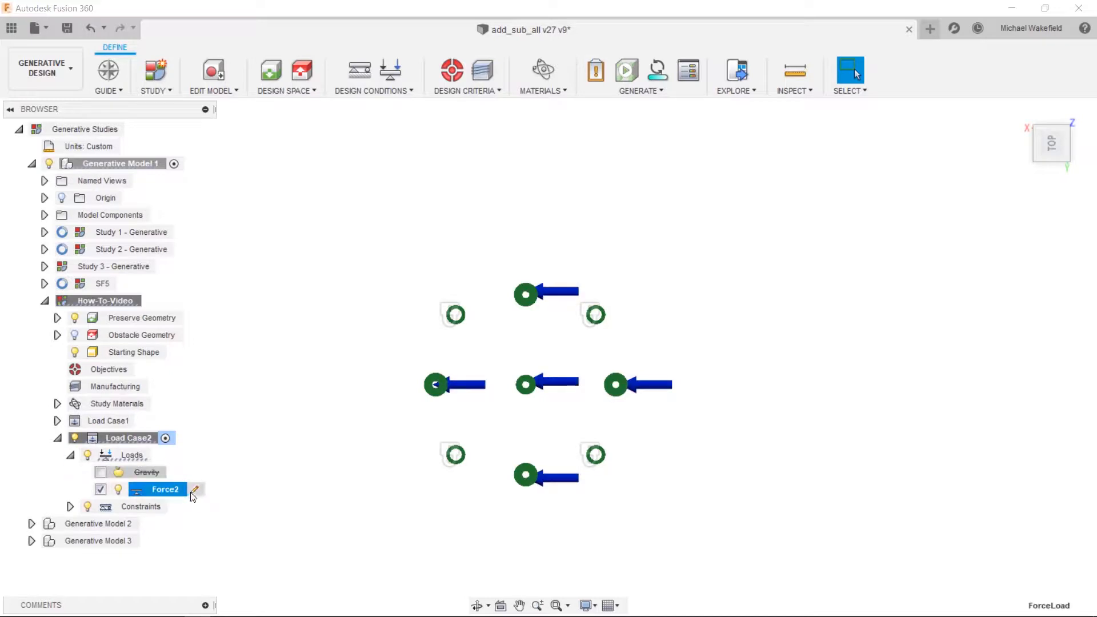
Edit Force2 to use angle direction with a Y angle of about -10 degrees
left_click(195, 490)
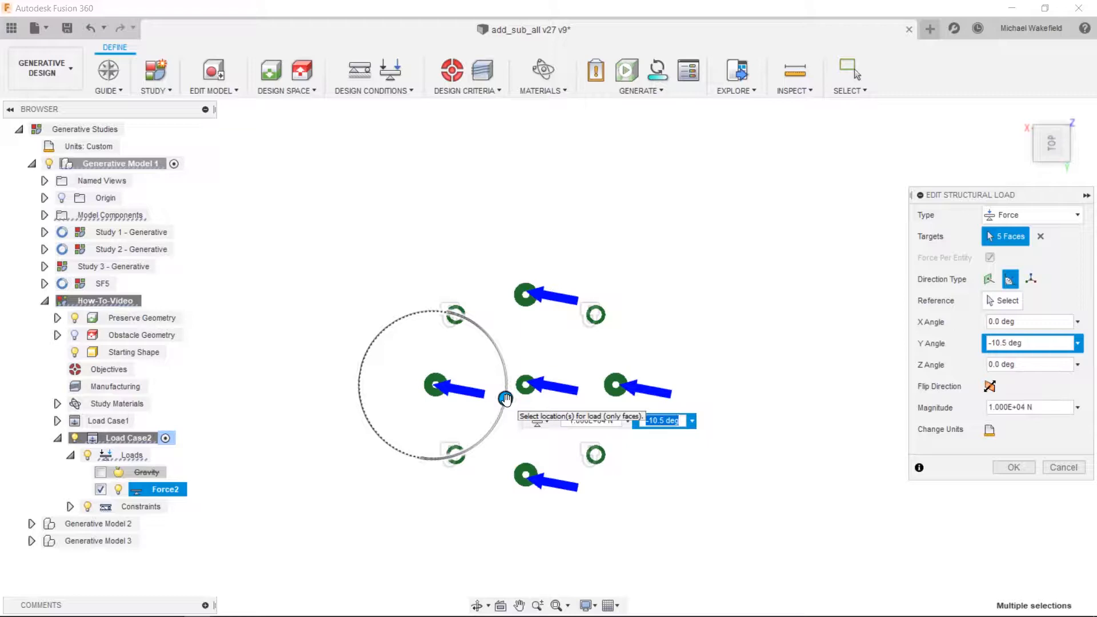
type("10")
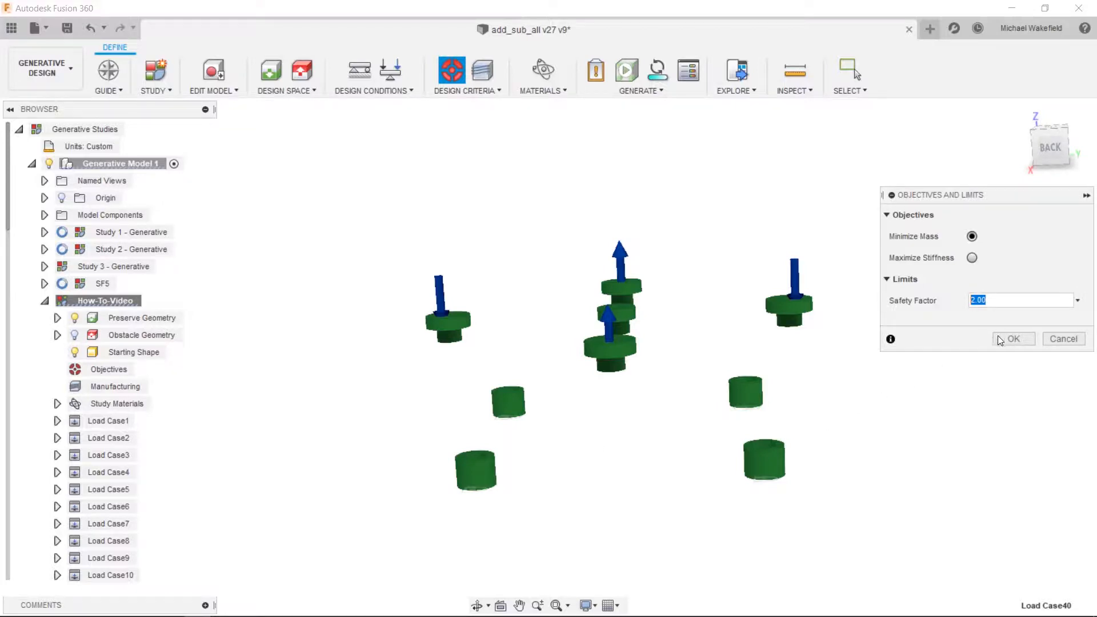
Set the objective to Minimize Mass with a 2.00 safety factor limit
left_click(481, 70)
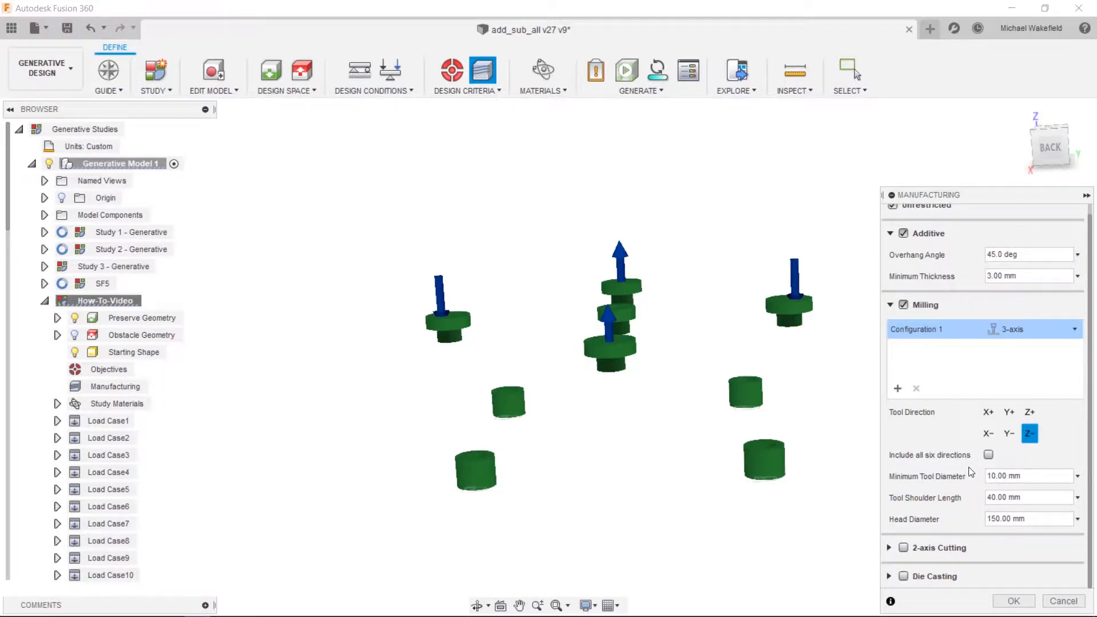
Uncheck 3-axis milling, keeping Unrestricted and Additive manufacturing enabled
left_click(889, 304)
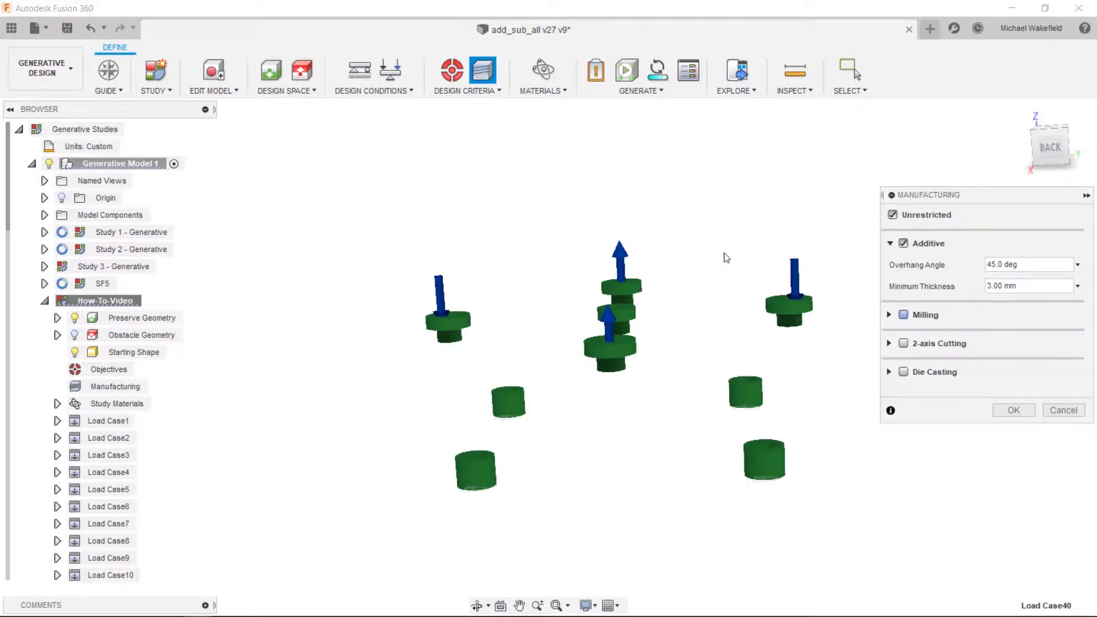
left_click(1028, 264)
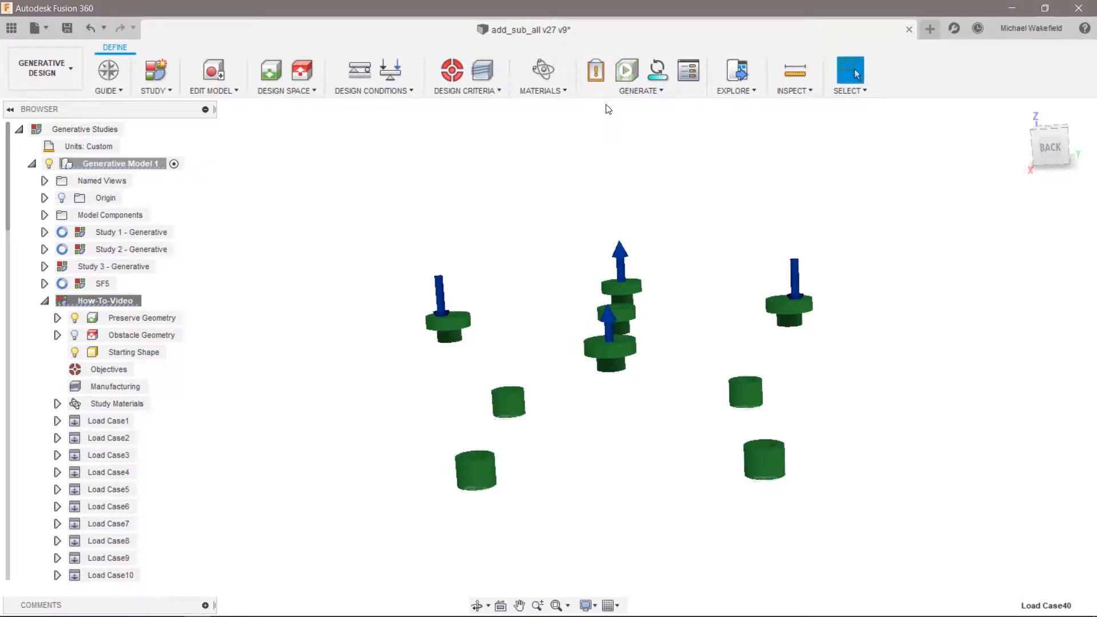
Run Pre-check and Preview on the generative study setup
left_click(594, 72)
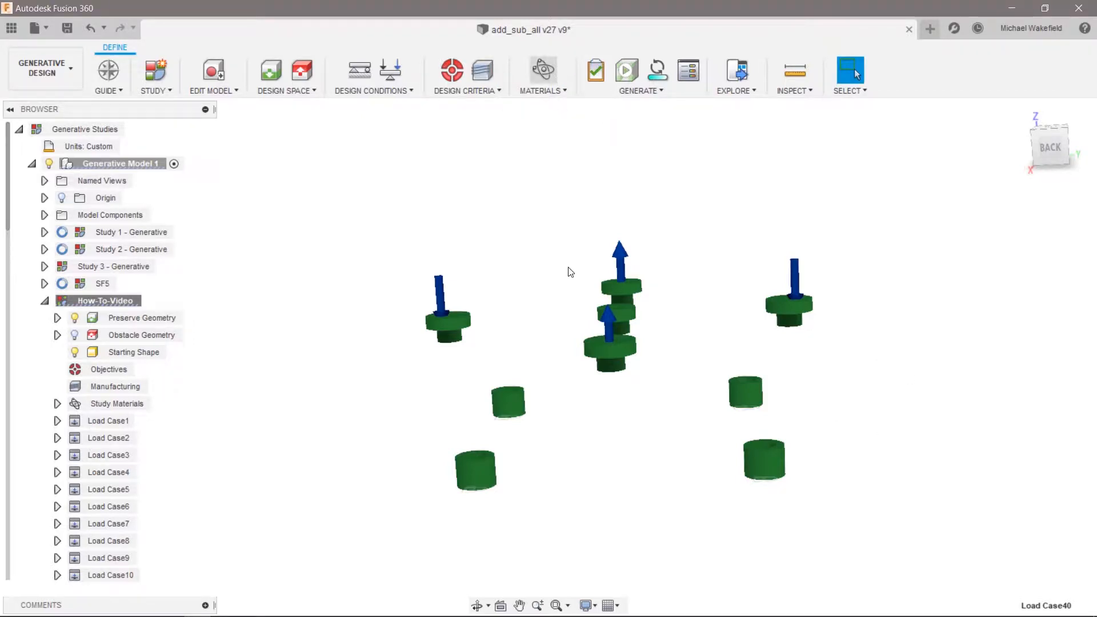
left_click(541, 72)
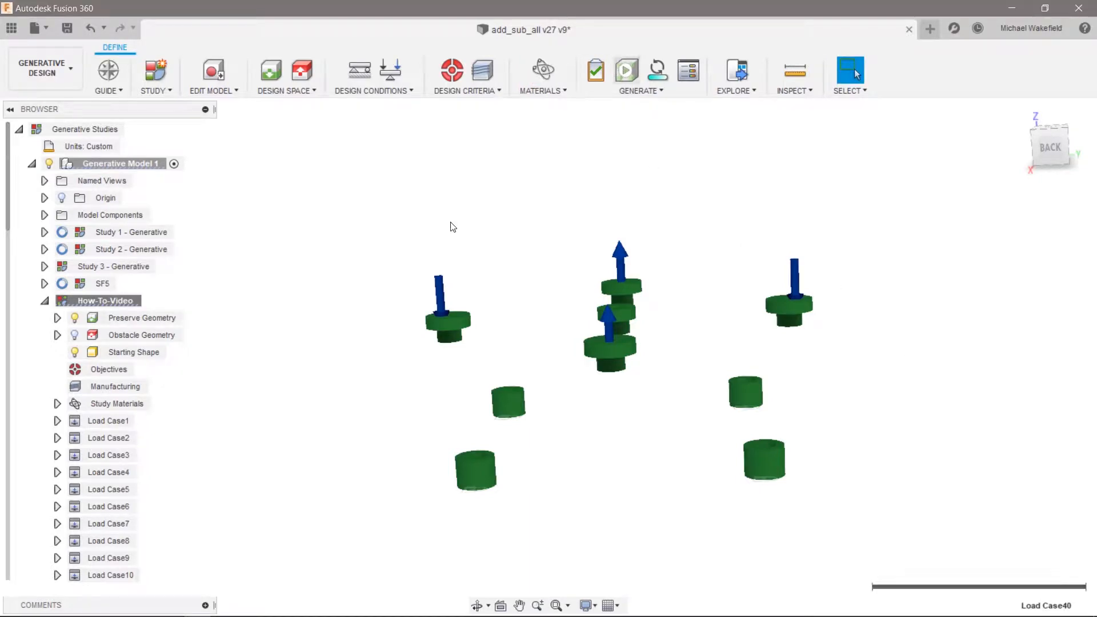
left_click(624, 71)
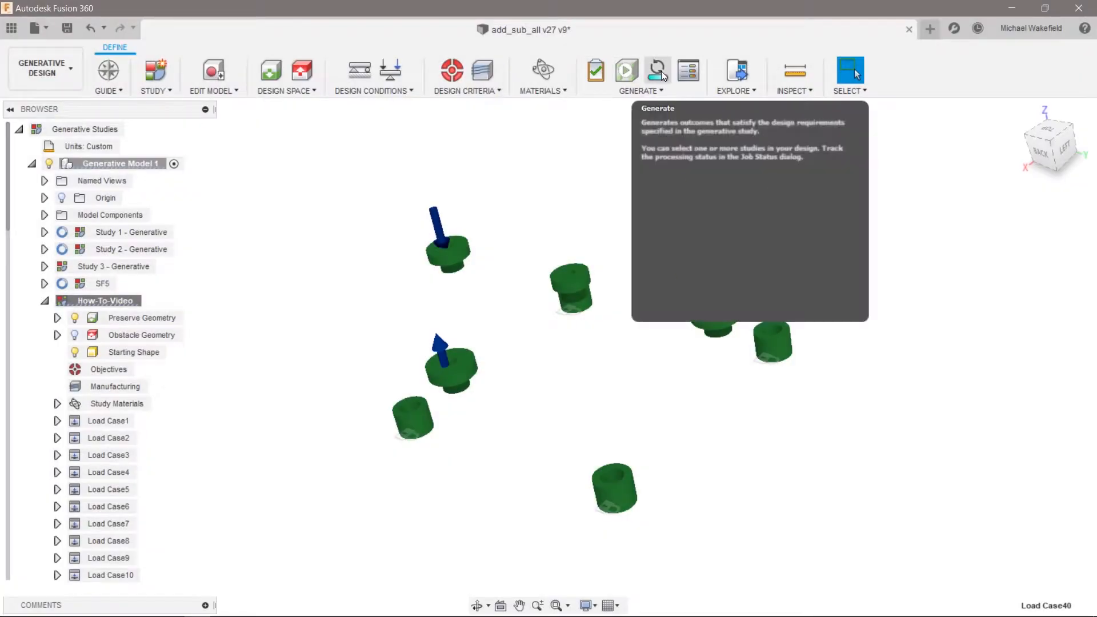
Generate the How-To-Video study, hiding studies that cannot be generated
left_click(656, 70)
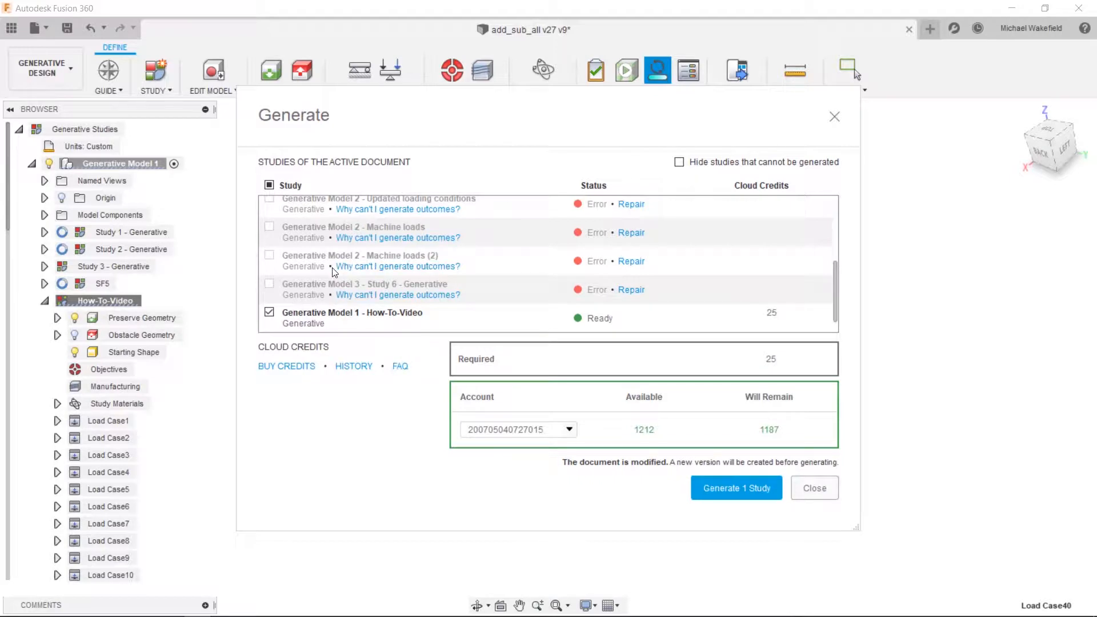
mouse_move(576, 191)
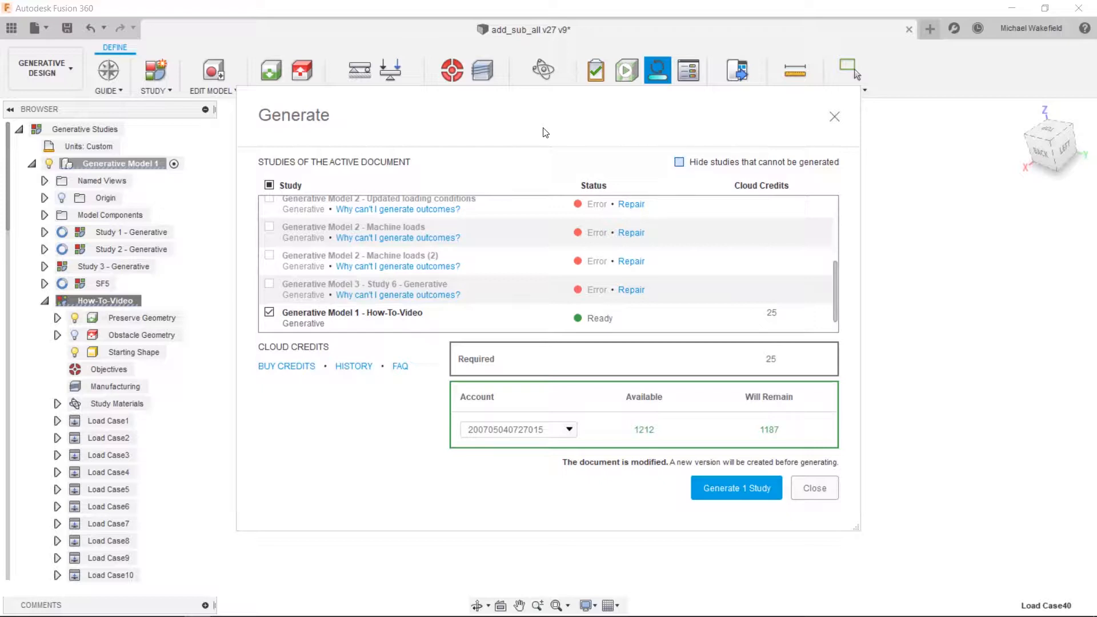
left_click(678, 162)
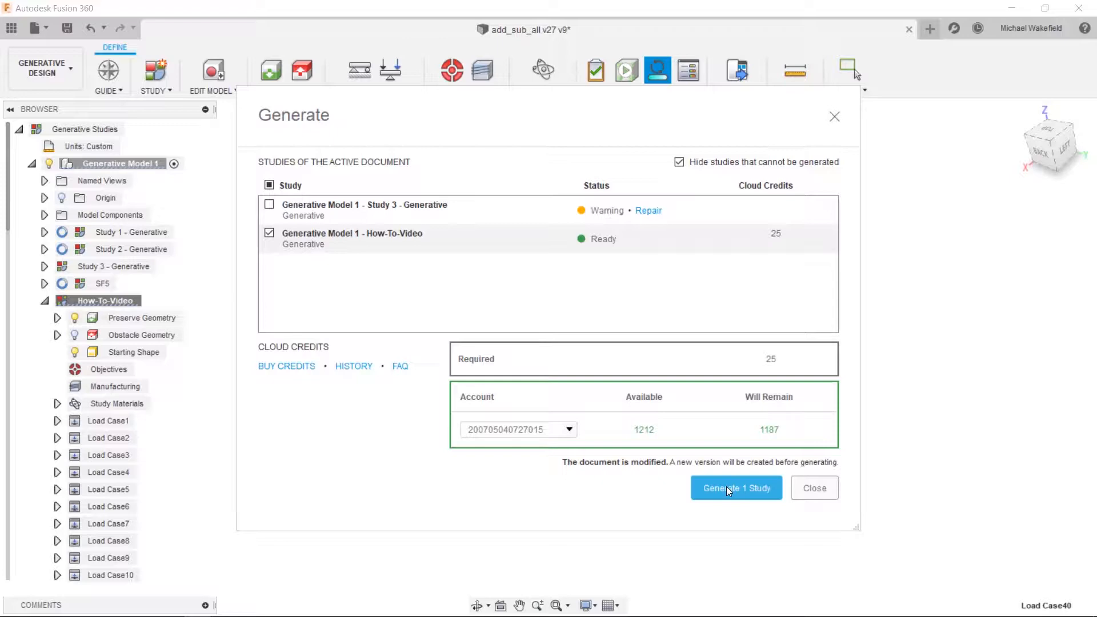
left_click(735, 487)
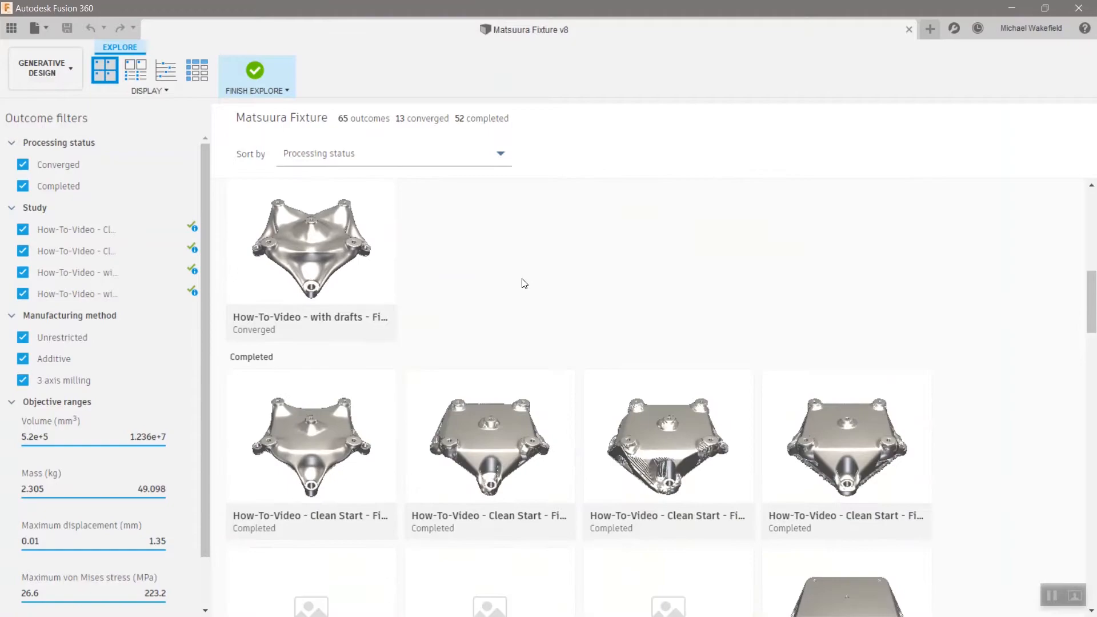
Scroll the Matsuura Fixture outcome thumbnails, then switch Display to the properties view
scroll("down", 3)
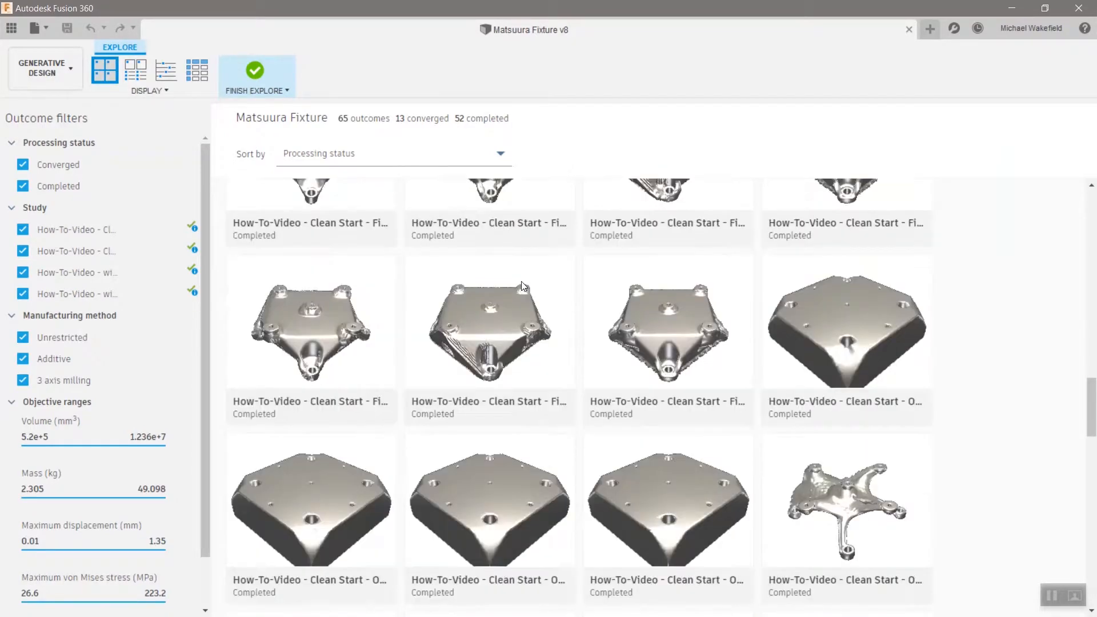
scroll("down", 3)
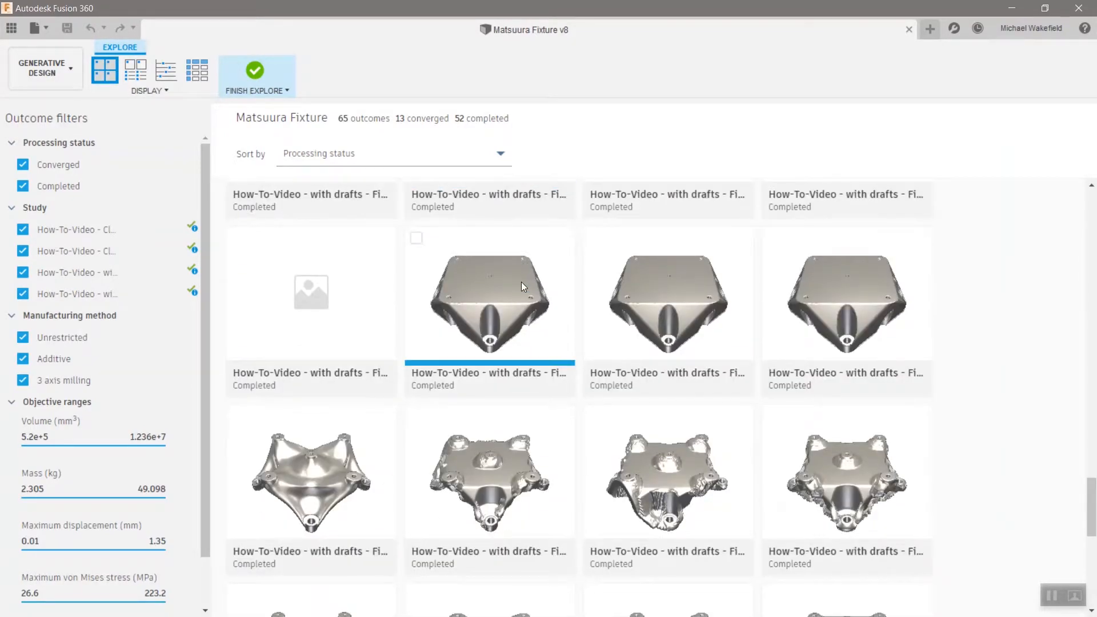
scroll("down", 3)
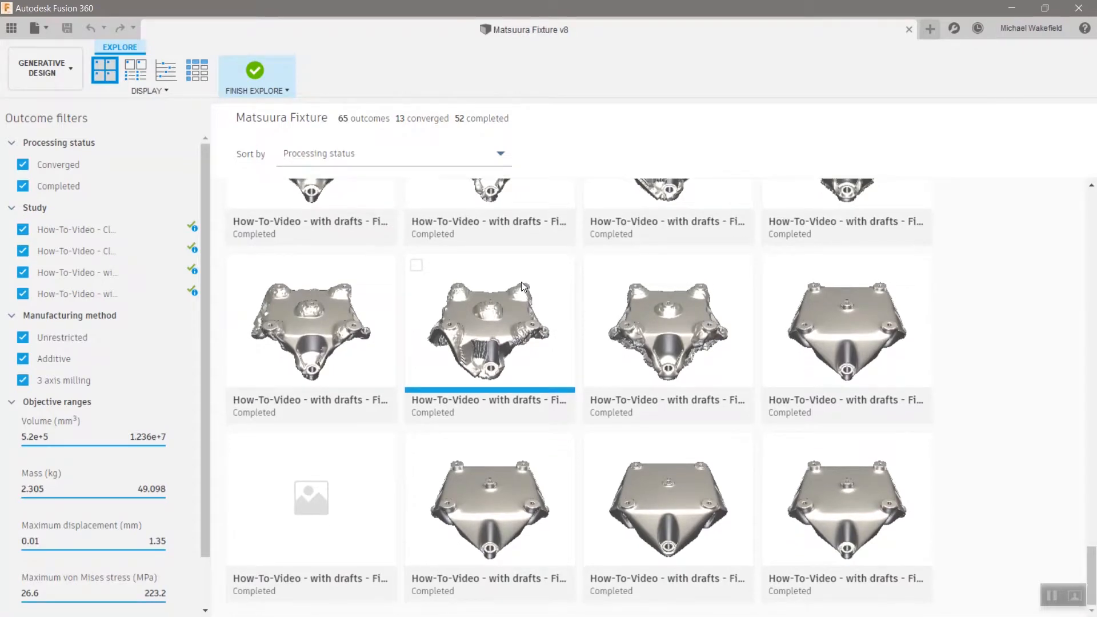
scroll("down", 3)
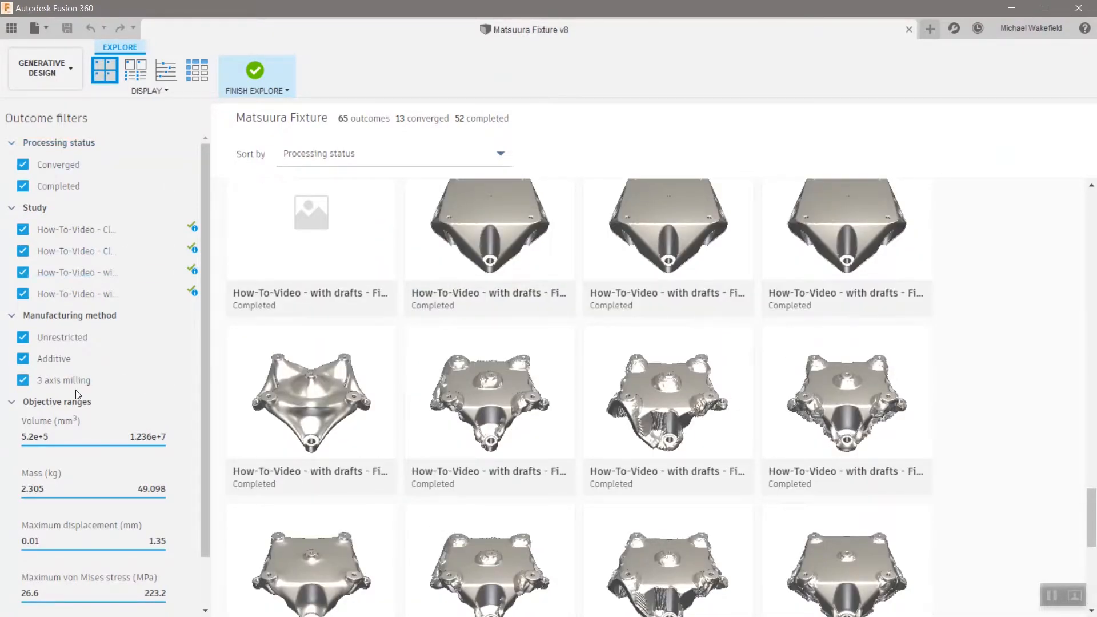
scroll("down", 3)
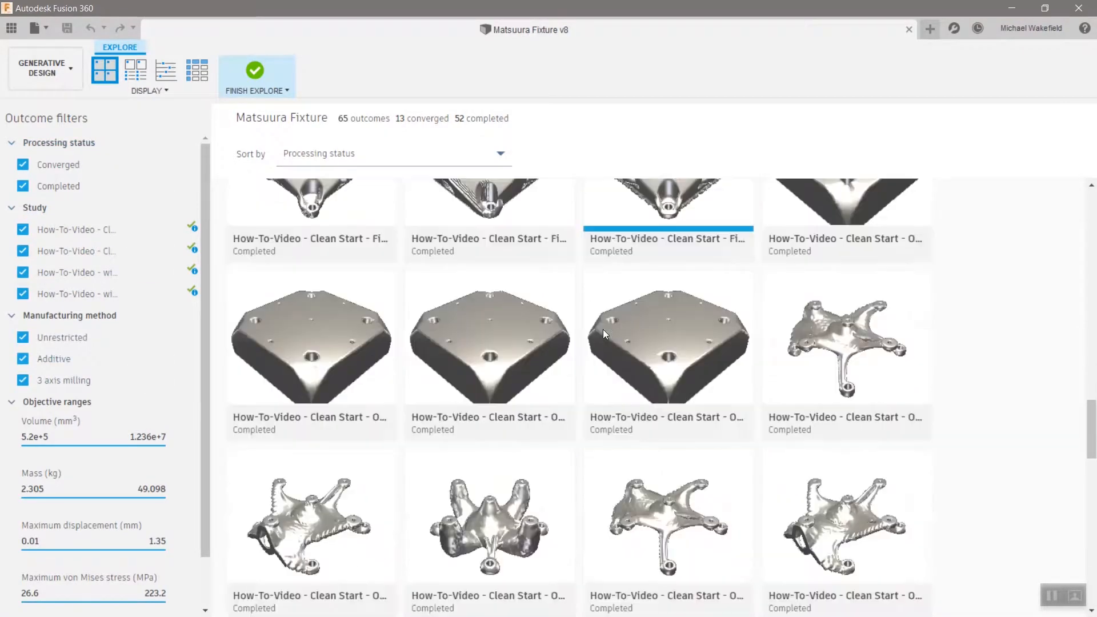
scroll("down", 3)
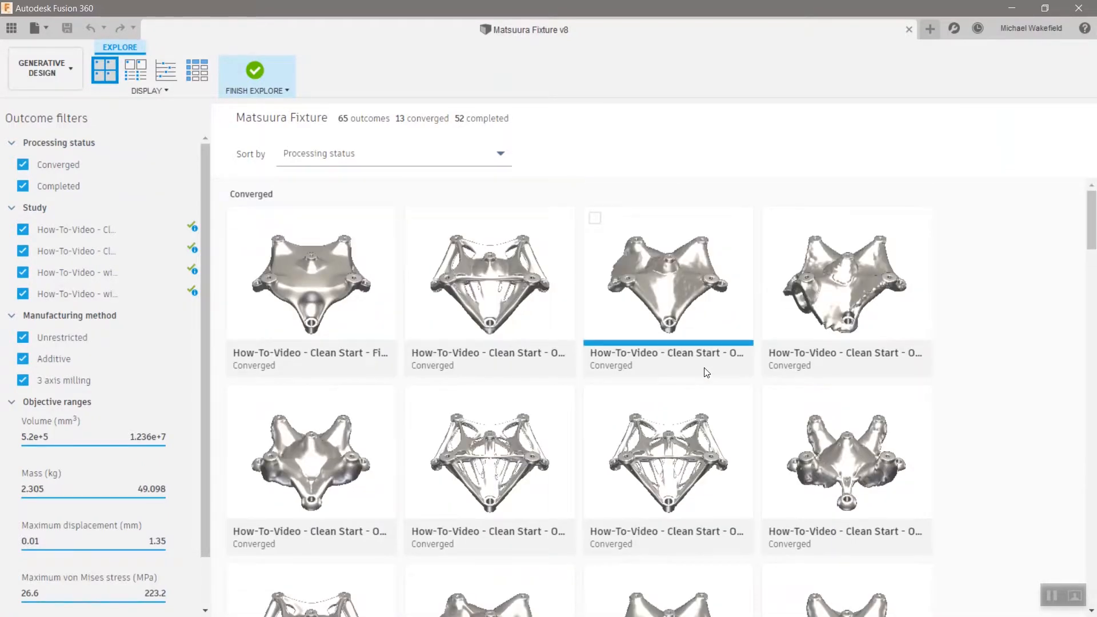
left_click(134, 69)
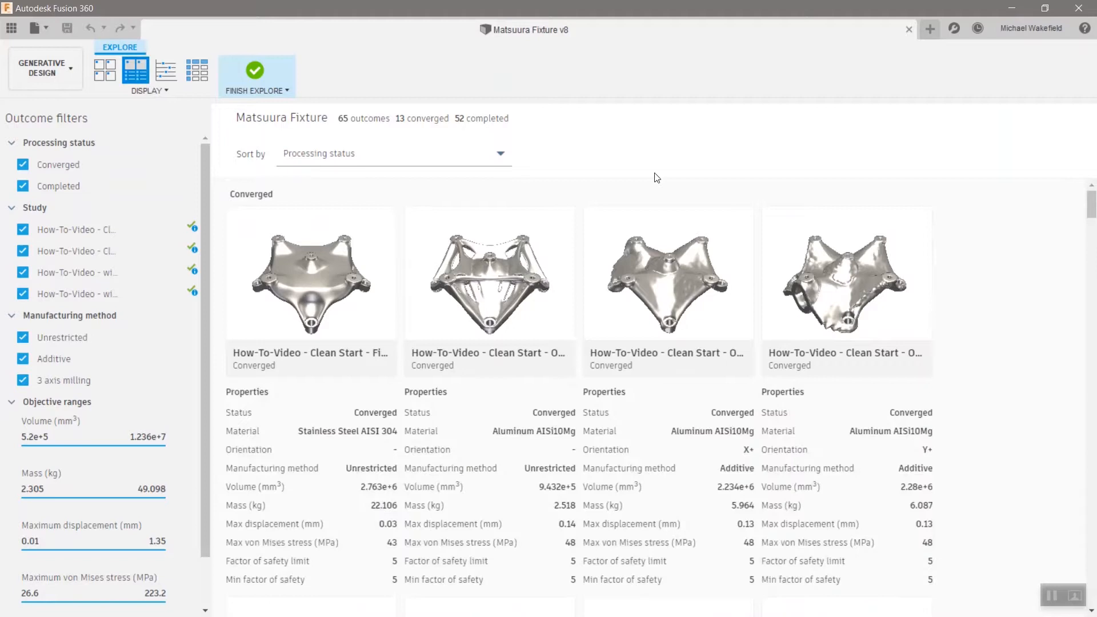
mouse_move(519, 410)
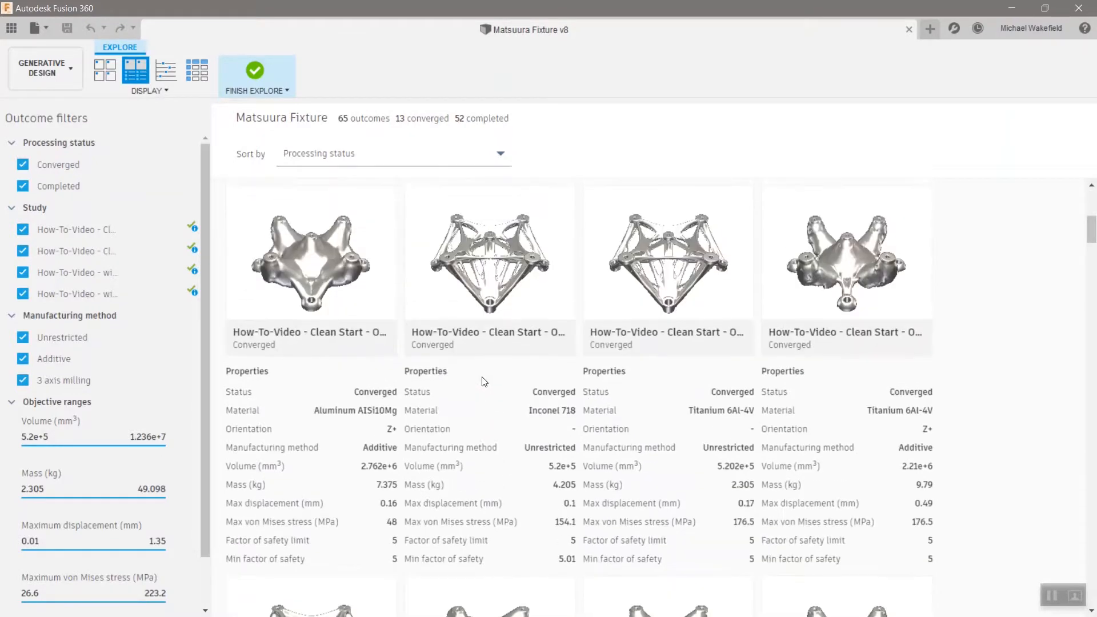
Scroll the outcome cards, then switch Display to the safety factor versus mass scatter plot
scroll("down", 3)
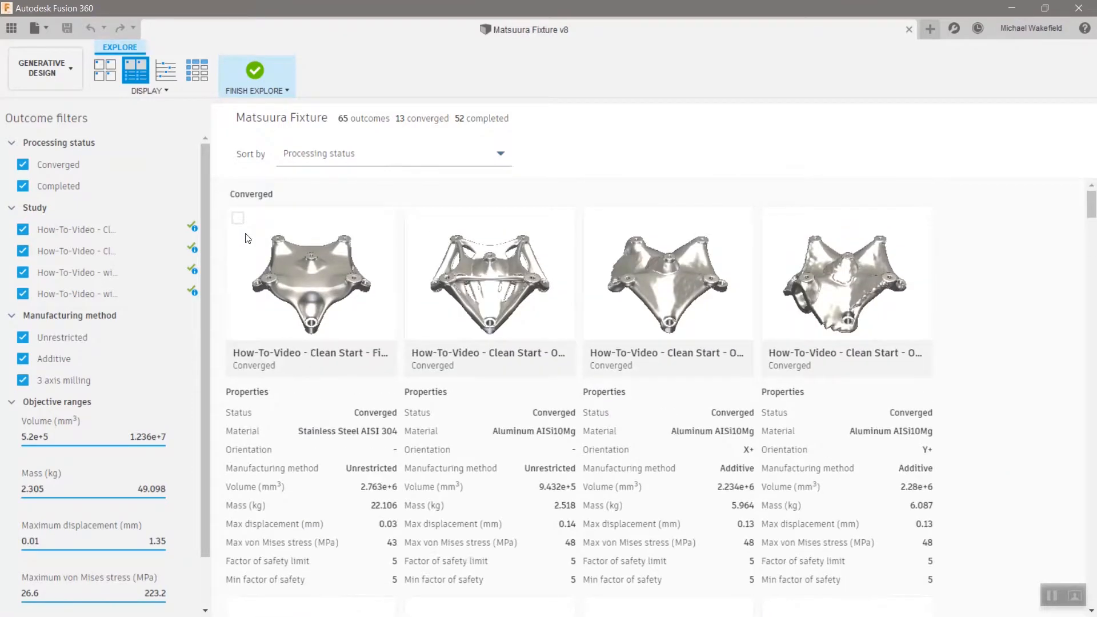
scroll("down", 3)
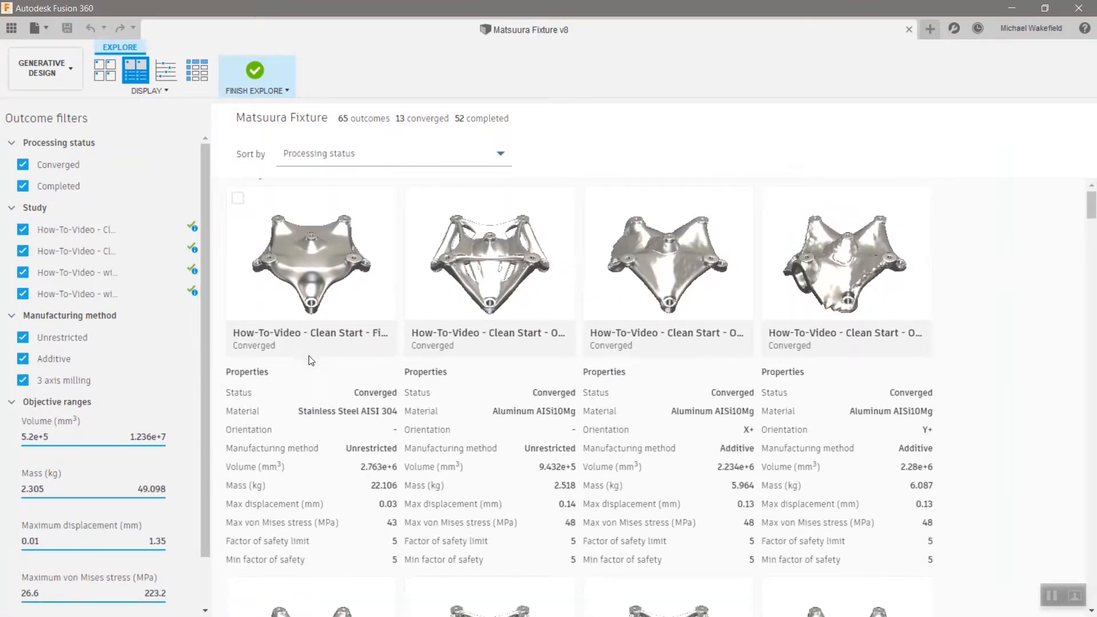
scroll("down", 3)
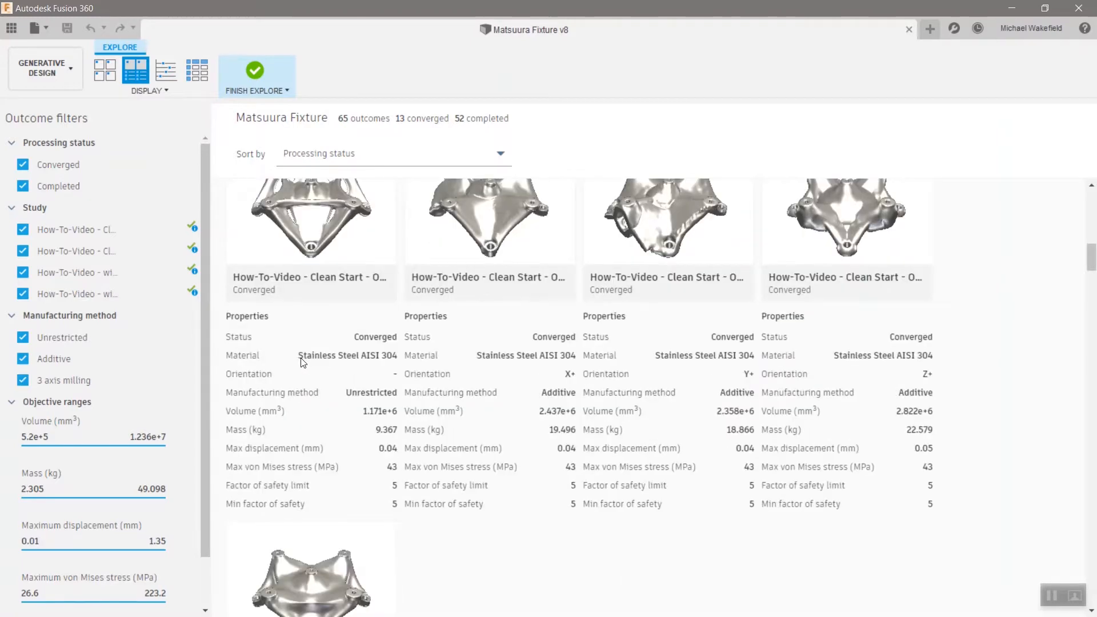
scroll("down", 3)
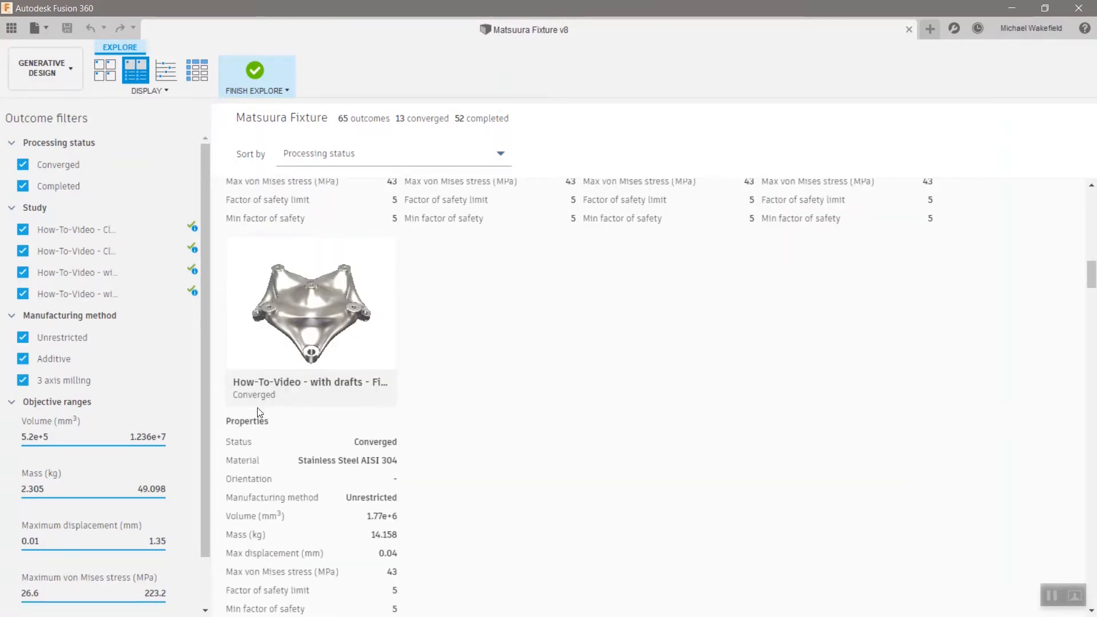
scroll("down", 3)
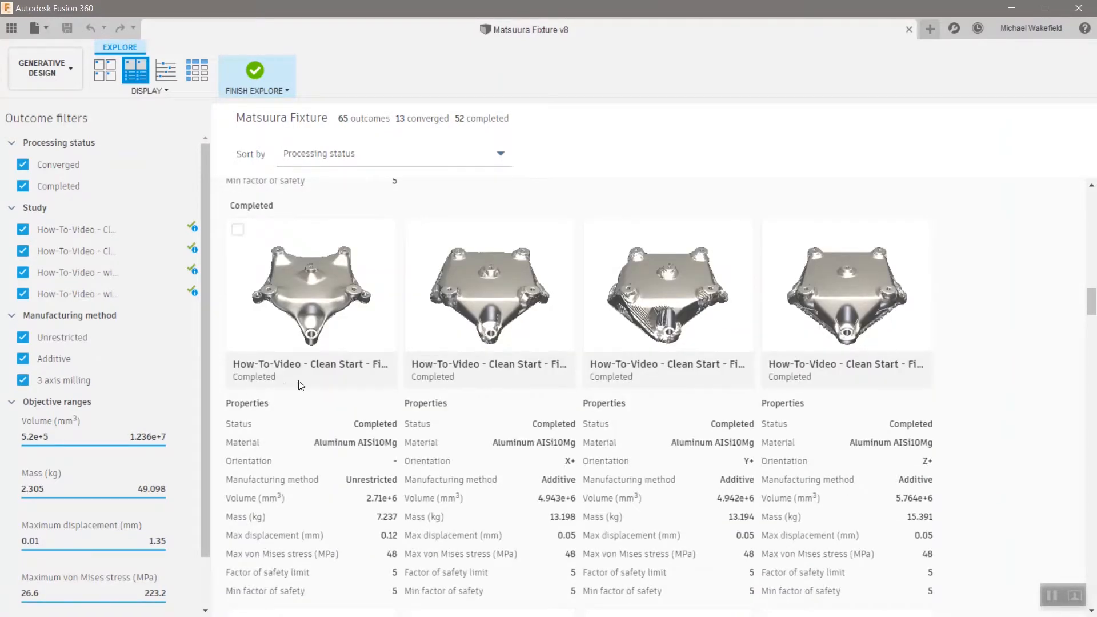
scroll("down", 3)
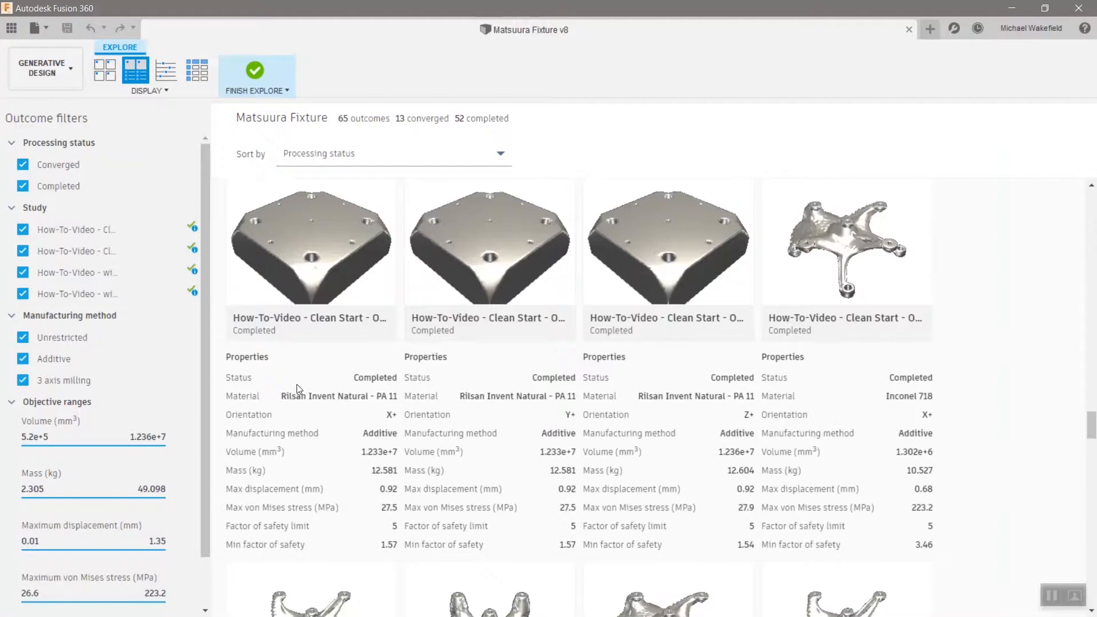
scroll("down", 3)
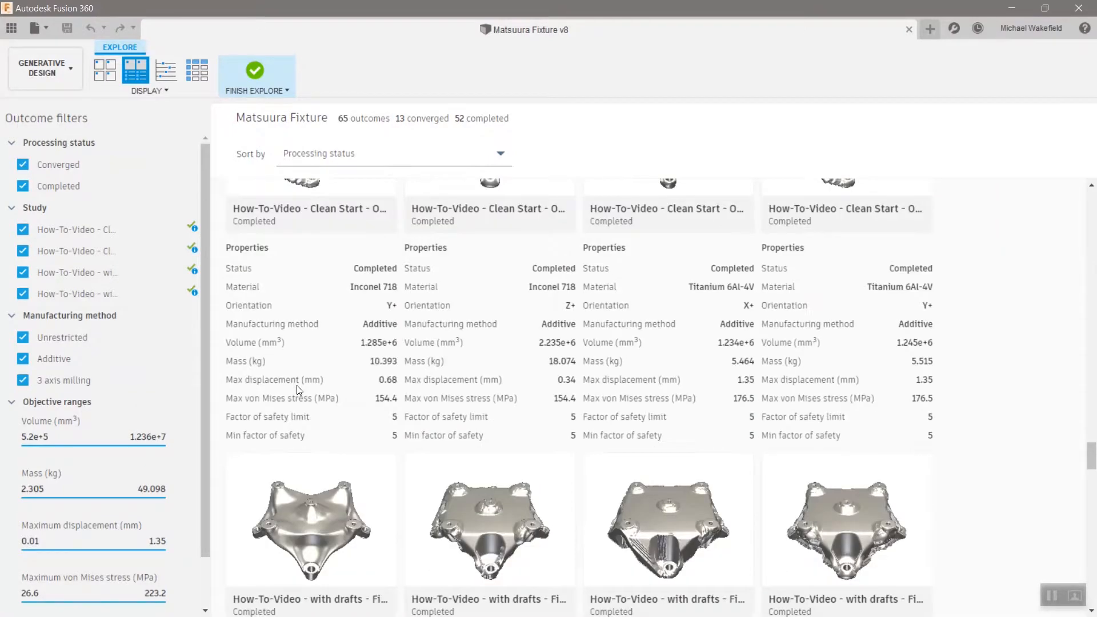
scroll("down", 3)
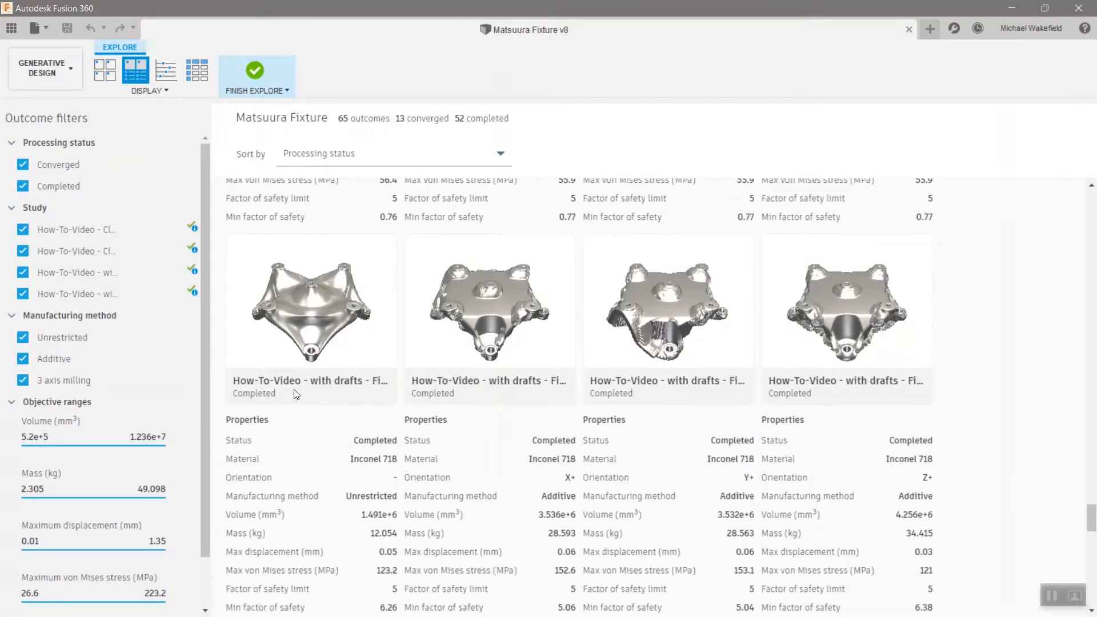
scroll("down", 3)
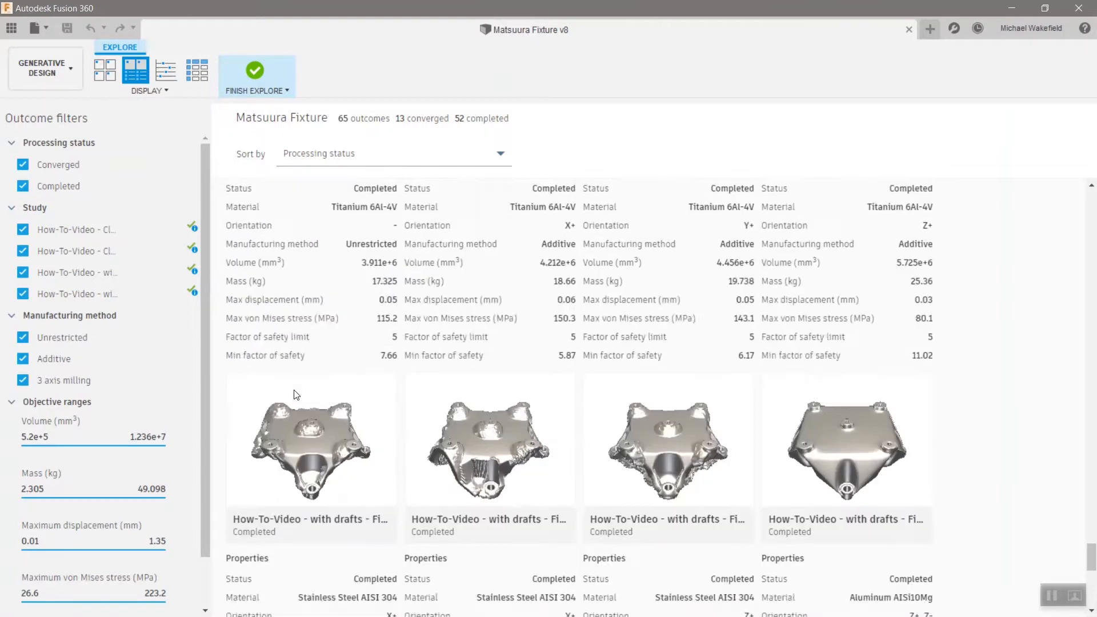
scroll("down", 3)
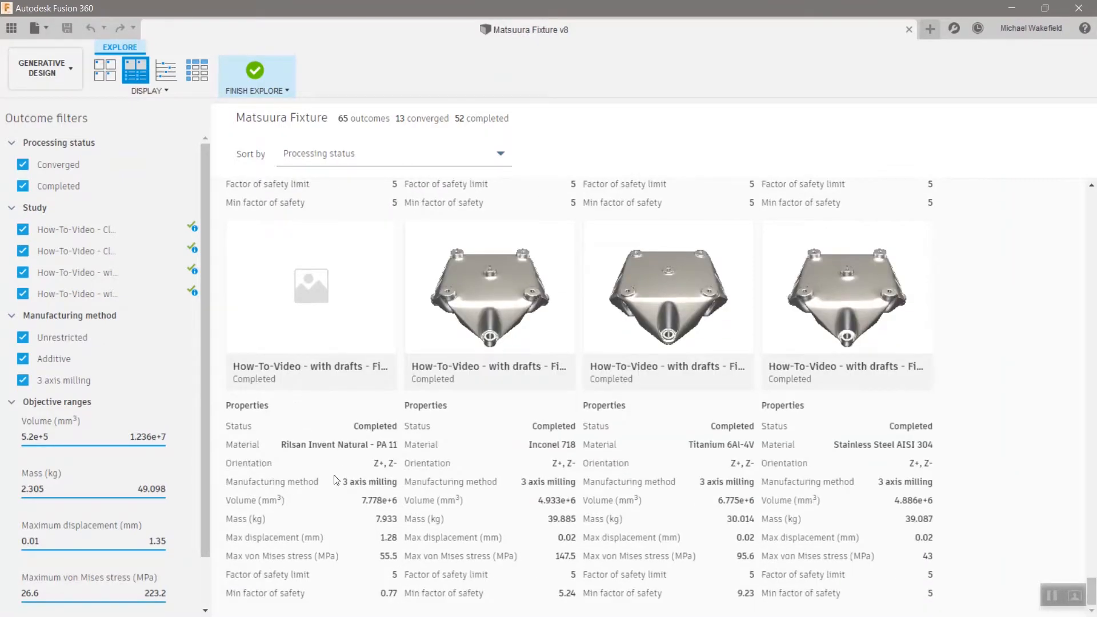
mouse_move(480, 476)
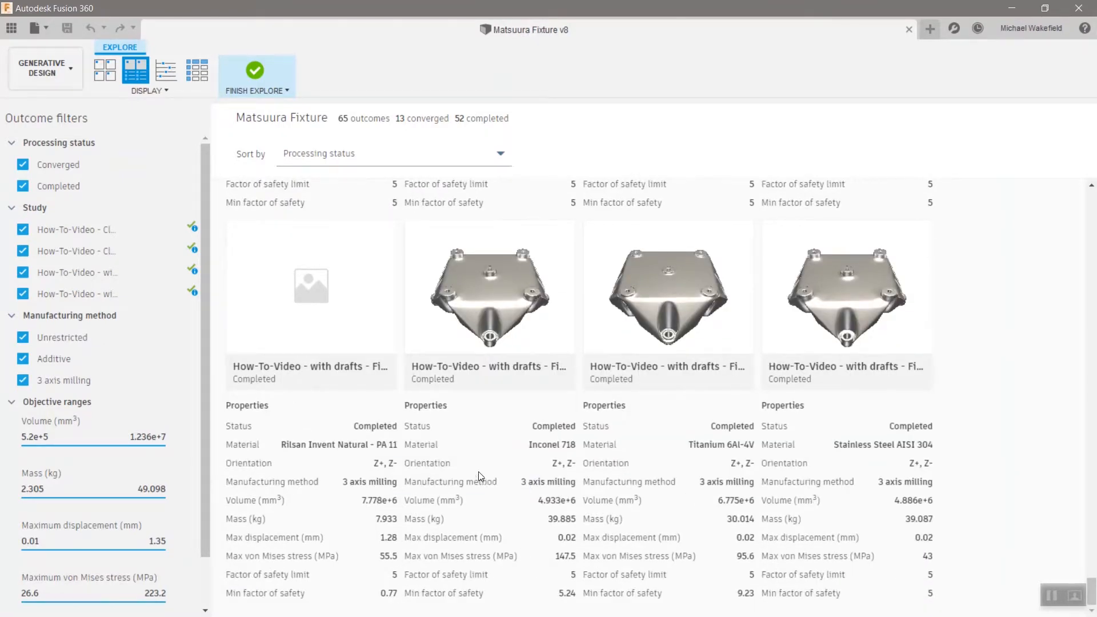
mouse_move(322, 445)
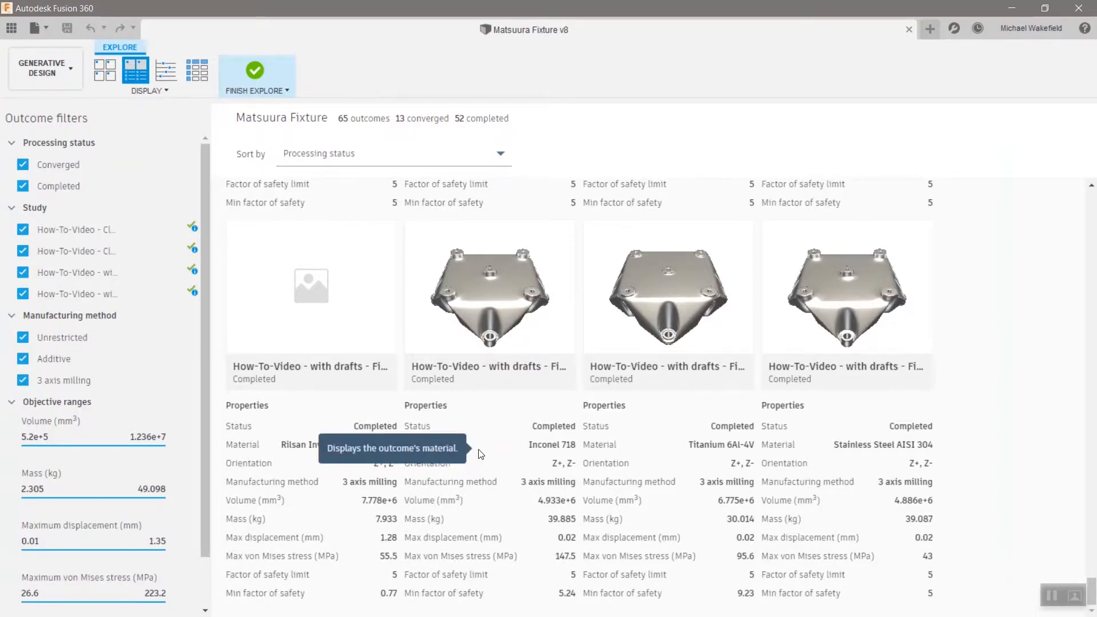
scroll("down", 3)
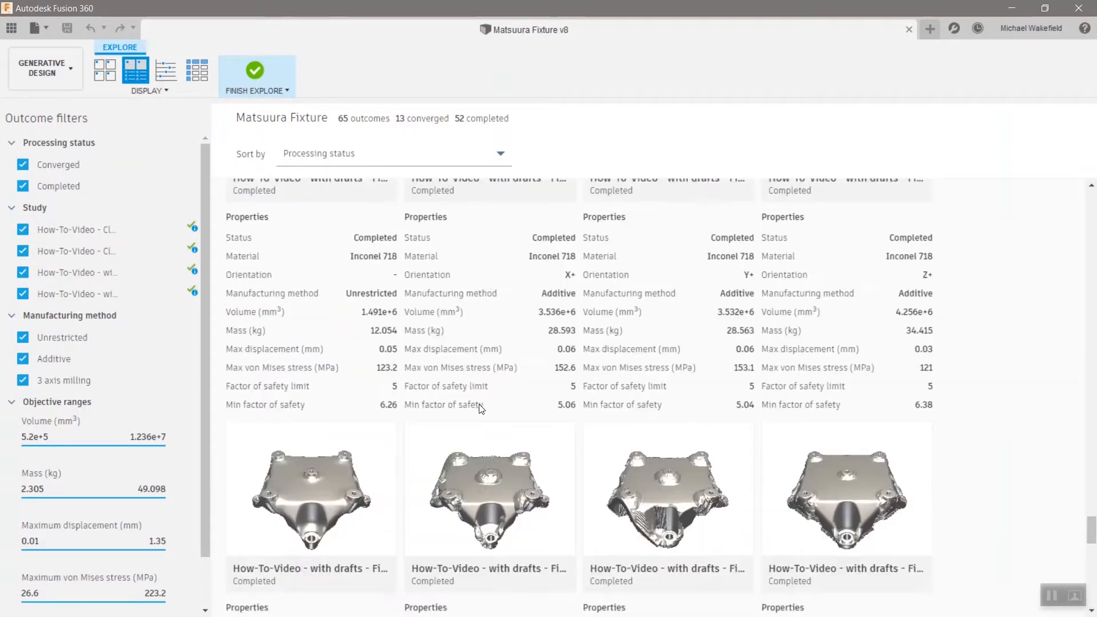
scroll("down", 3)
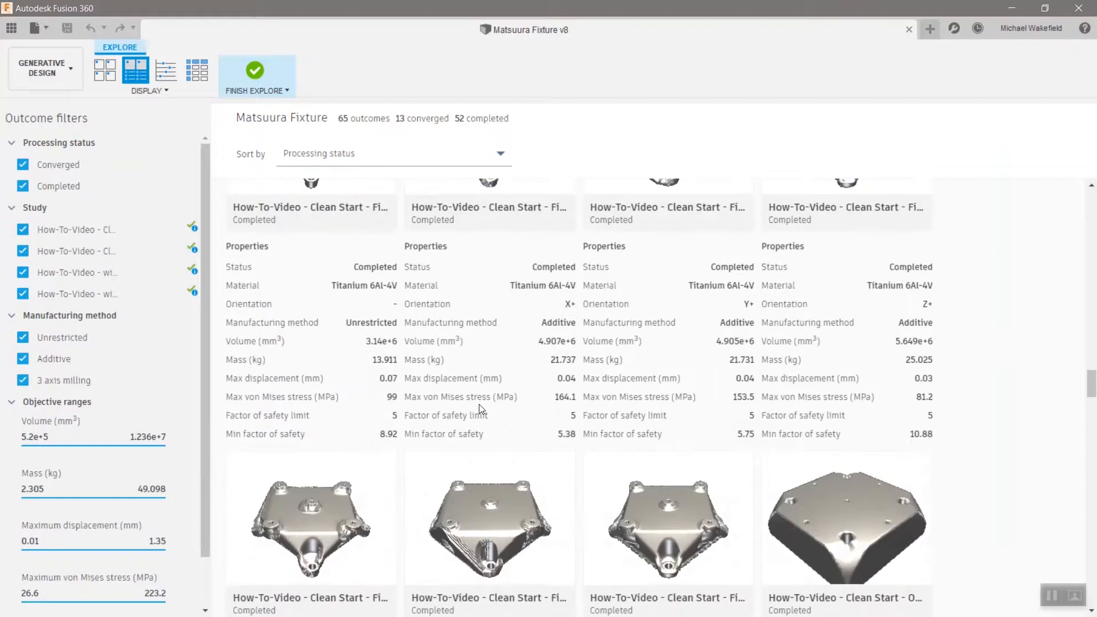
scroll("down", 3)
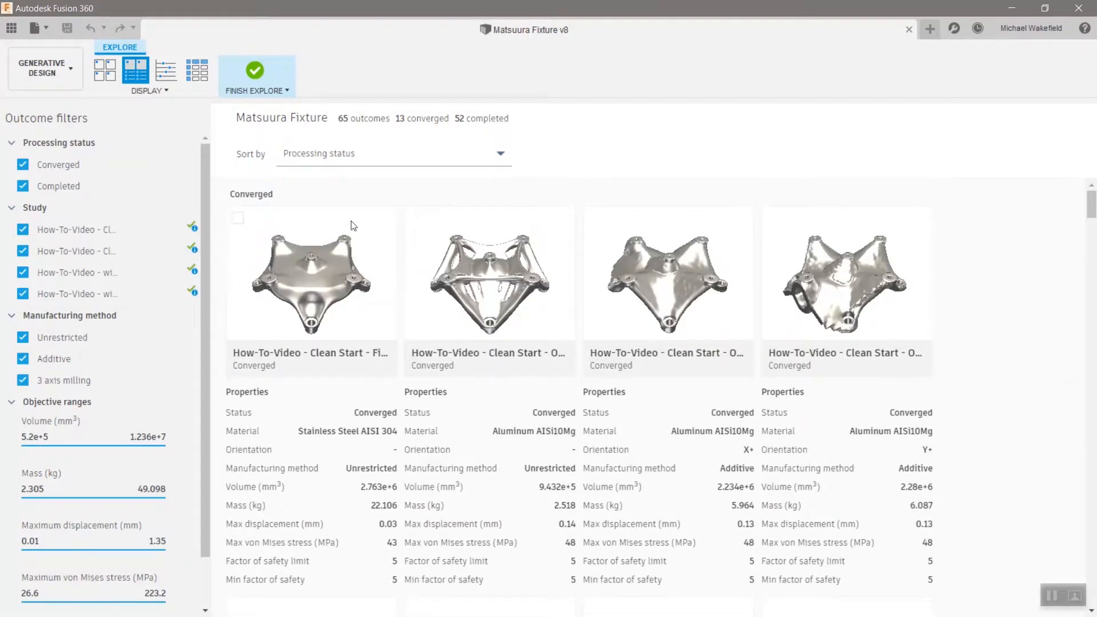
left_click(166, 70)
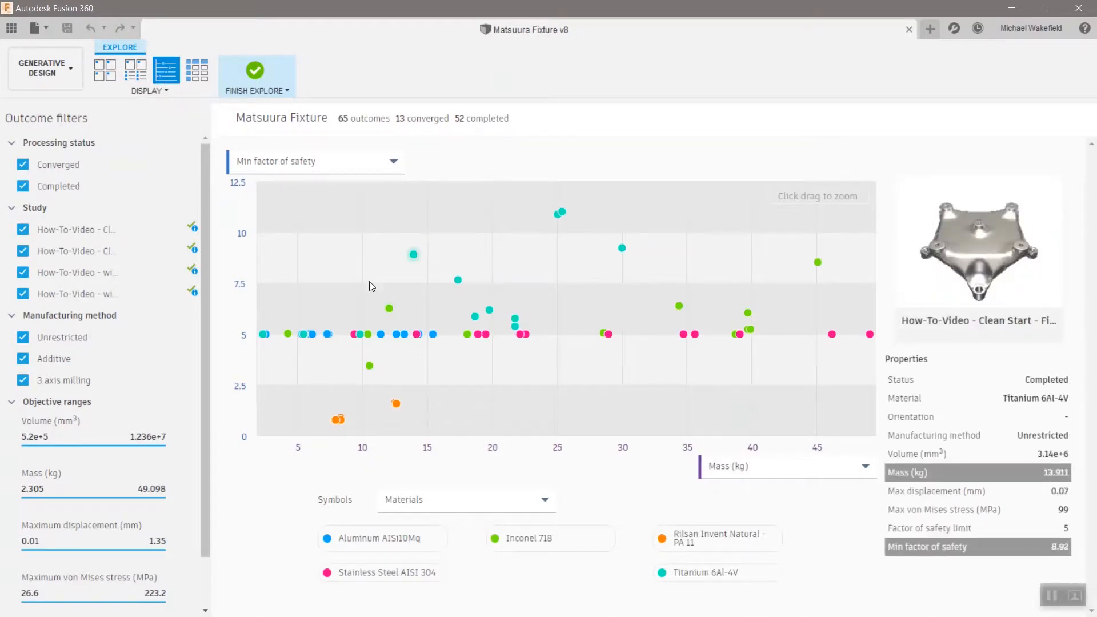
Preview steel, Inconel, Rilsan, aluminium and titanium plot points, then show outcomes as a table
left_click(832, 334)
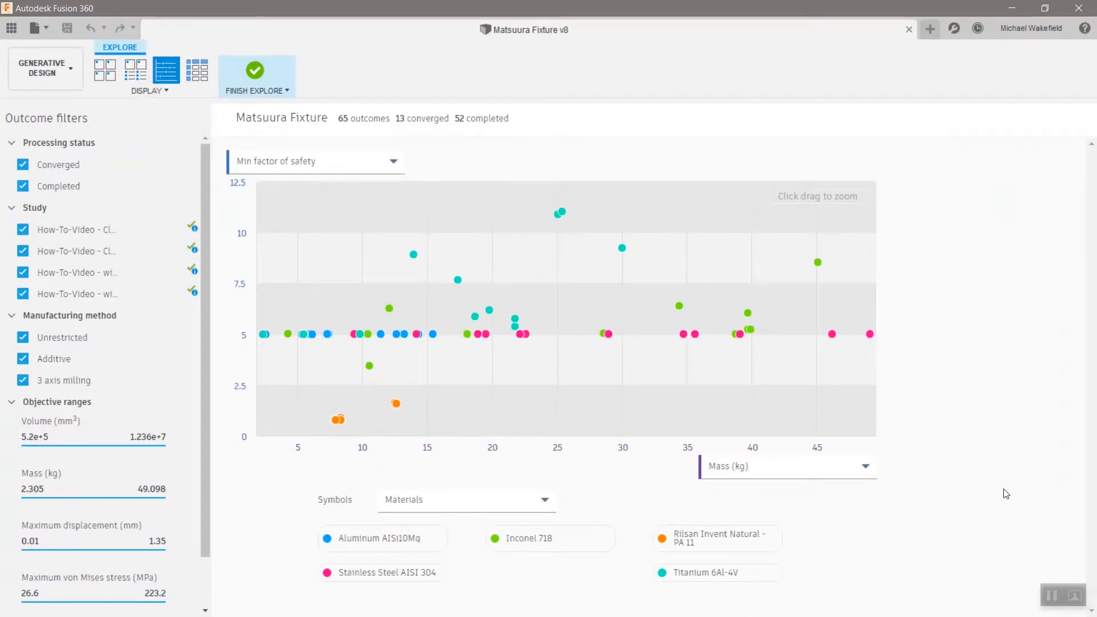
left_click(693, 333)
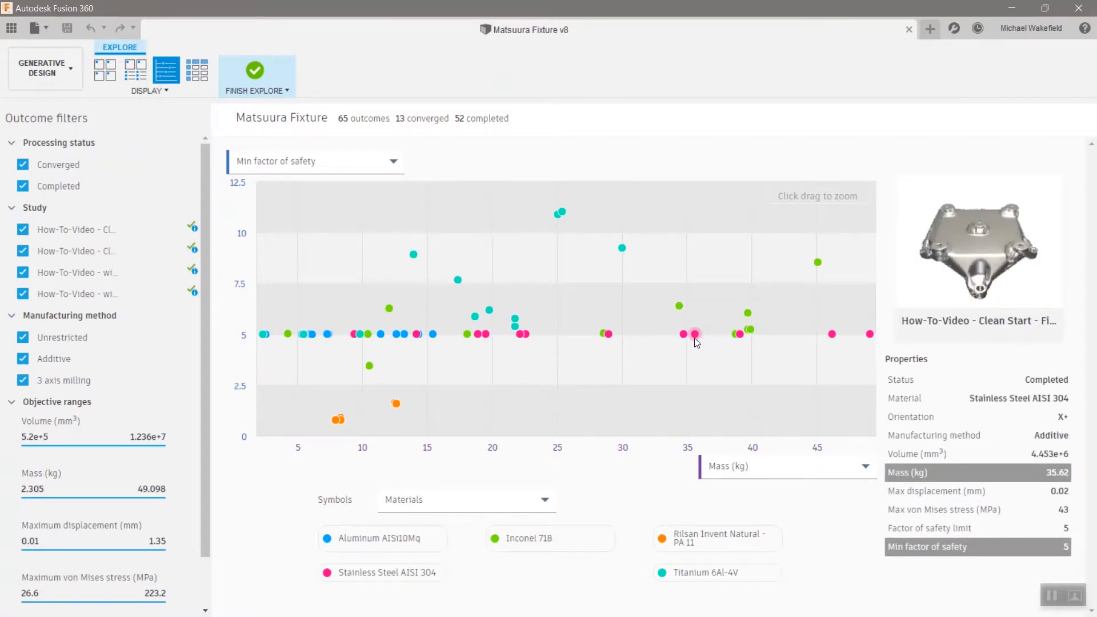
left_click(679, 307)
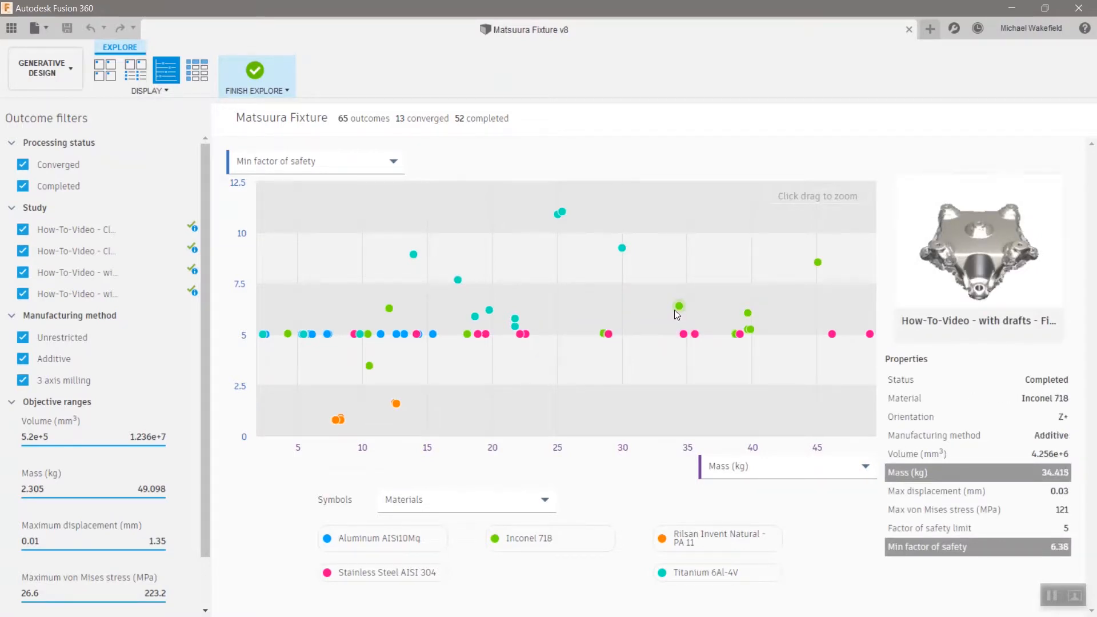
left_click(683, 333)
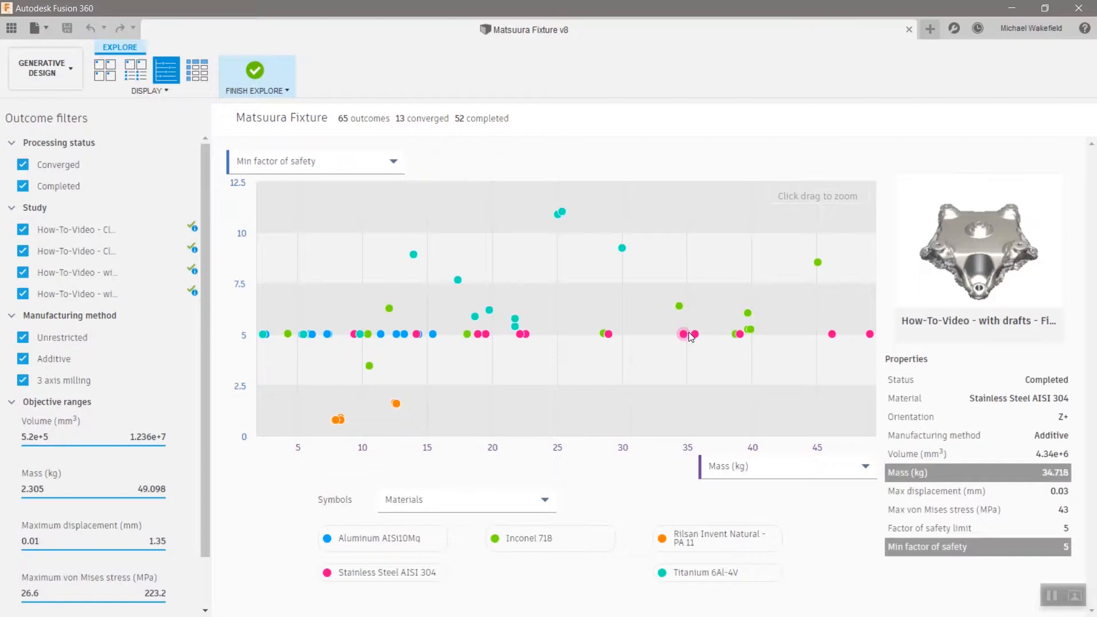
left_click(395, 404)
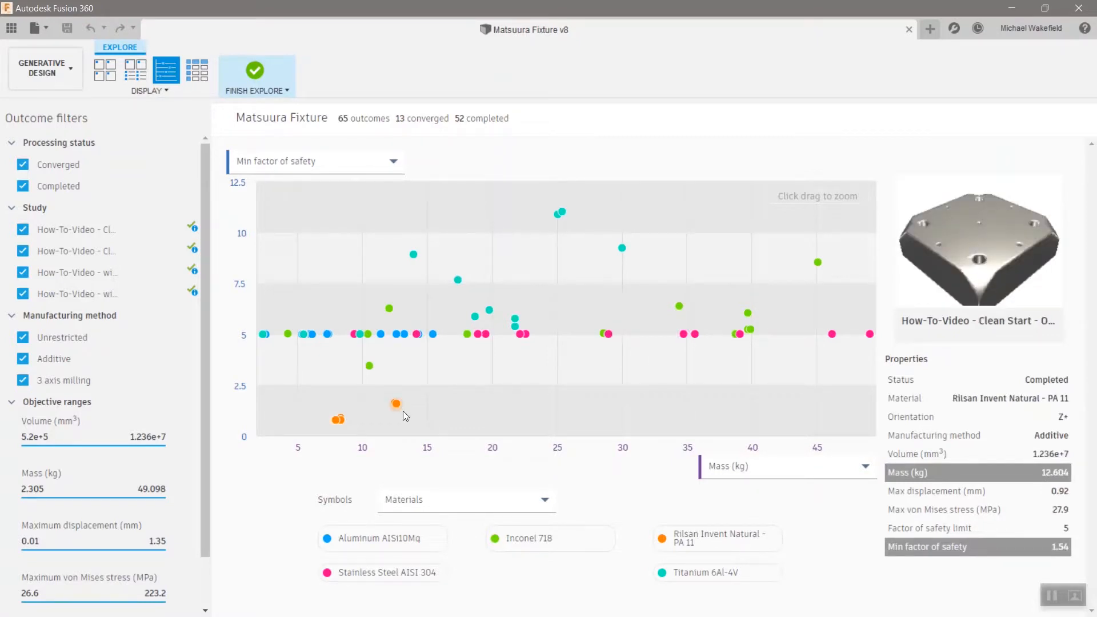
left_click(338, 420)
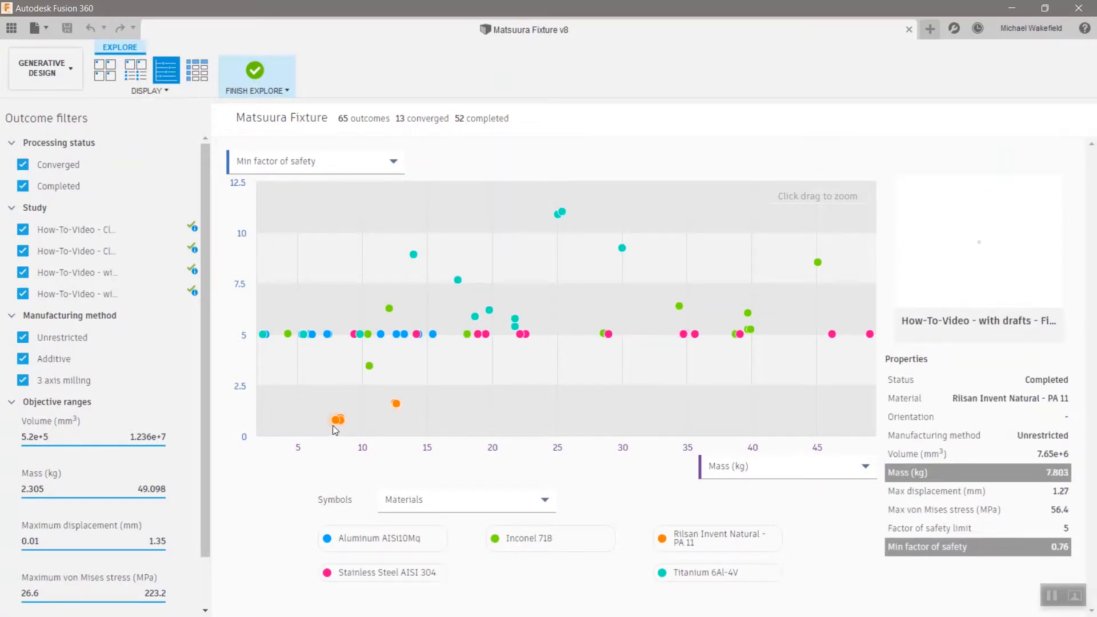
left_click(431, 334)
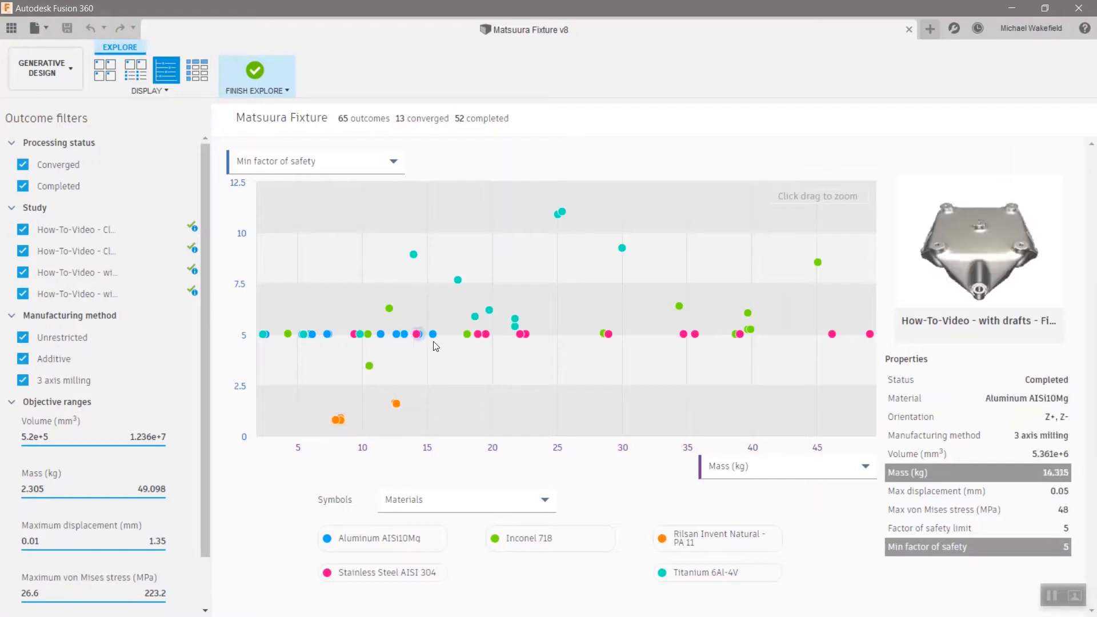
left_click(432, 334)
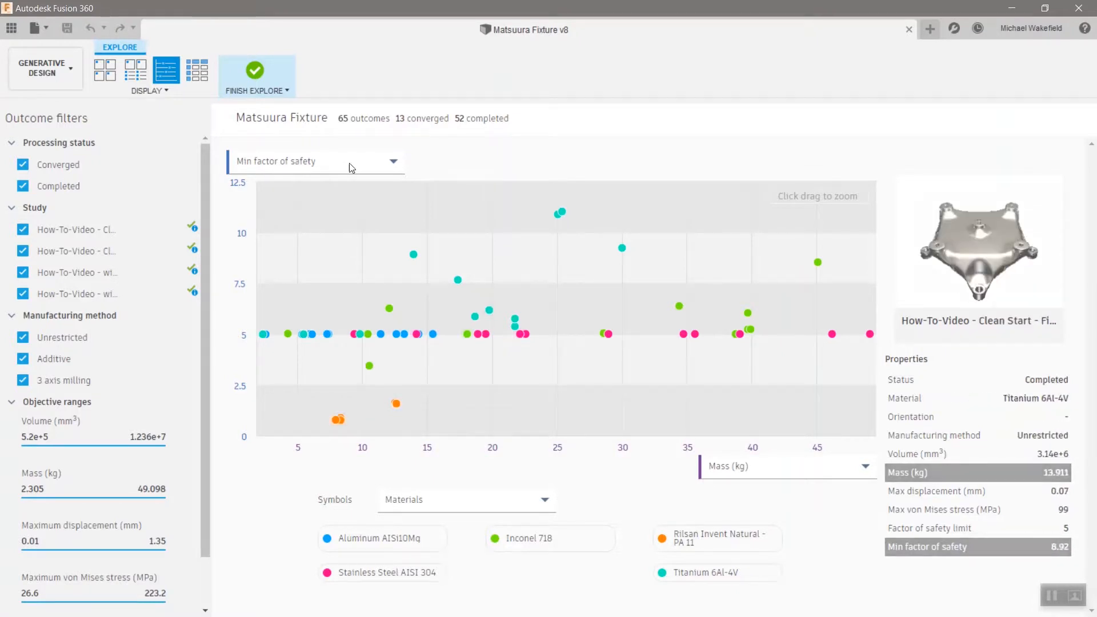
left_click(197, 70)
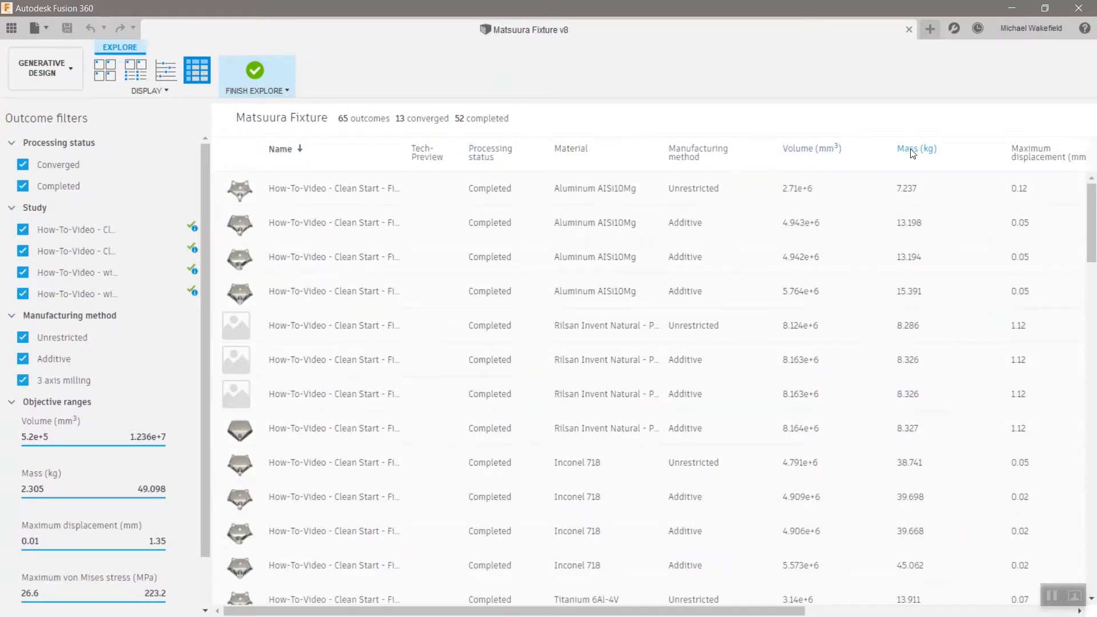
Sort by mass ascending and open titanium Clean Start Outcome 13 at 2.305 kg
left_click(916, 149)
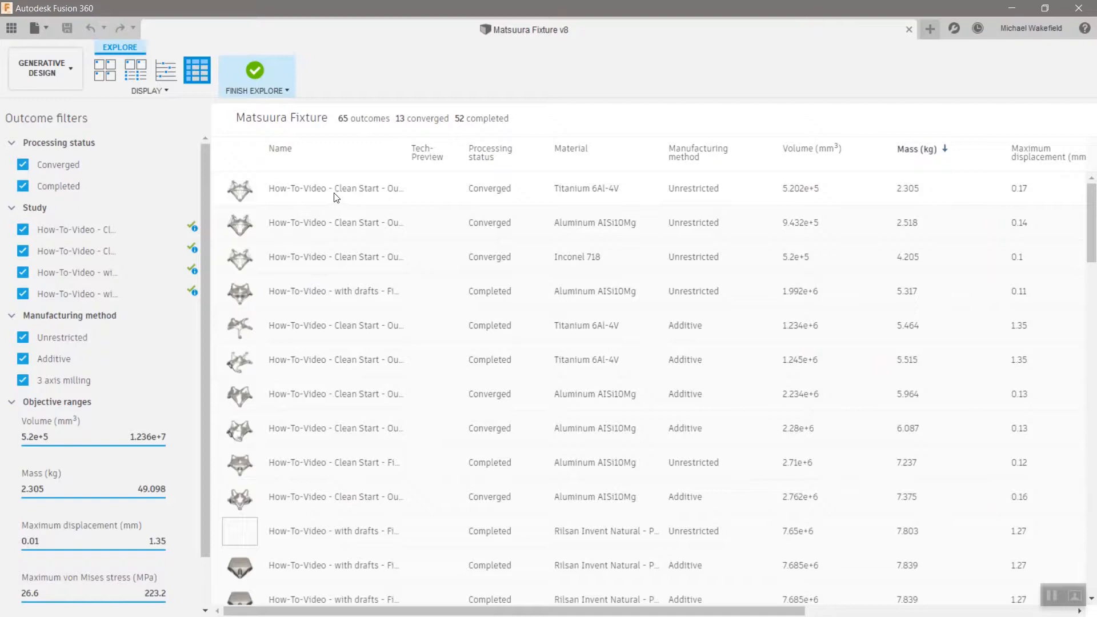
mouse_move(343, 189)
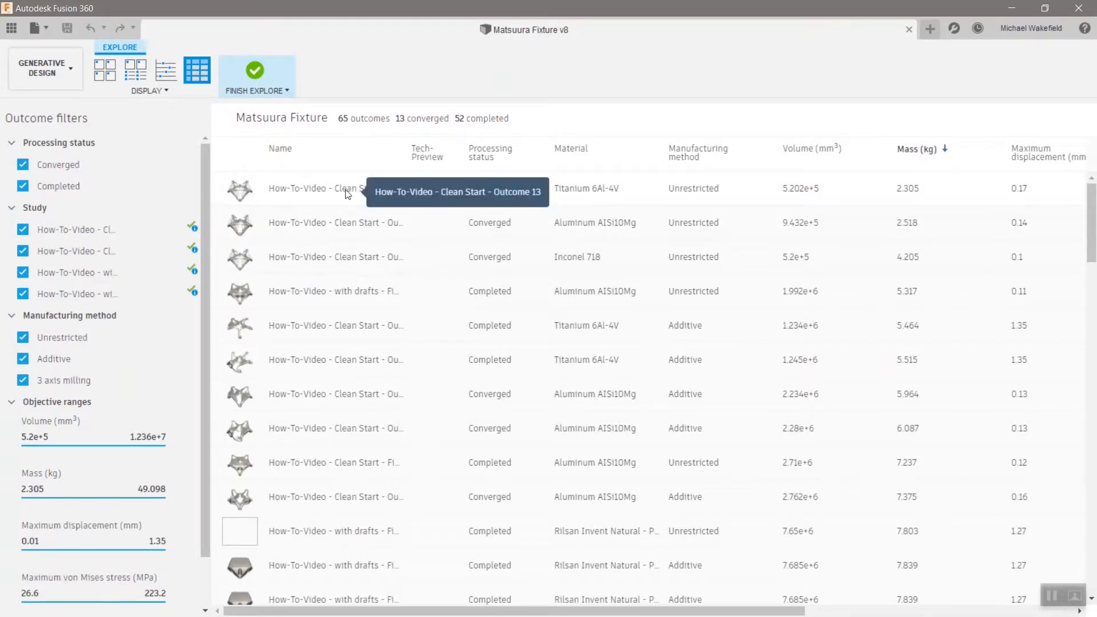
double_click(336, 187)
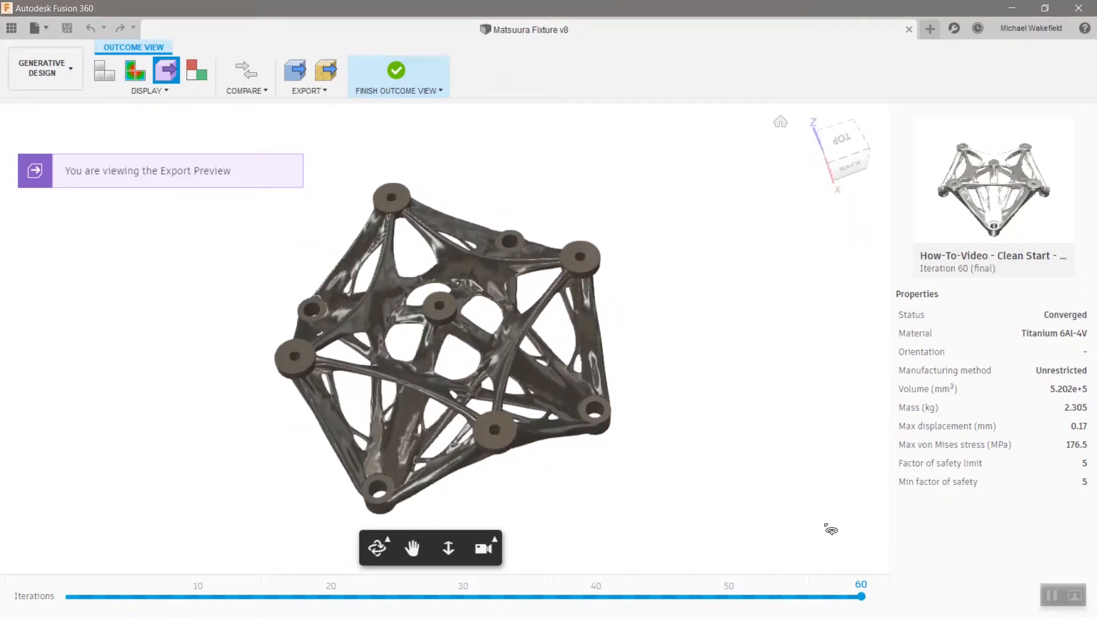
left_click_drag(859, 595, 820, 595)
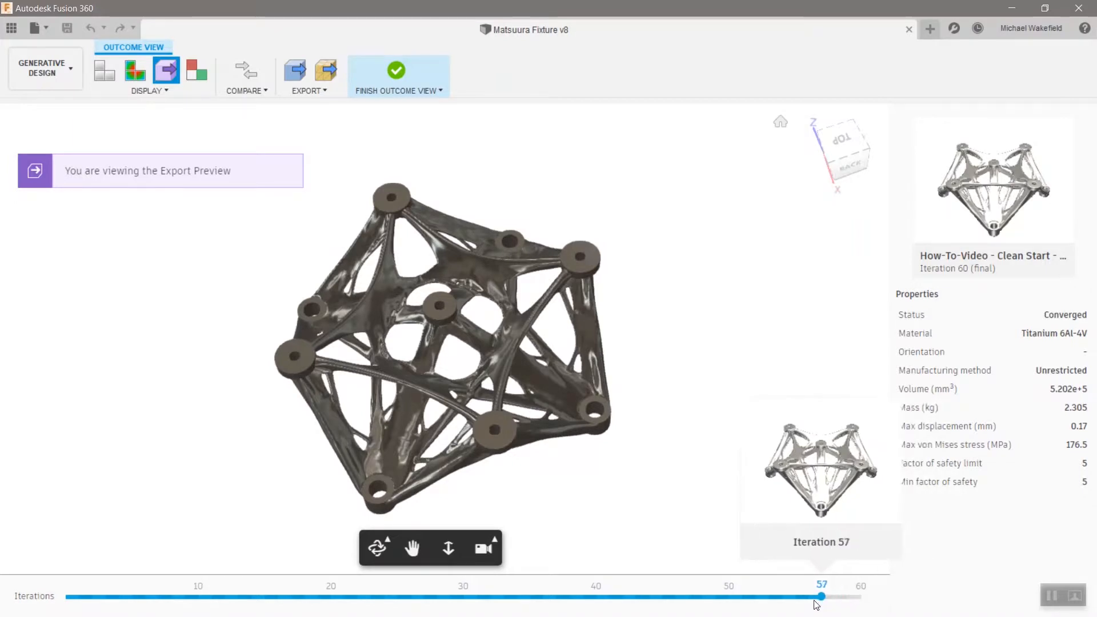
left_click_drag(821, 596, 117, 595)
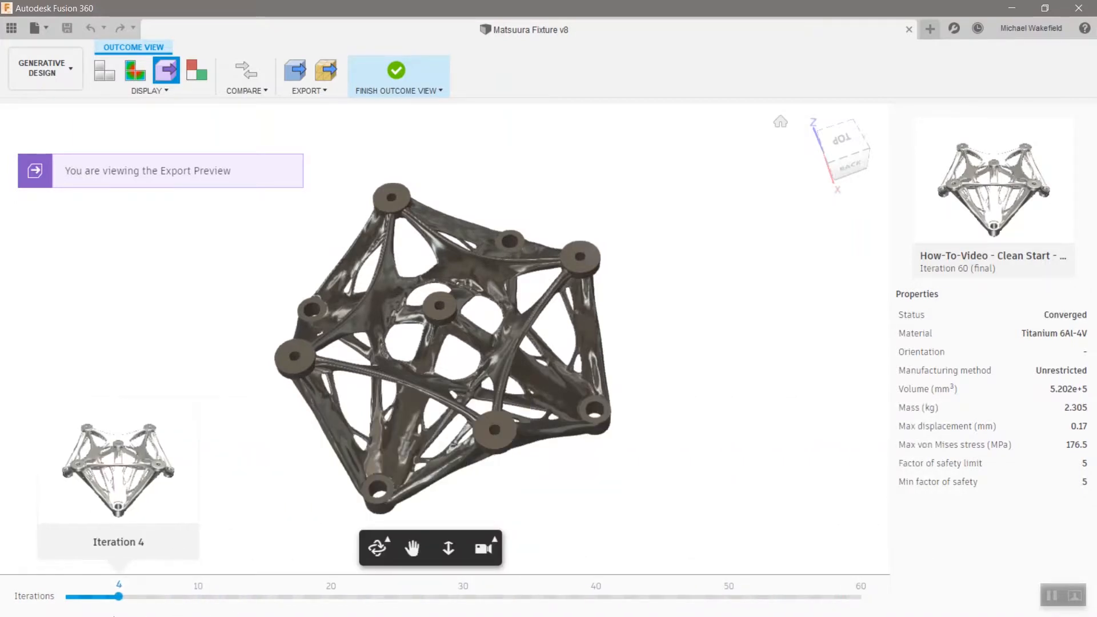
left_click_drag(118, 595, 77, 596)
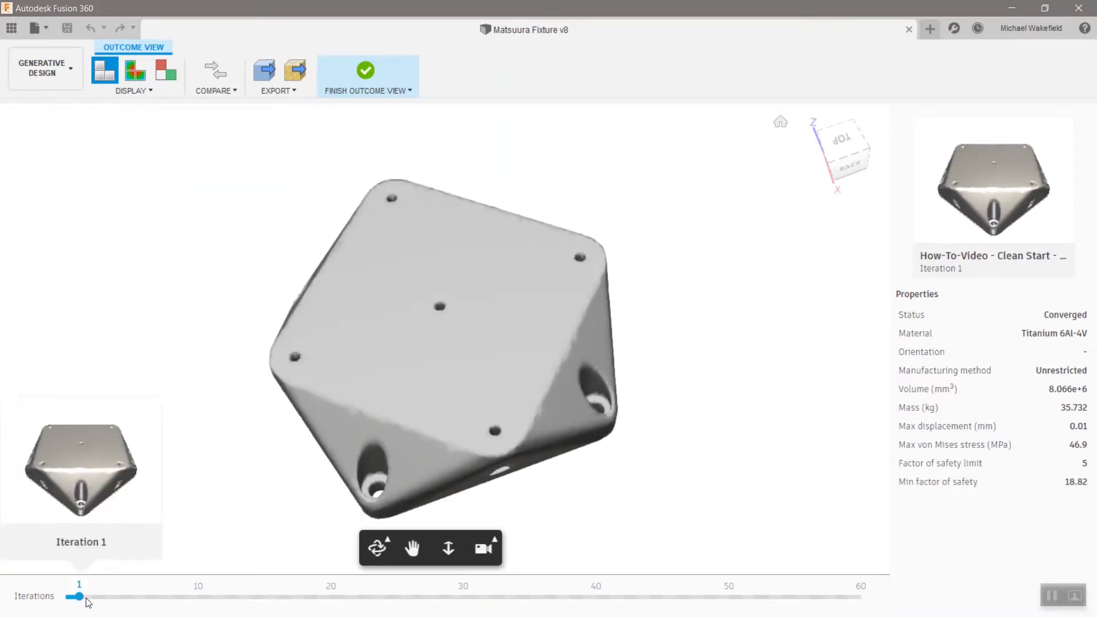
left_click_drag(78, 595, 436, 595)
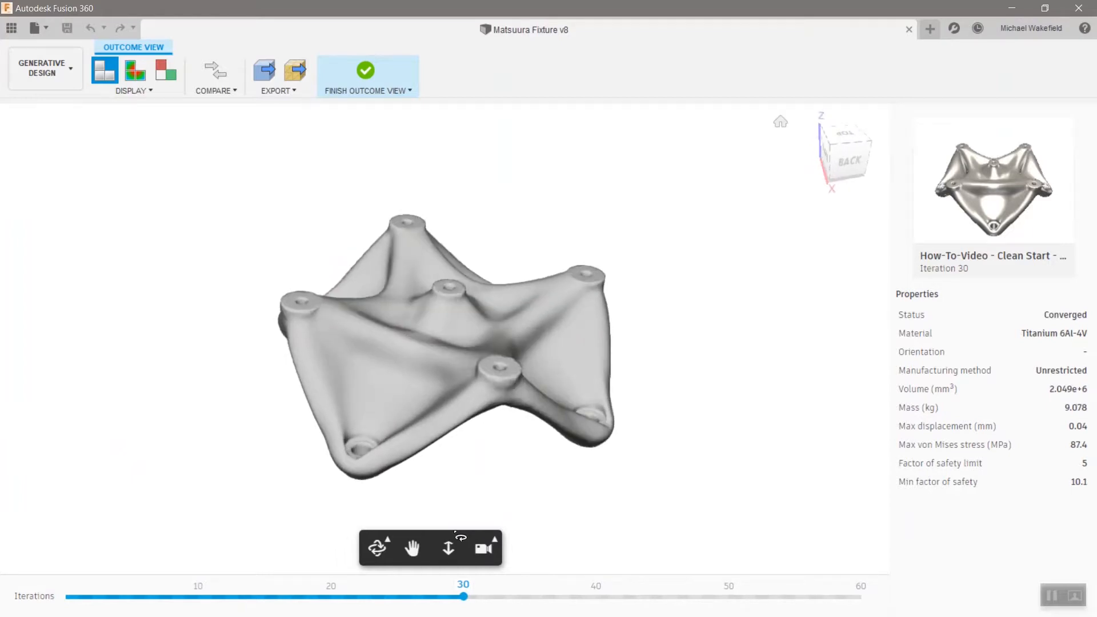
left_click_drag(463, 595, 674, 596)
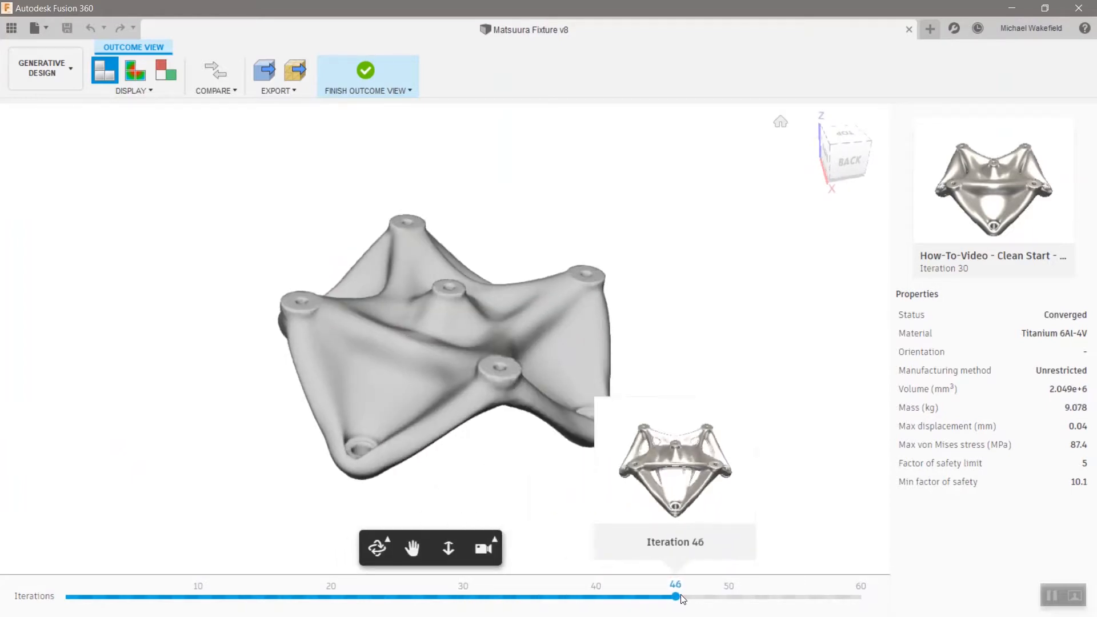
left_click(166, 71)
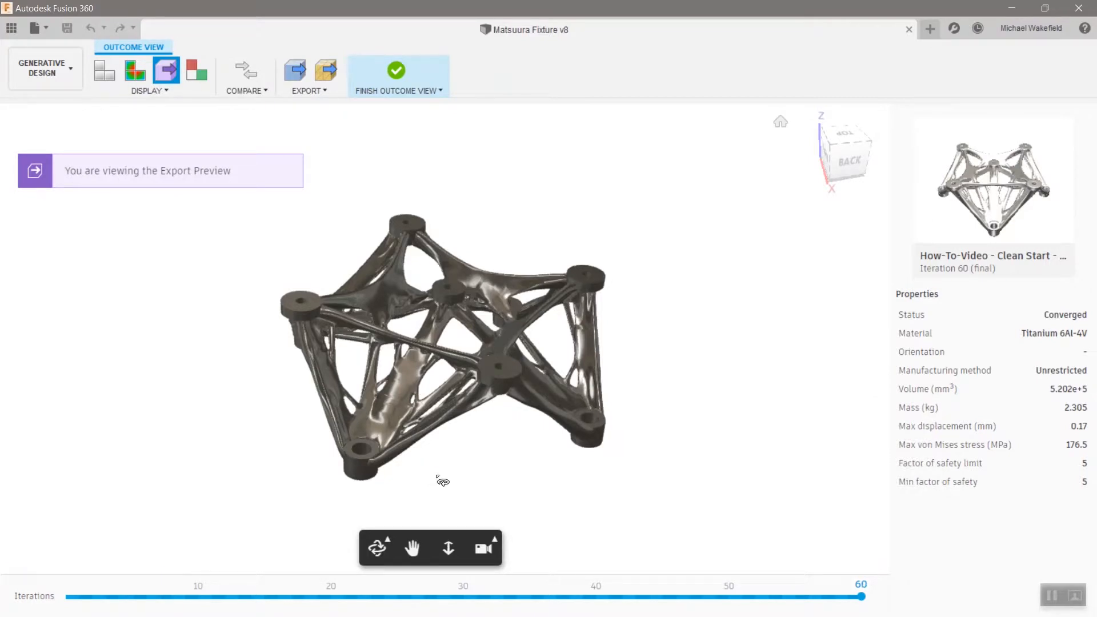
mouse_move(396, 69)
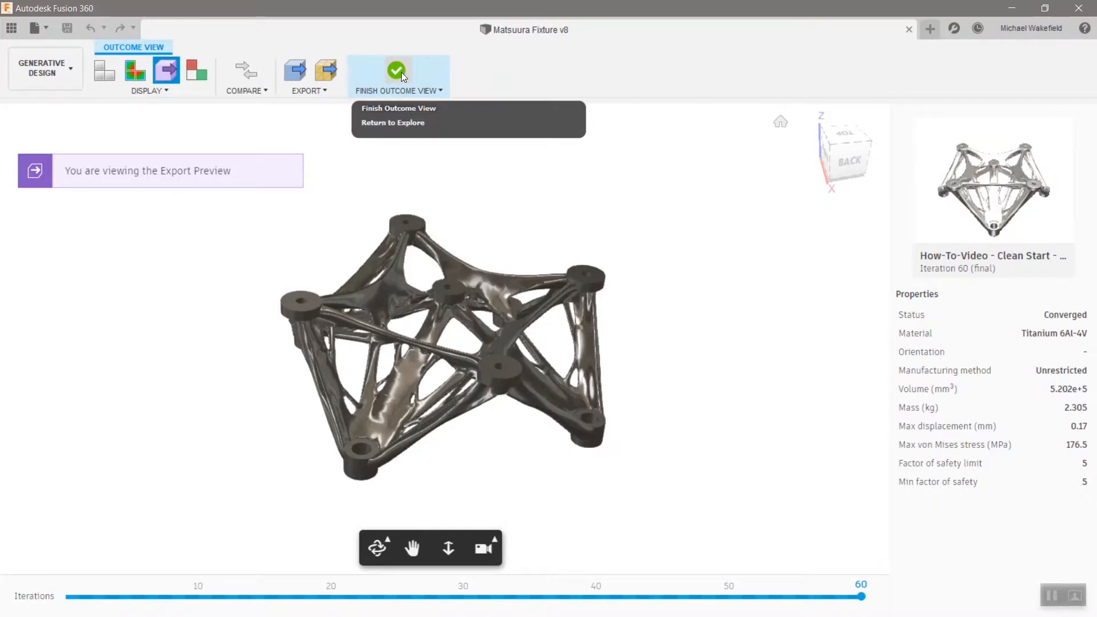
Return to Explore, filter to 3-axis milling outcomes and show them as thumbnails
left_click(392, 123)
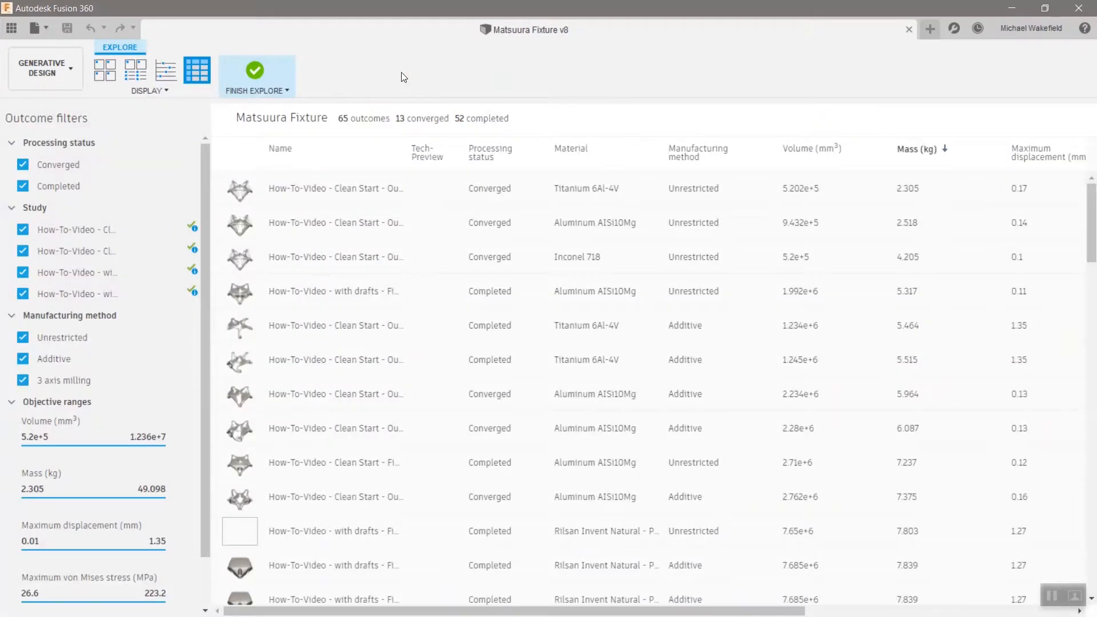
mouse_move(23, 338)
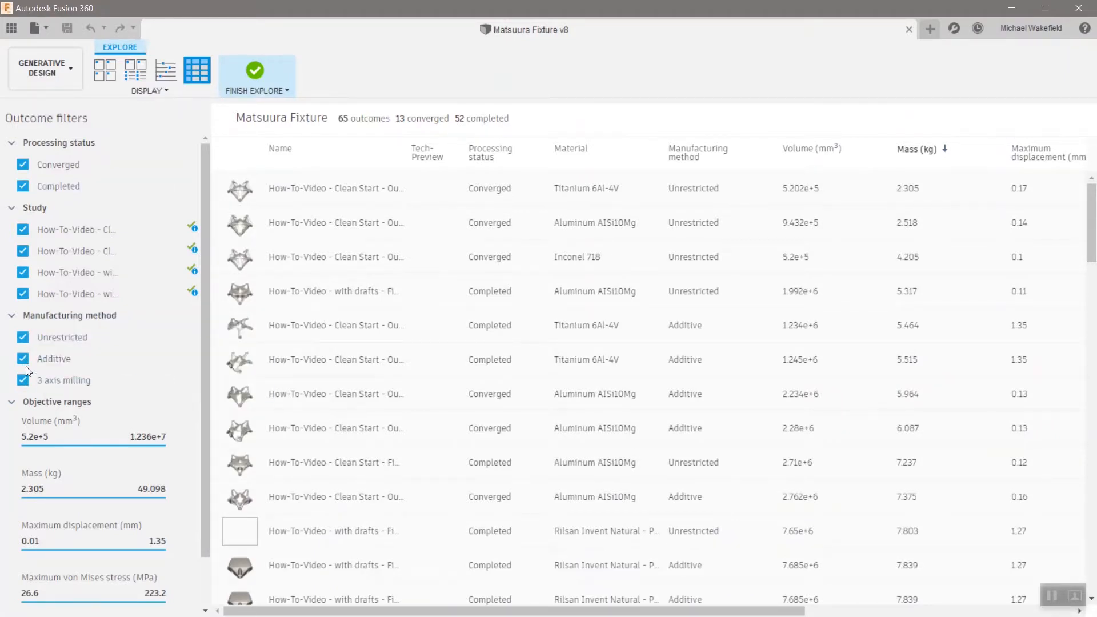
left_click(23, 337)
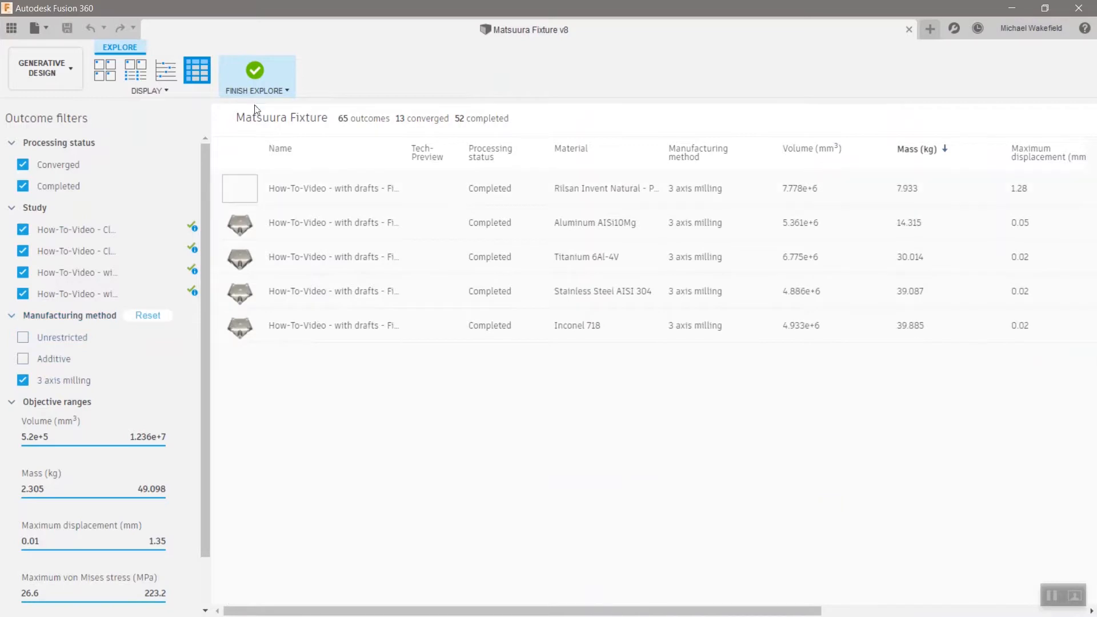
left_click(104, 70)
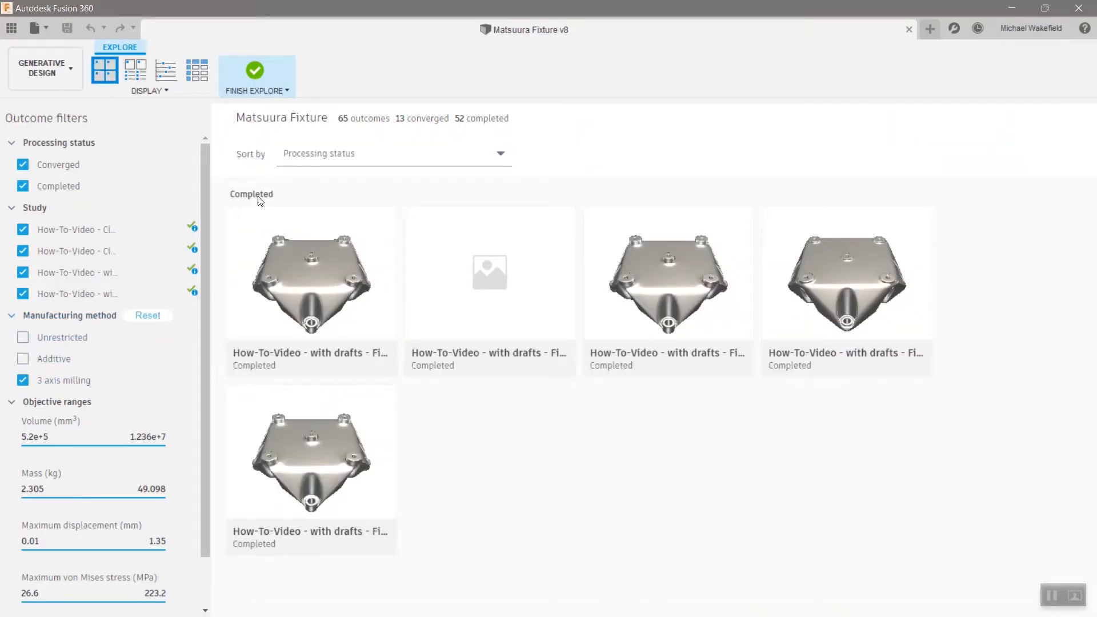
mouse_move(853, 287)
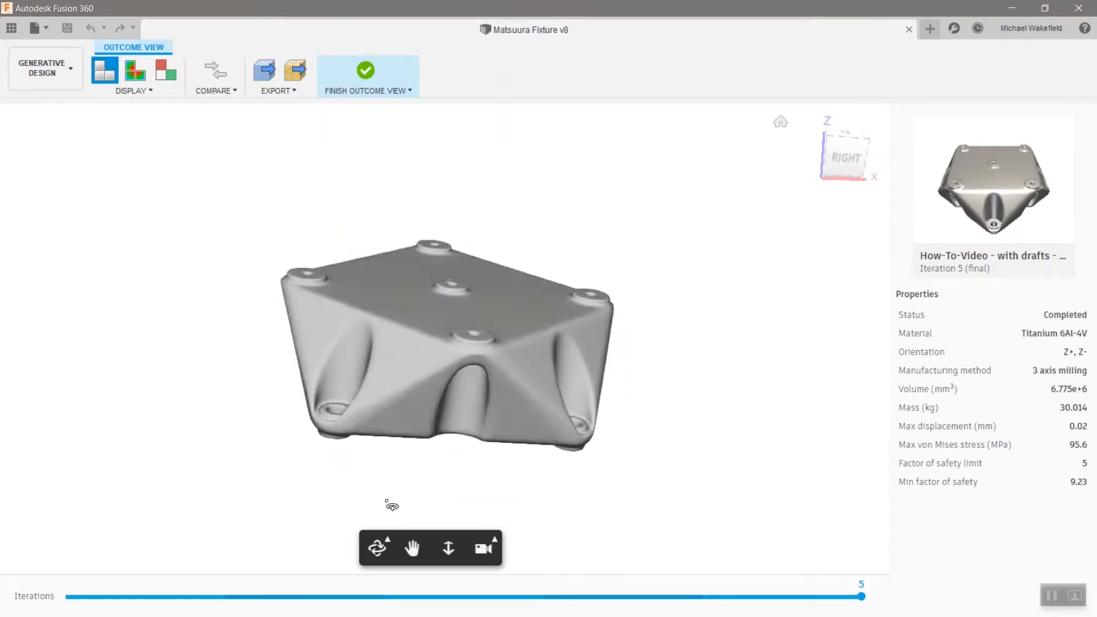
Orbit the milled outcome to inspect it
left_click_drag(391, 504, 356, 559)
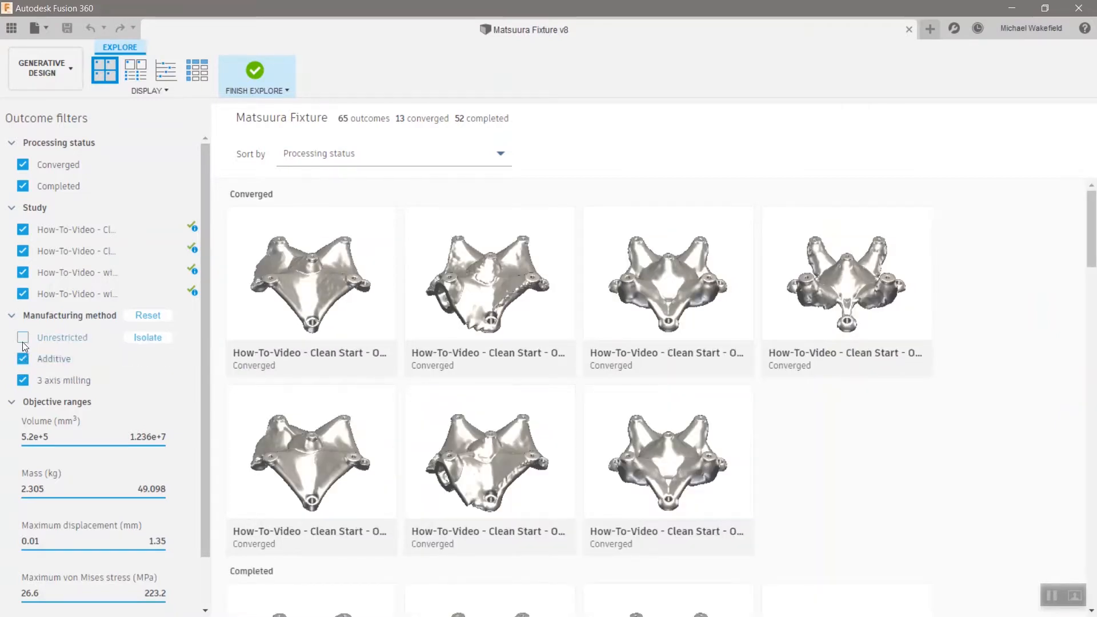
Check Unrestricted and uncheck 3-axis milling in the manufacturing filter
left_click(23, 338)
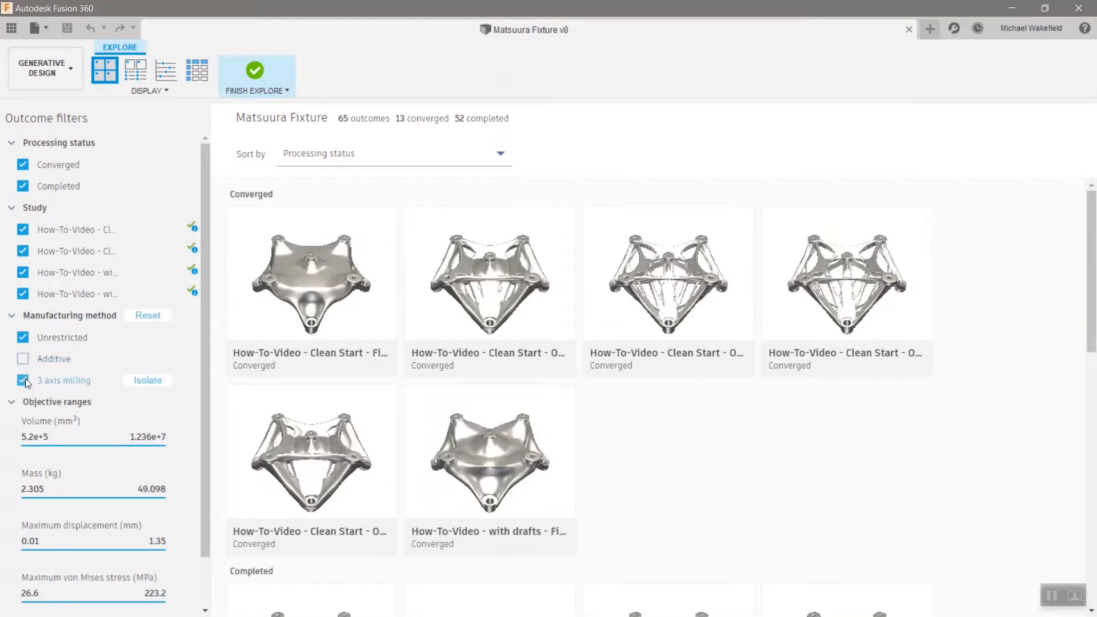
left_click(23, 380)
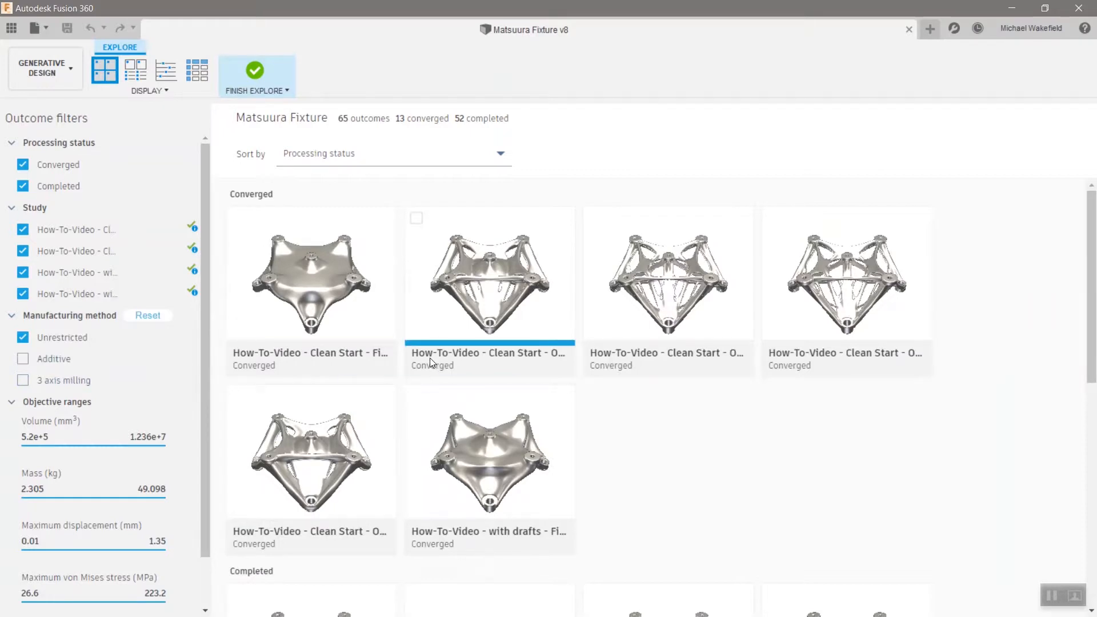
mouse_move(430, 362)
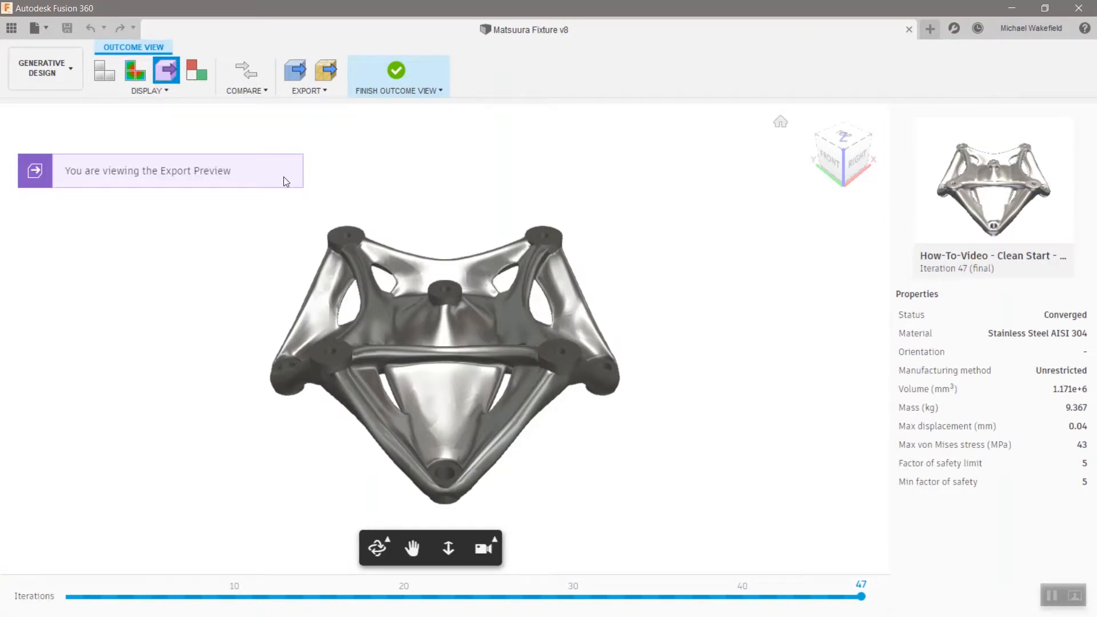
mouse_move(294, 71)
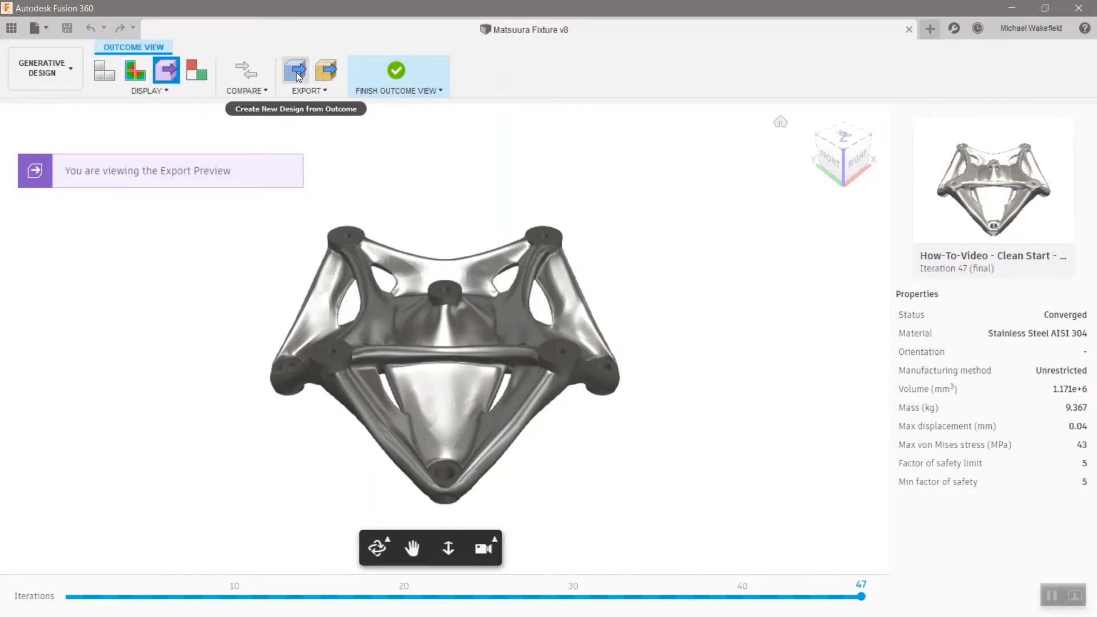
Choose Create New Design from Outcome for the stainless steel outcome
left_click(295, 72)
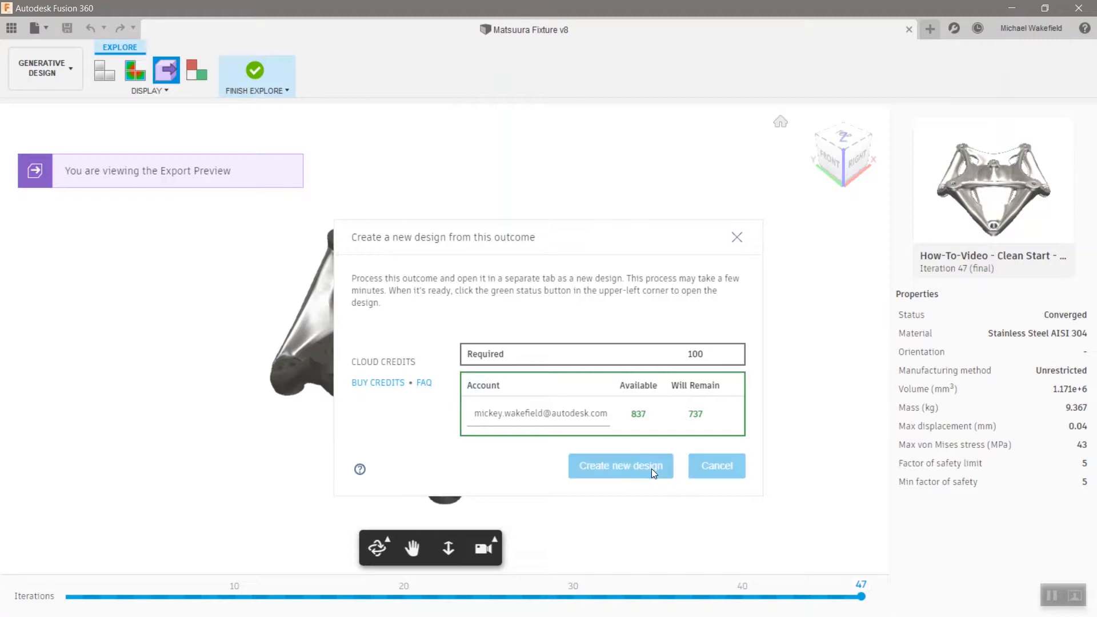
Confirm spending credits to create the stainless steel outcome design and dismiss the job status window
left_click(619, 466)
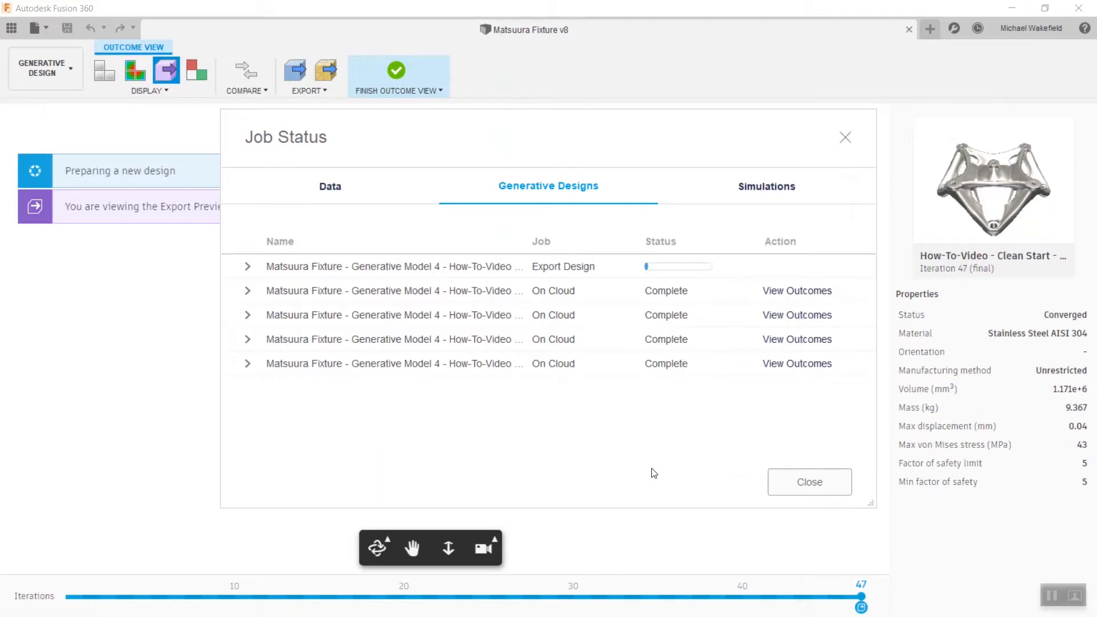
mouse_move(656, 465)
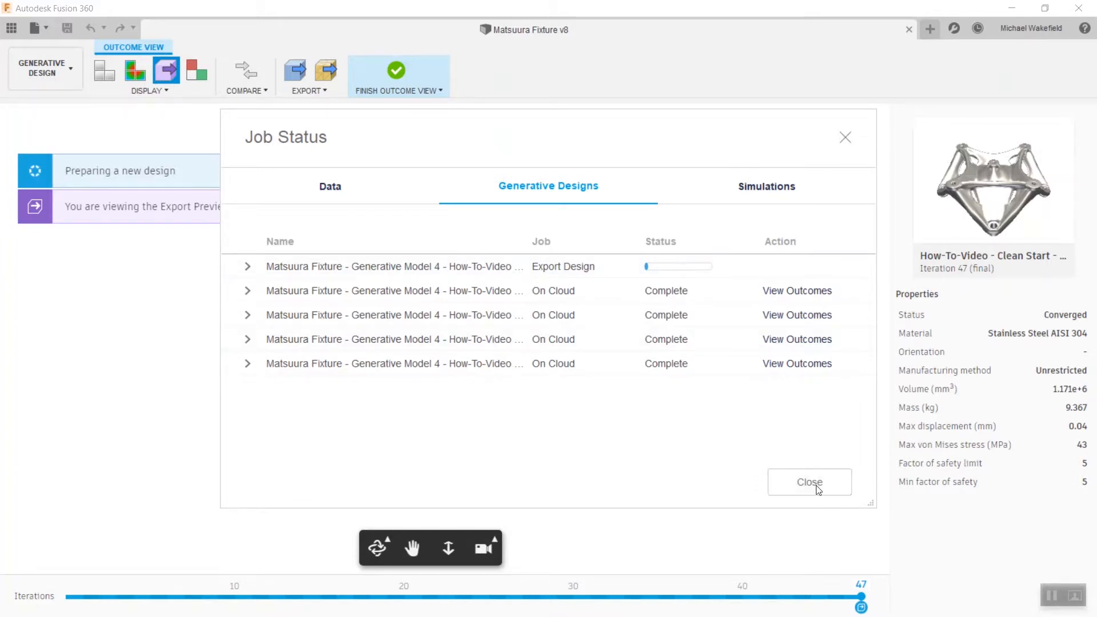
left_click(810, 482)
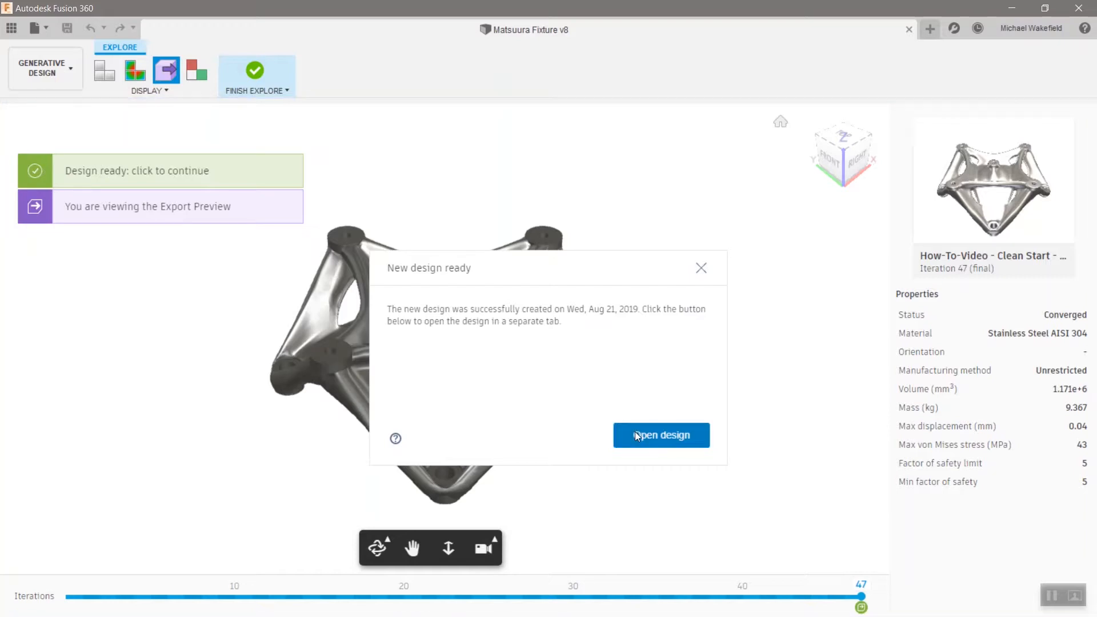
mouse_move(640, 441)
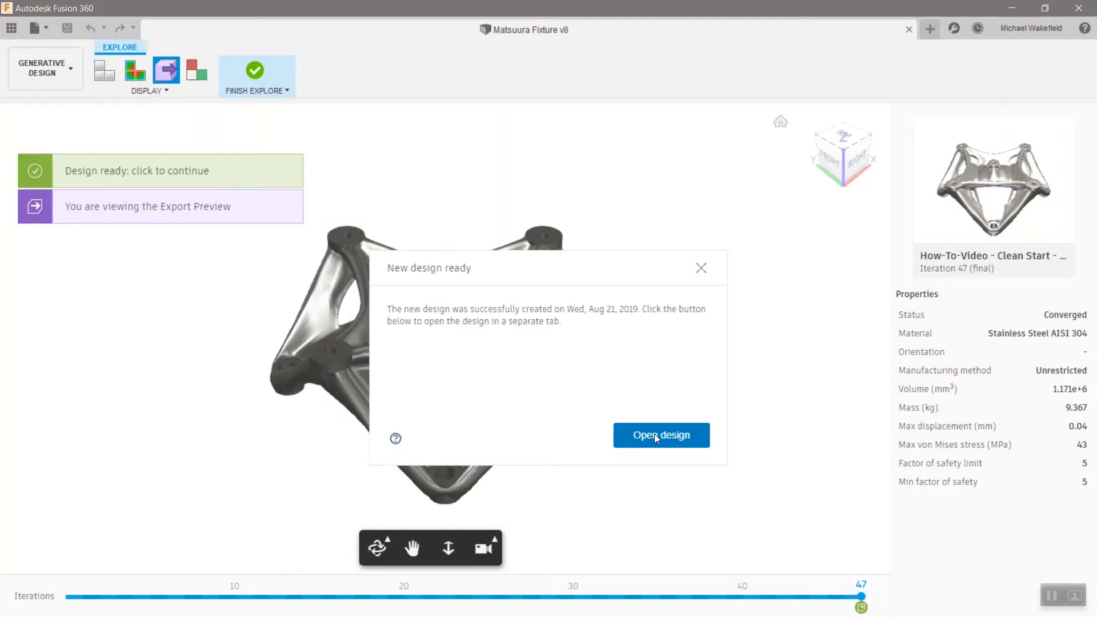
Open the newly created stainless steel outcome design in its own tab
left_click(660, 434)
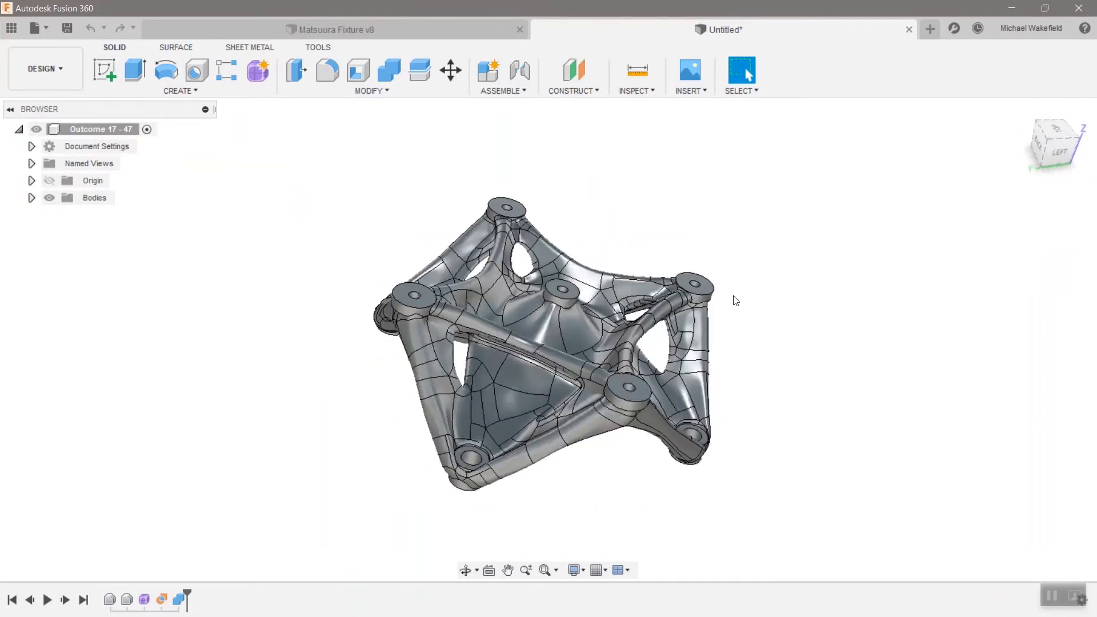
Sketch a trial circle on the fixture's center, attempt an extrude, then undo it
left_click_drag(735, 301, 539, 402)
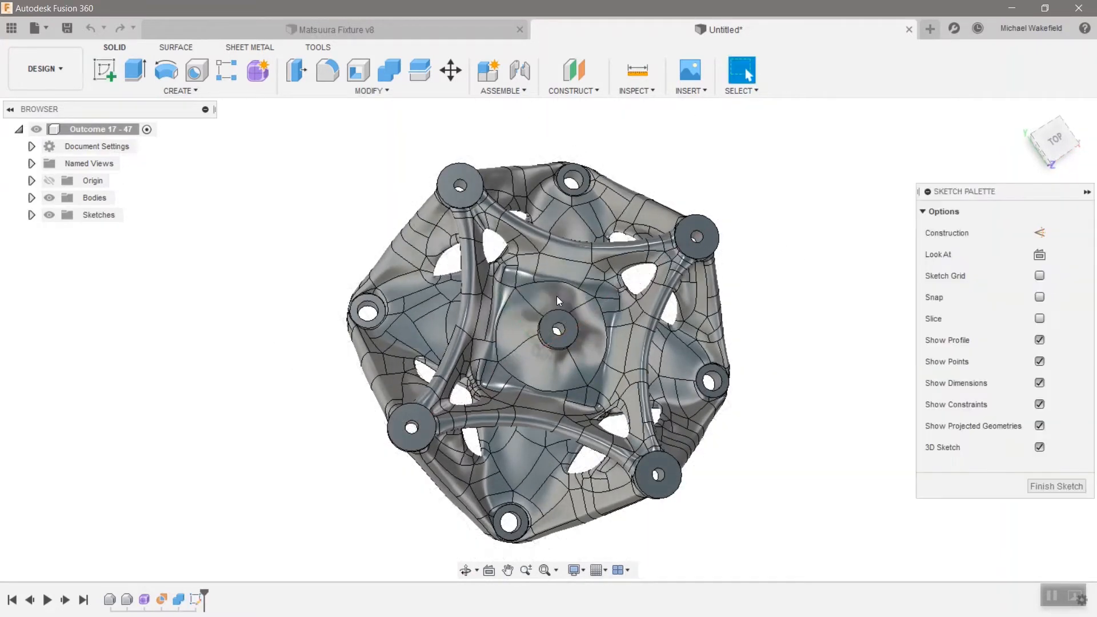
left_click(166, 70)
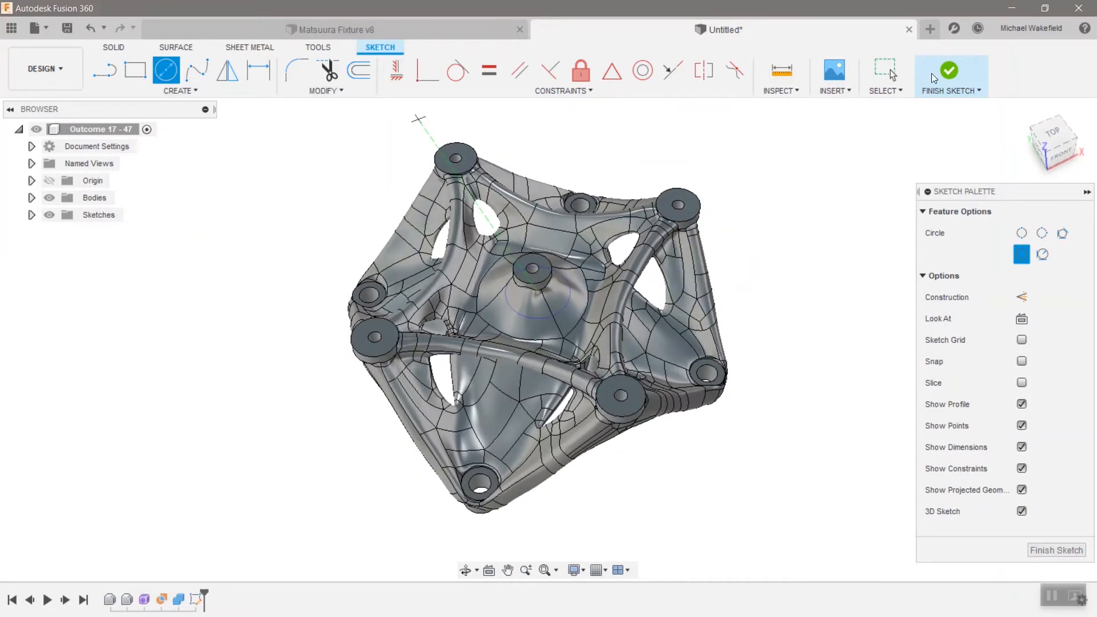
left_click(949, 69)
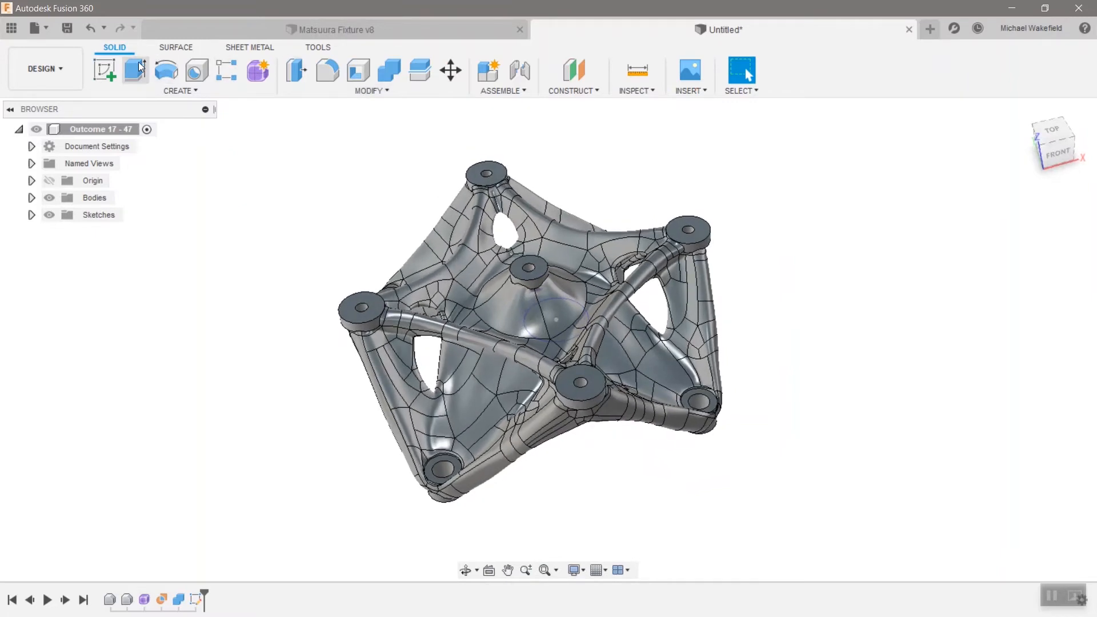
left_click(135, 70)
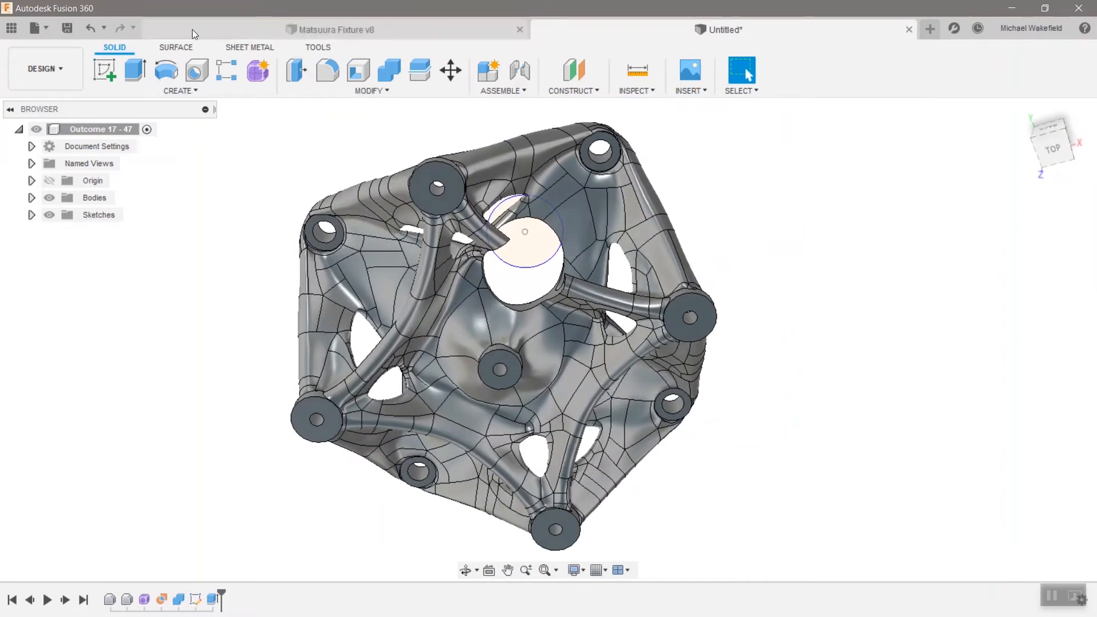
left_click(91, 28)
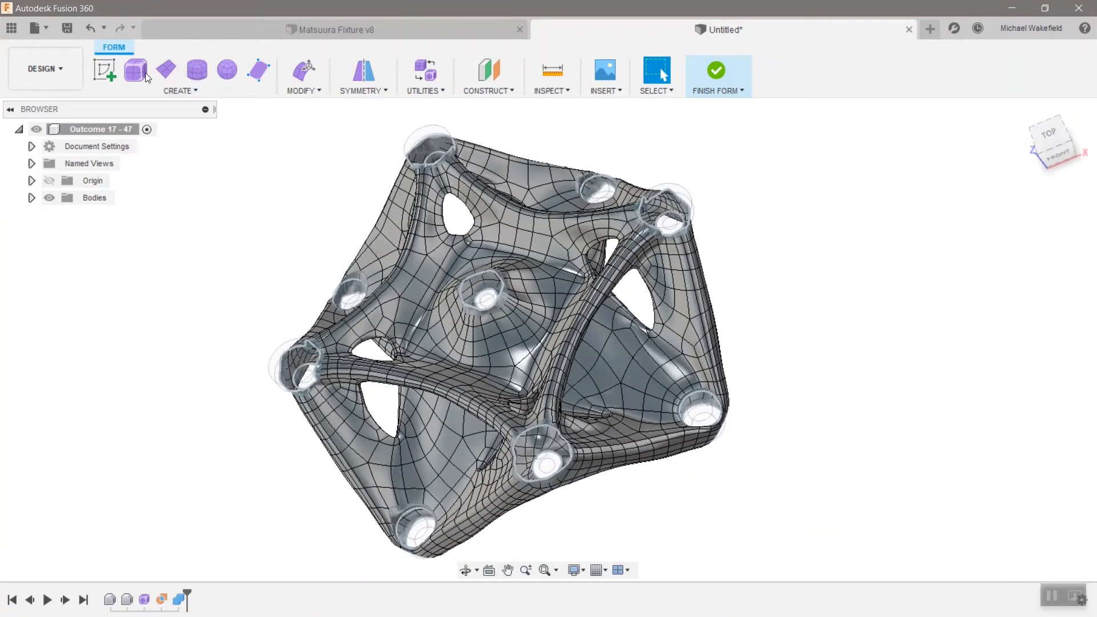
Pull a T-spline face out about 4.4 cm with soft modification into a cone
left_click(134, 69)
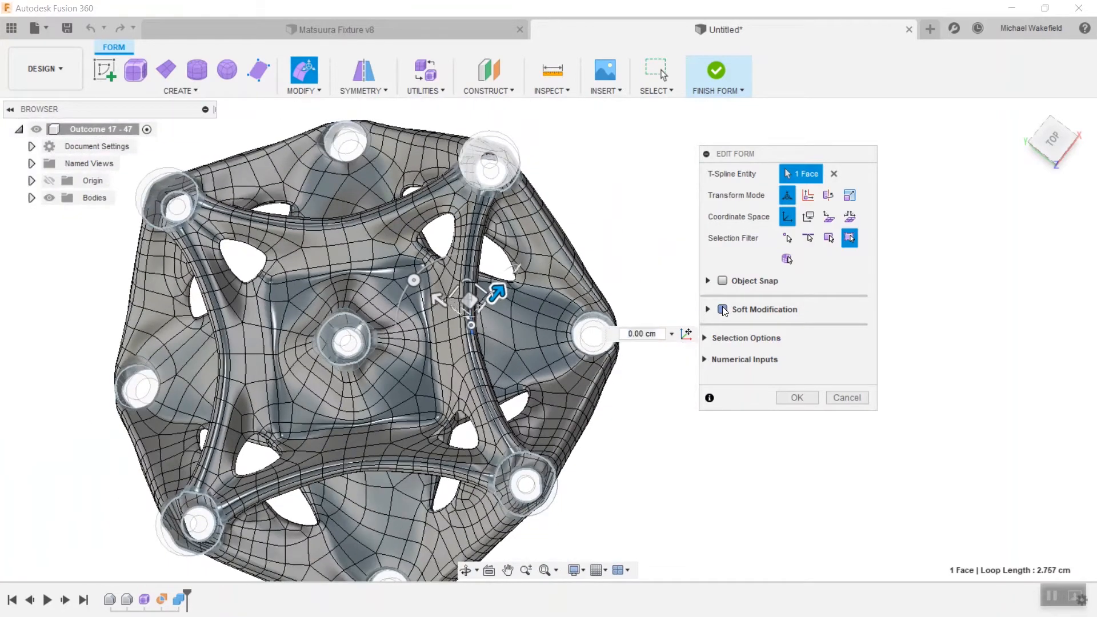
left_click(721, 309)
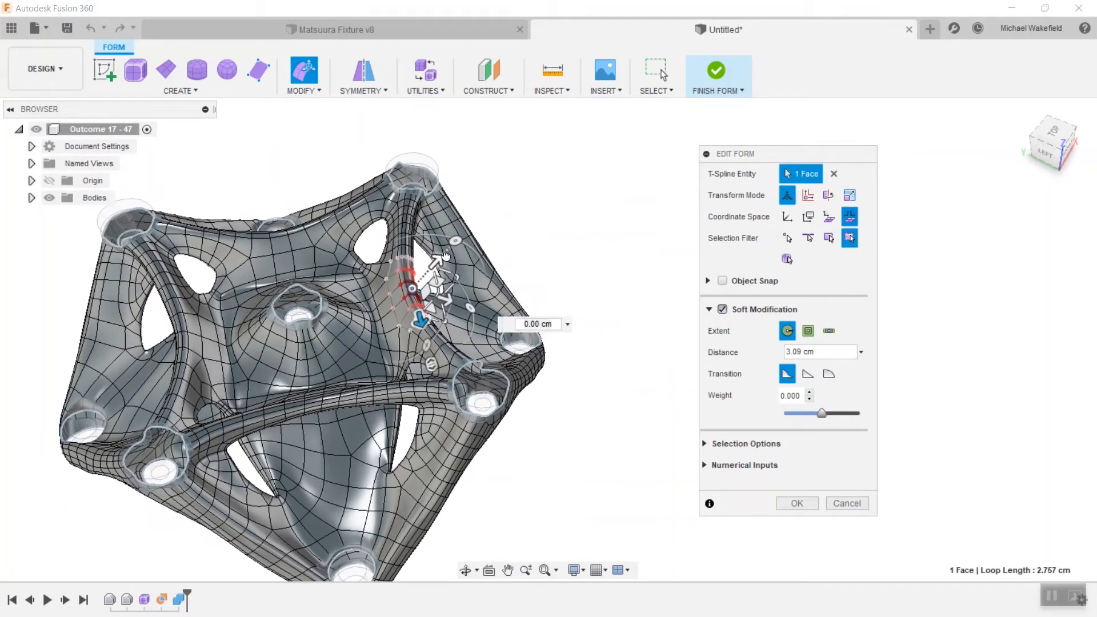
left_click_drag(420, 301, 465, 224)
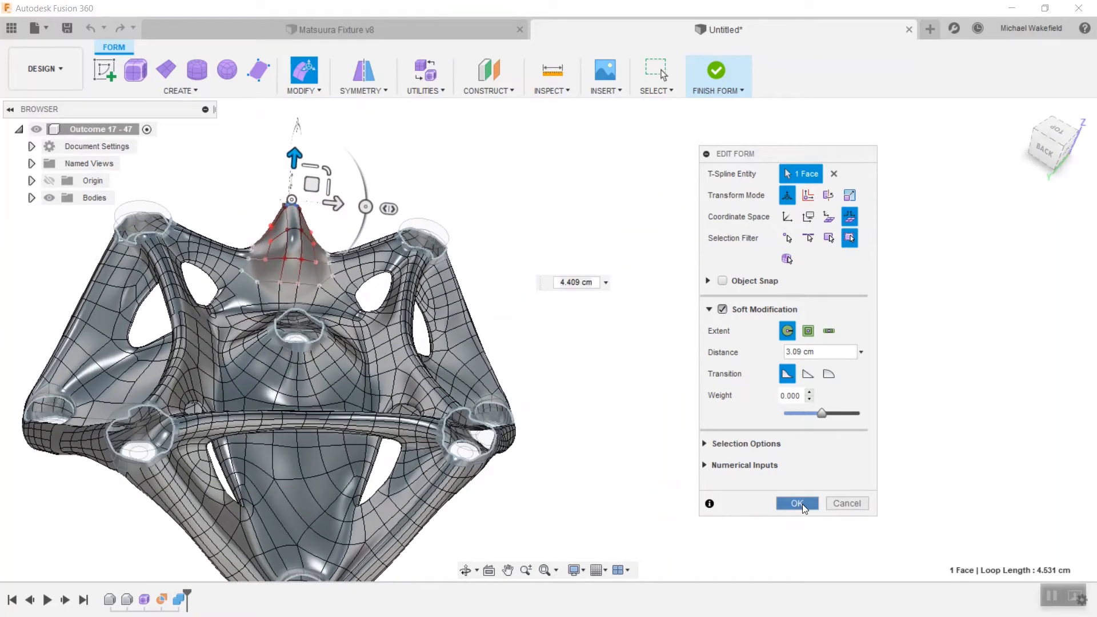
left_click(796, 502)
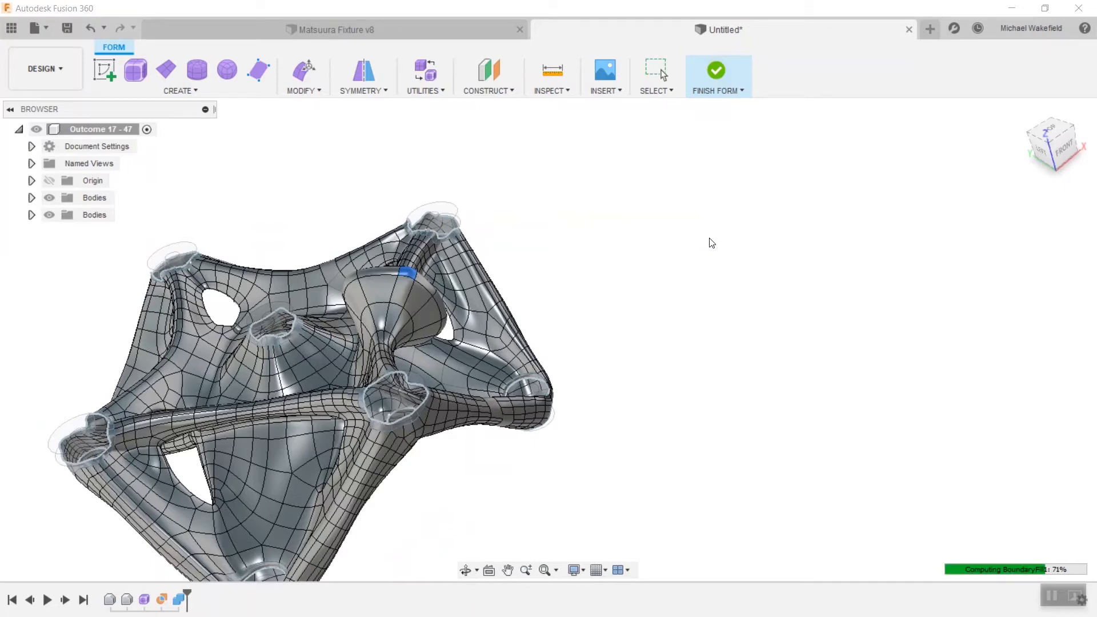
Finish Form to return to solids and expand Bodies to show Body14
left_click(716, 70)
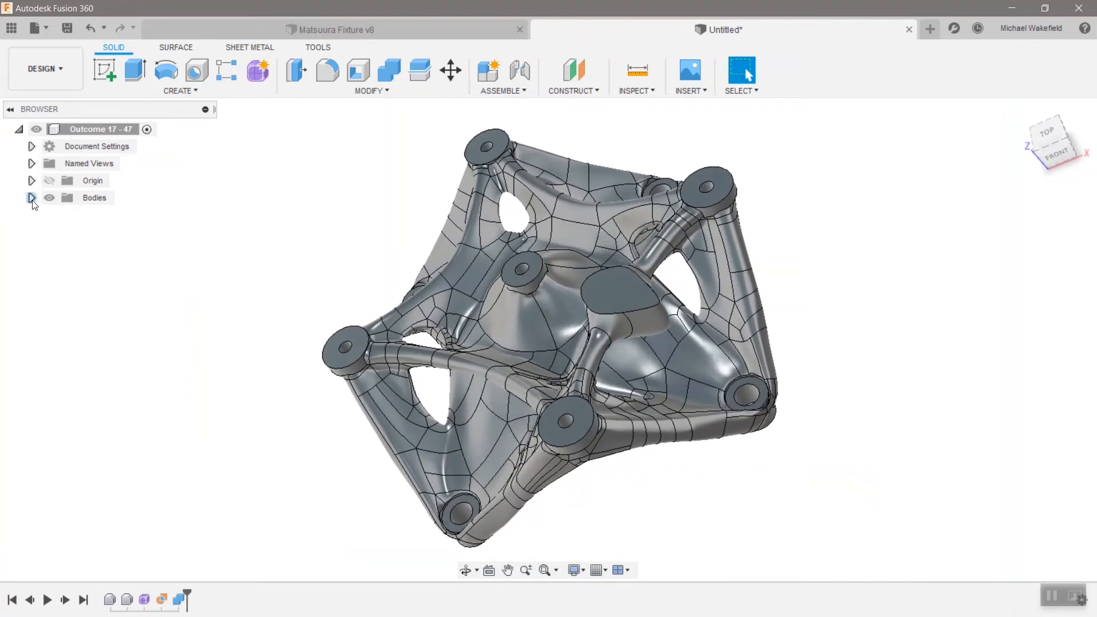
left_click(31, 197)
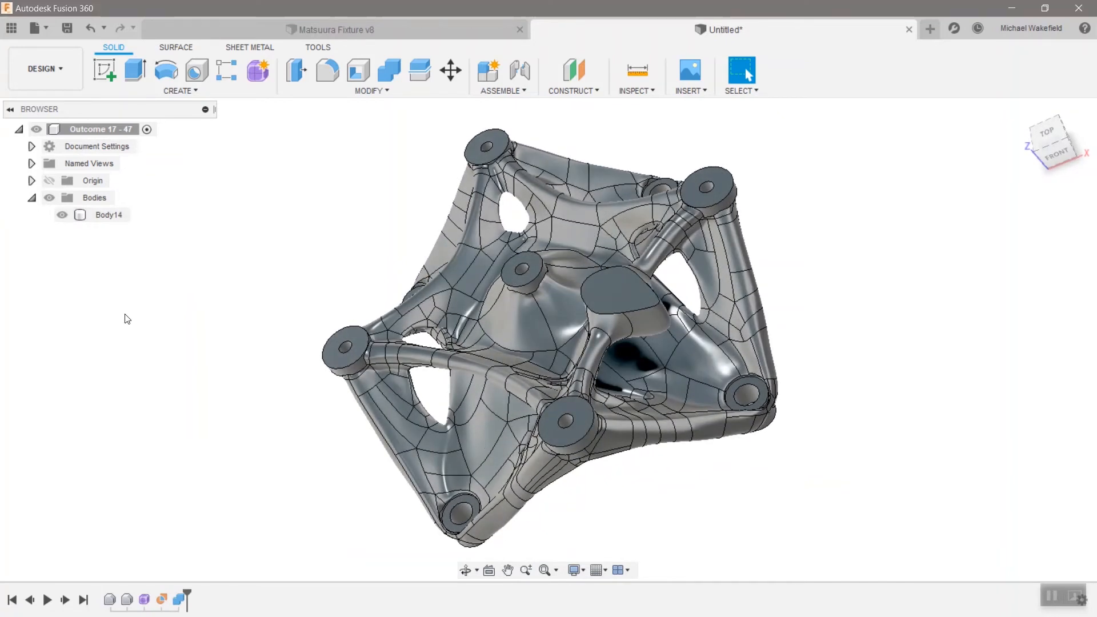